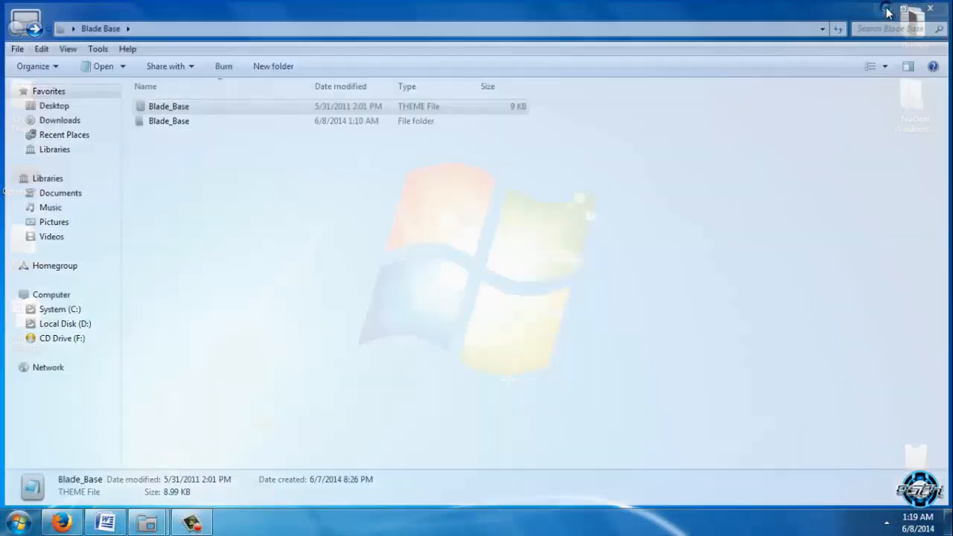
Step: Minimize the folder window, open the Blade_Base theme file, then close Notepad
left_click(930, 8)
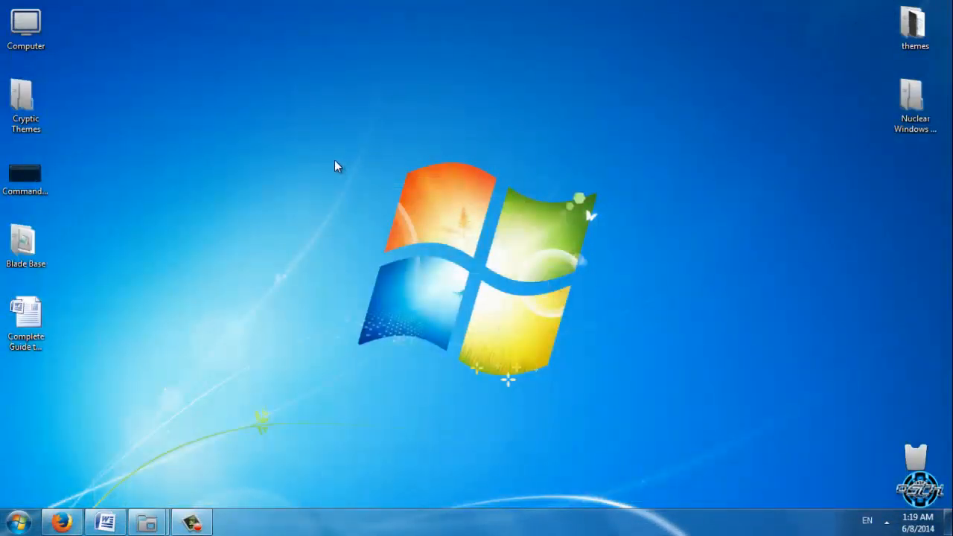
mouse_move(272, 221)
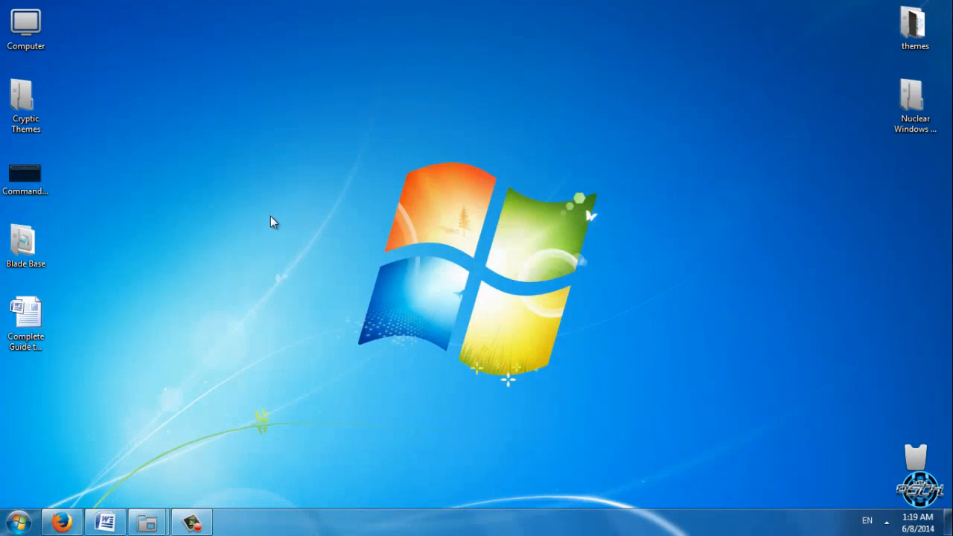
mouse_move(147, 521)
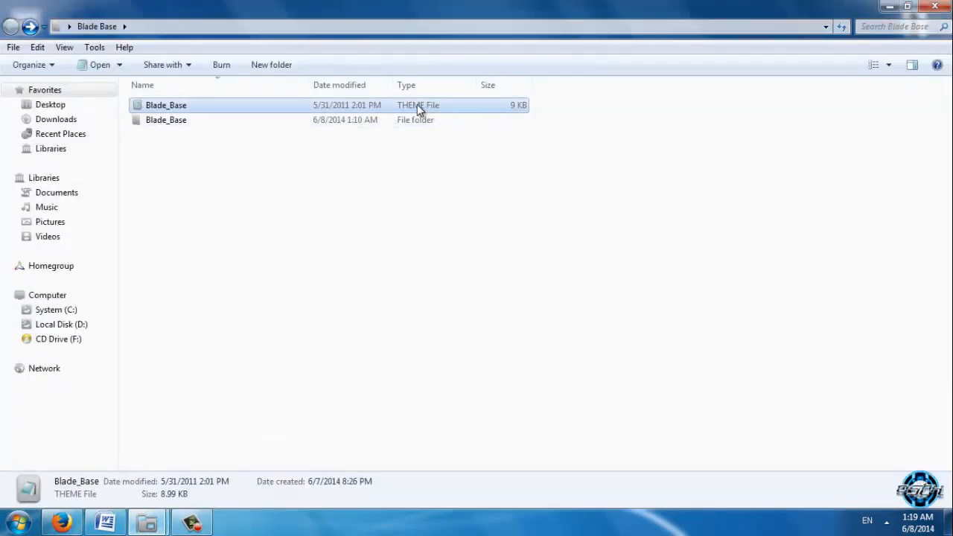
double_click(166, 105)
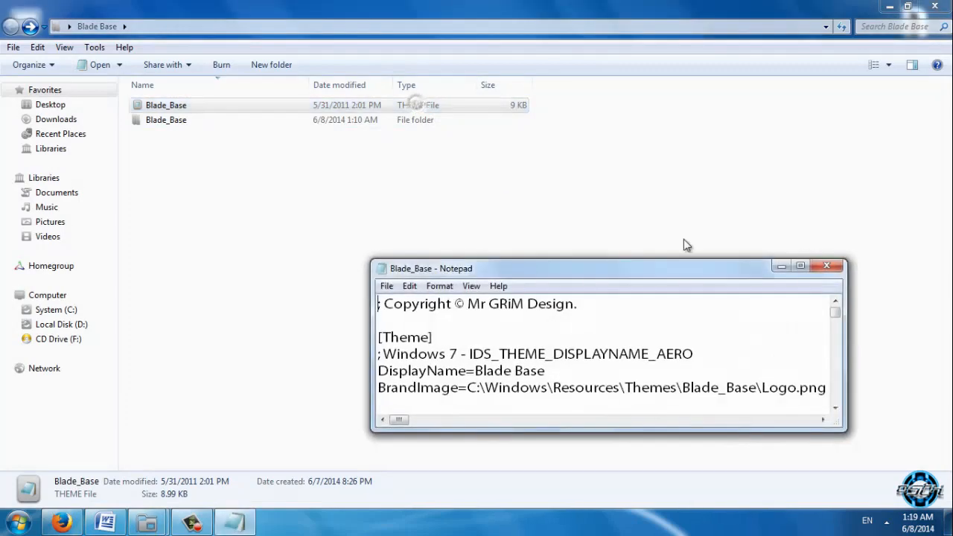
left_click(800, 266)
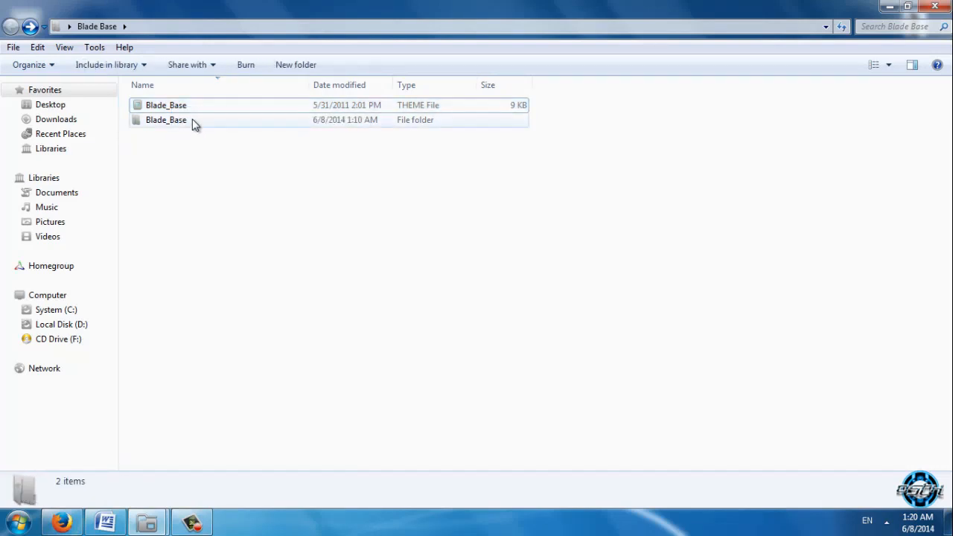
Step: Browse the Blade_Base folder's visual style, Sound Scheme, explorerframe.dll and Shell32.dll items
left_click(165, 120)
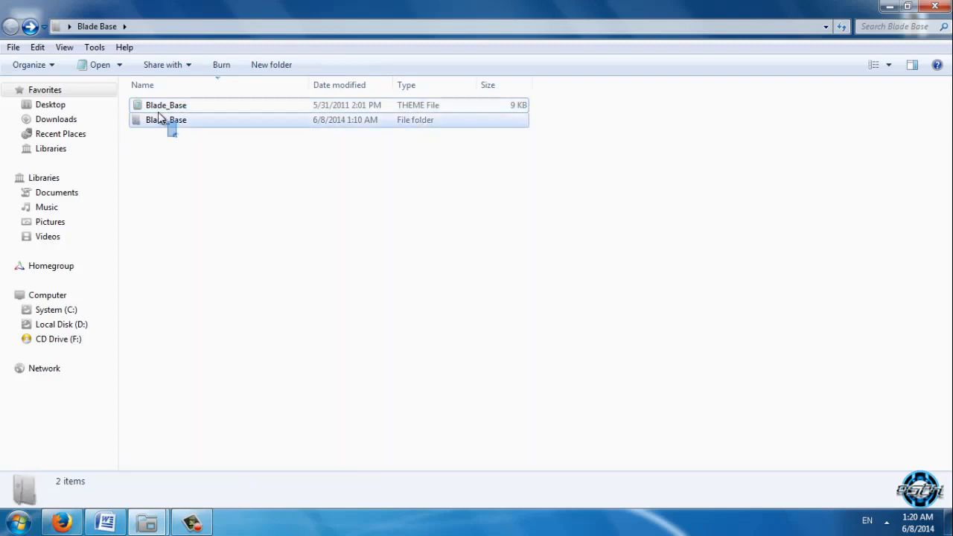
left_click(166, 120)
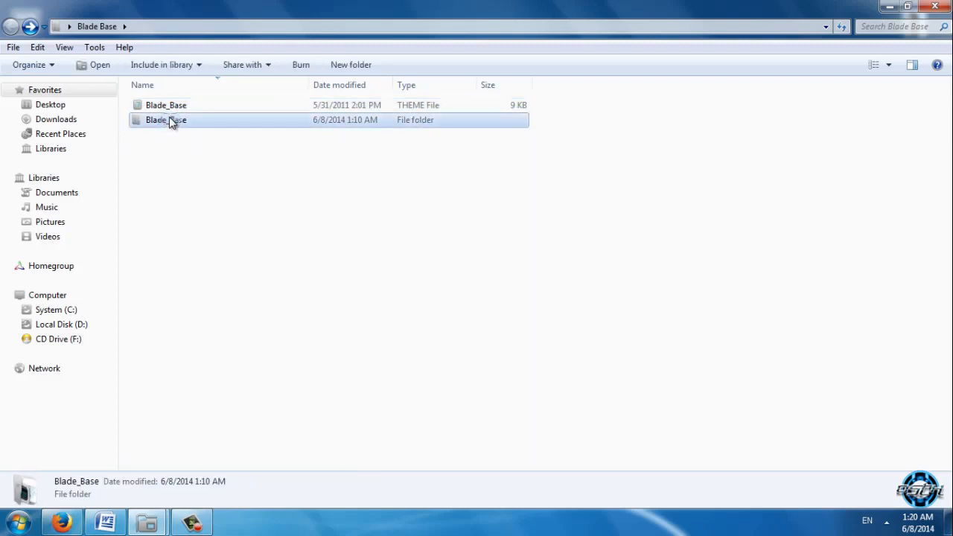
double_click(165, 120)
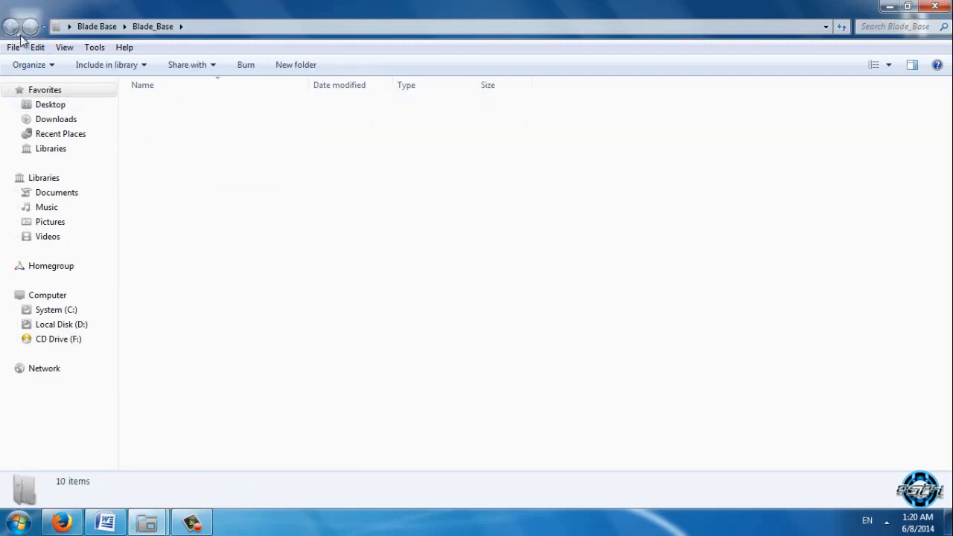
left_click(13, 27)
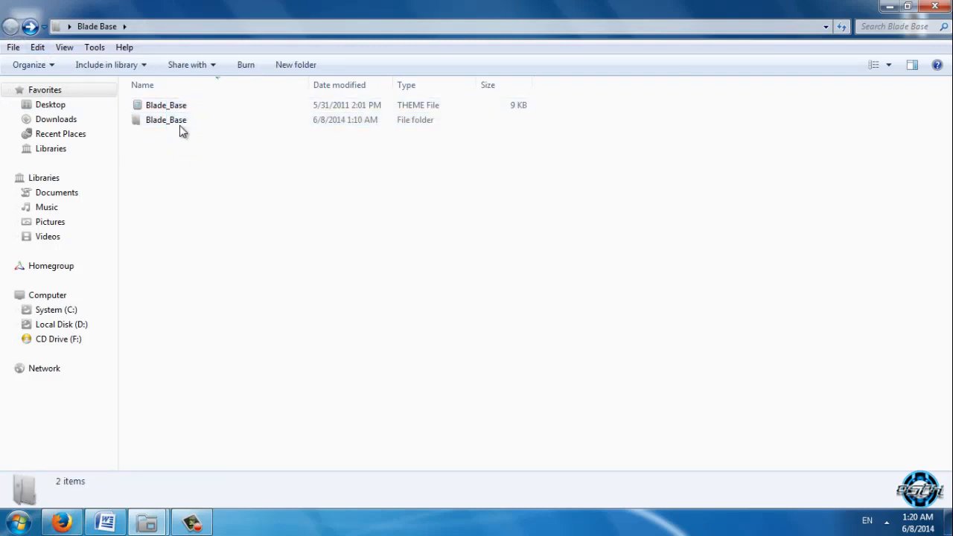
double_click(166, 120)
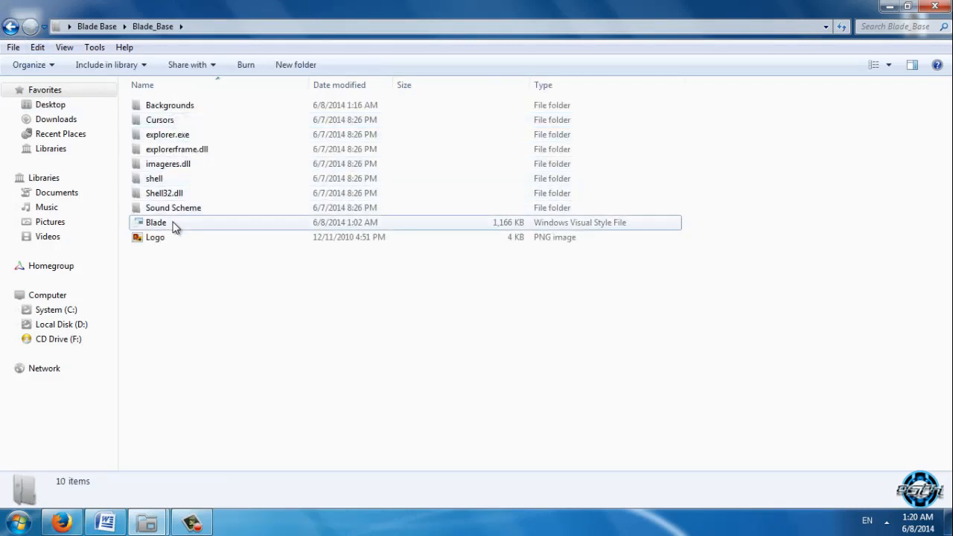
left_click(156, 222)
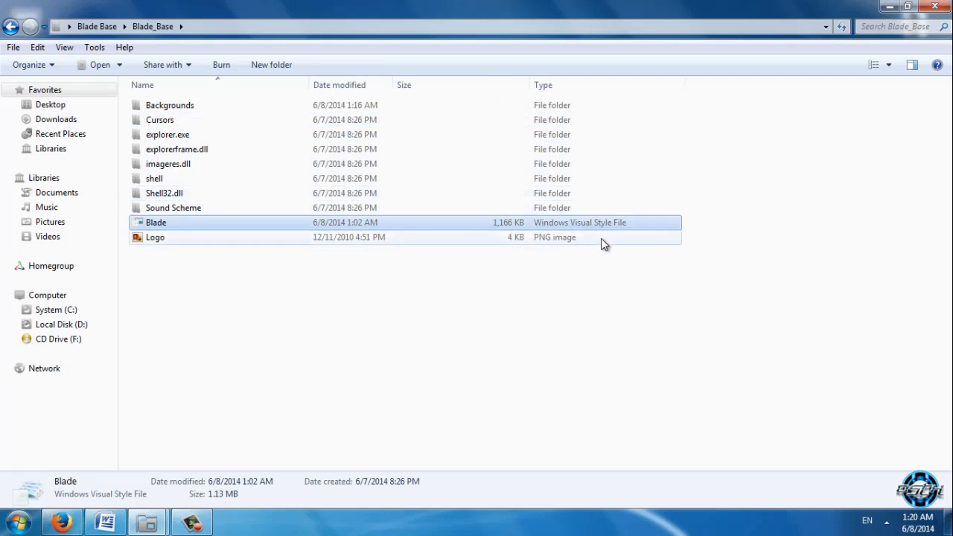
left_click(173, 207)
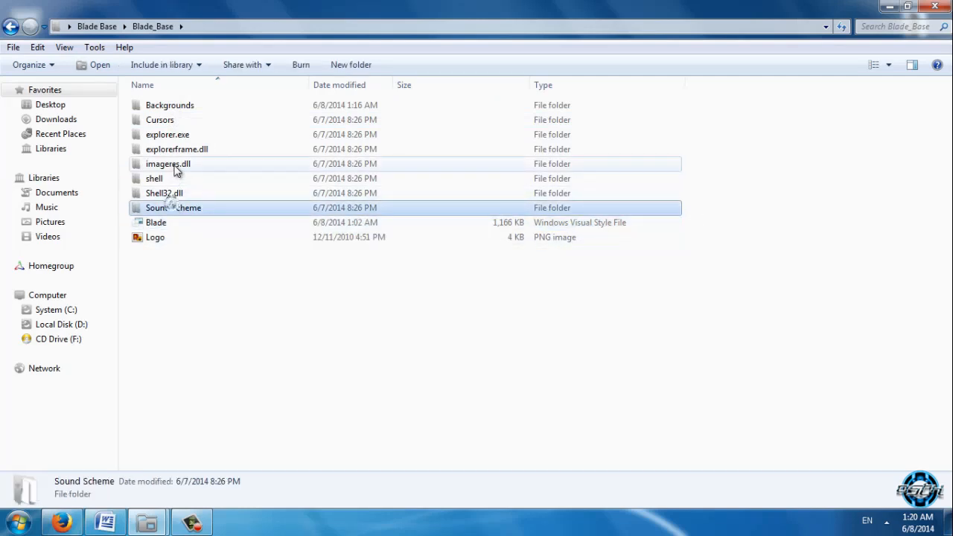
left_click(176, 149)
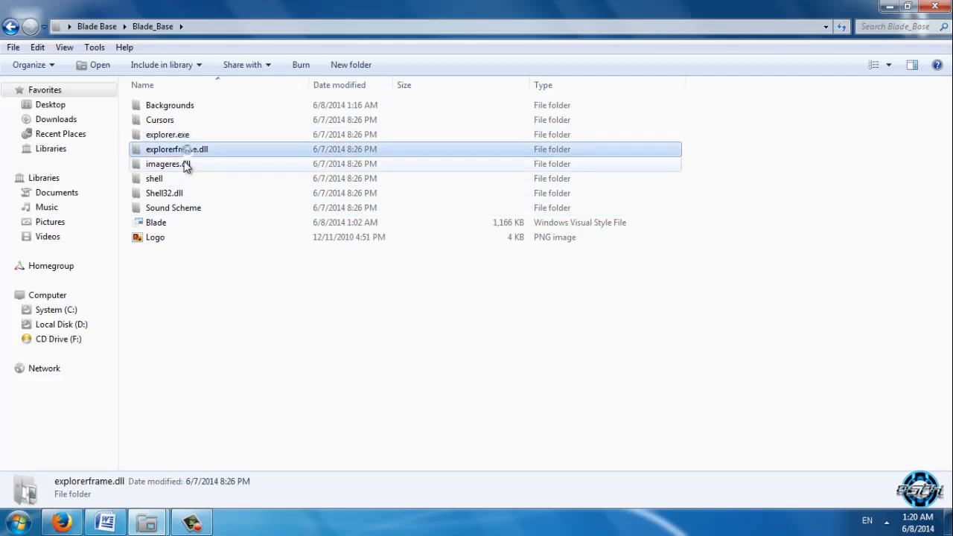
left_click(164, 193)
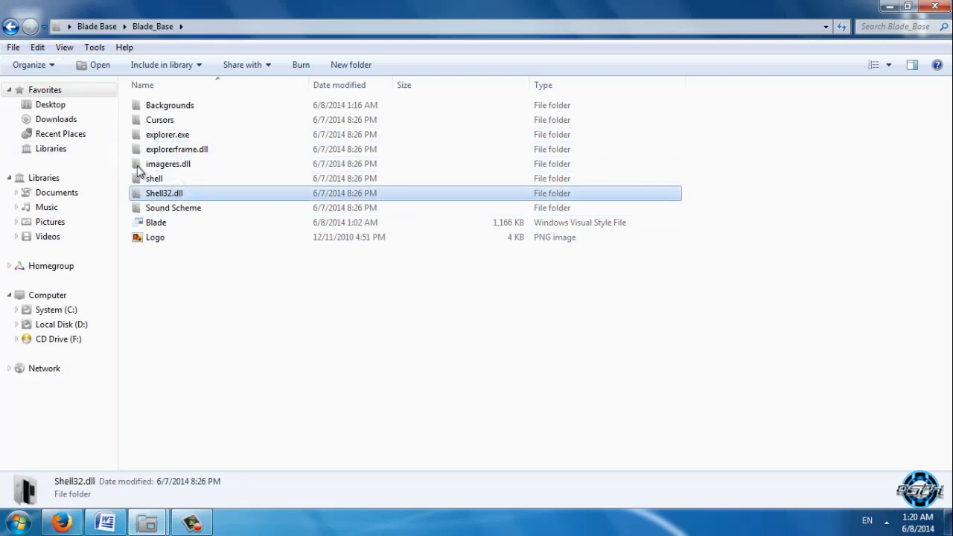
left_click(154, 178)
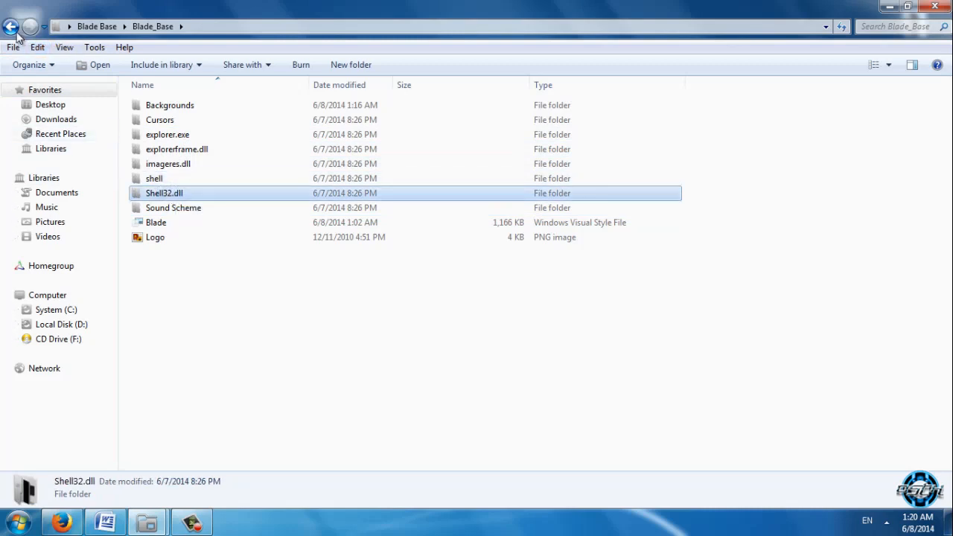
left_click(11, 26)
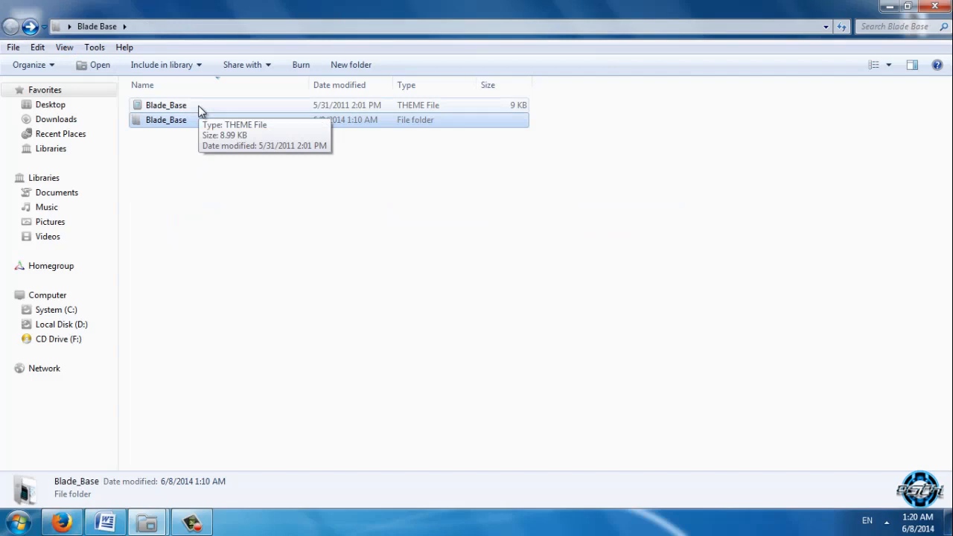
Step: Open Blade_Base.theme in Notepad, set as the default program for theme files
left_click(166, 105)
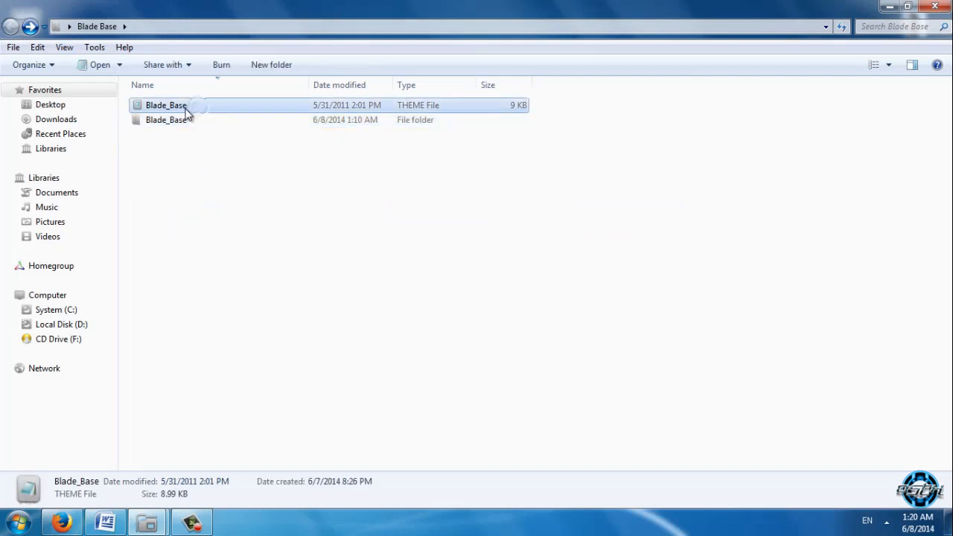
mouse_move(186, 108)
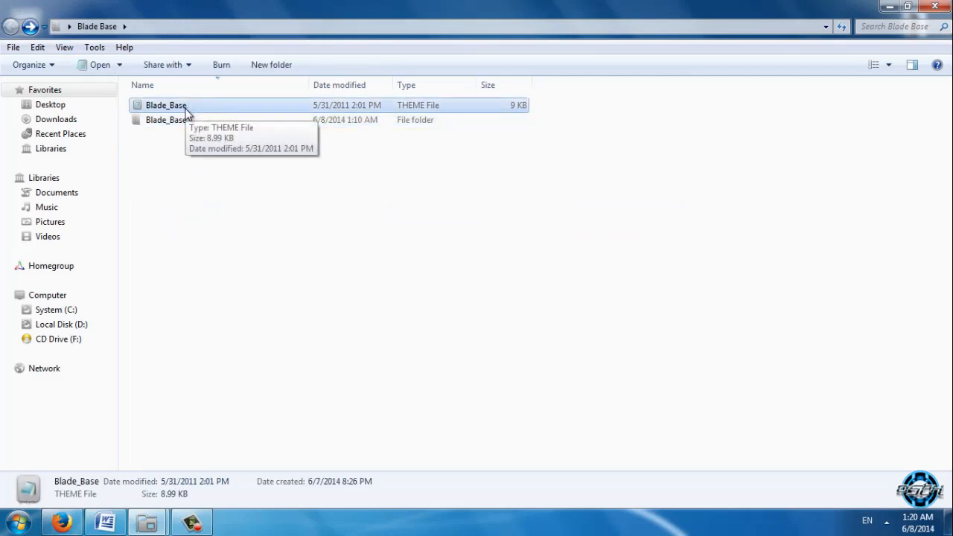
right_click(166, 105)
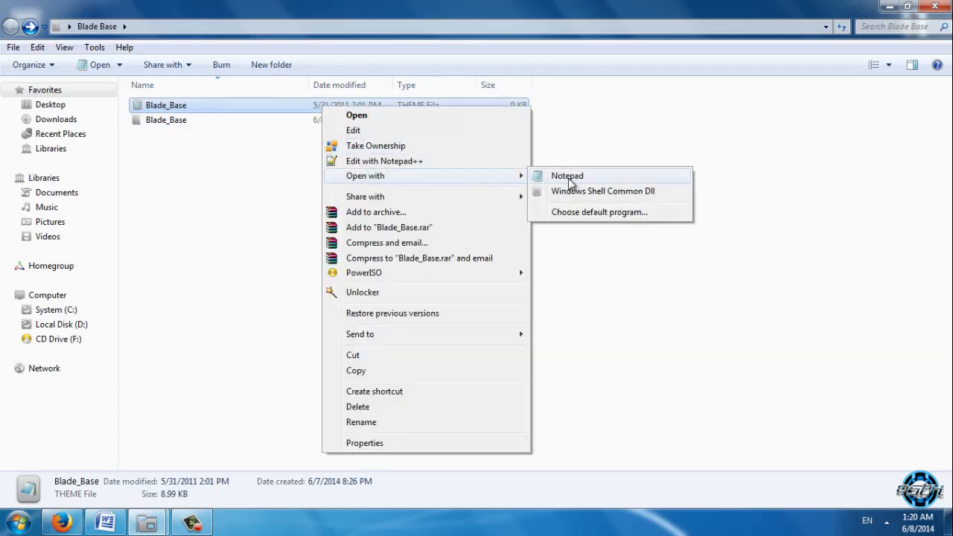
mouse_move(615, 216)
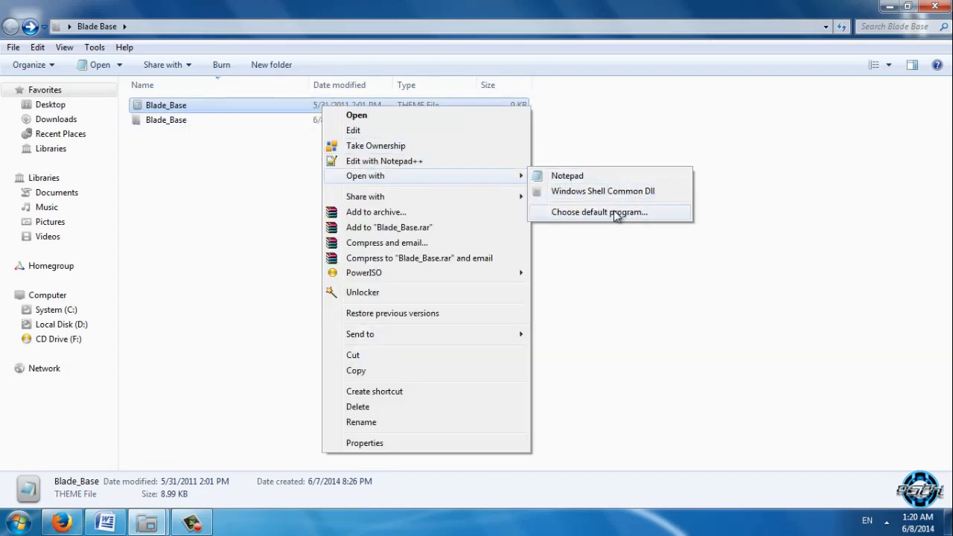
left_click(599, 212)
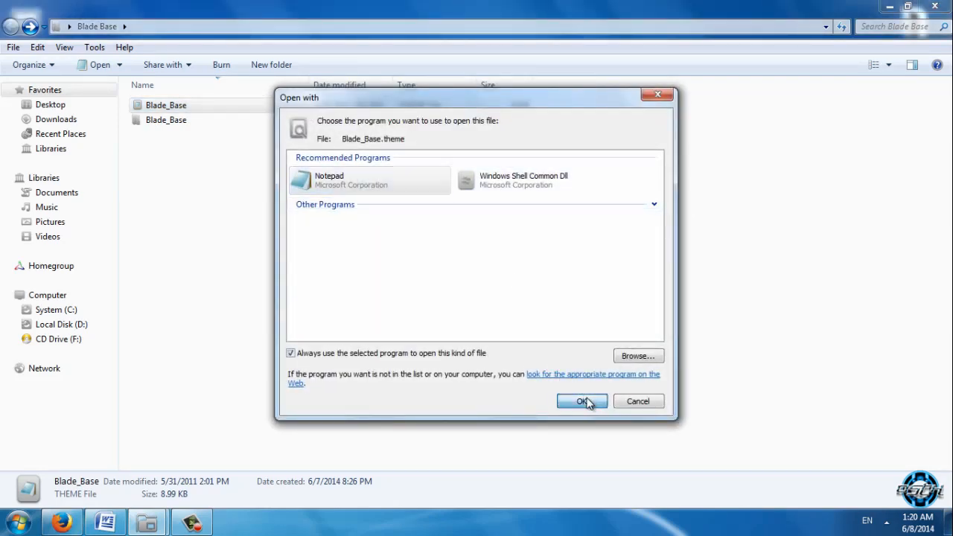
left_click(581, 401)
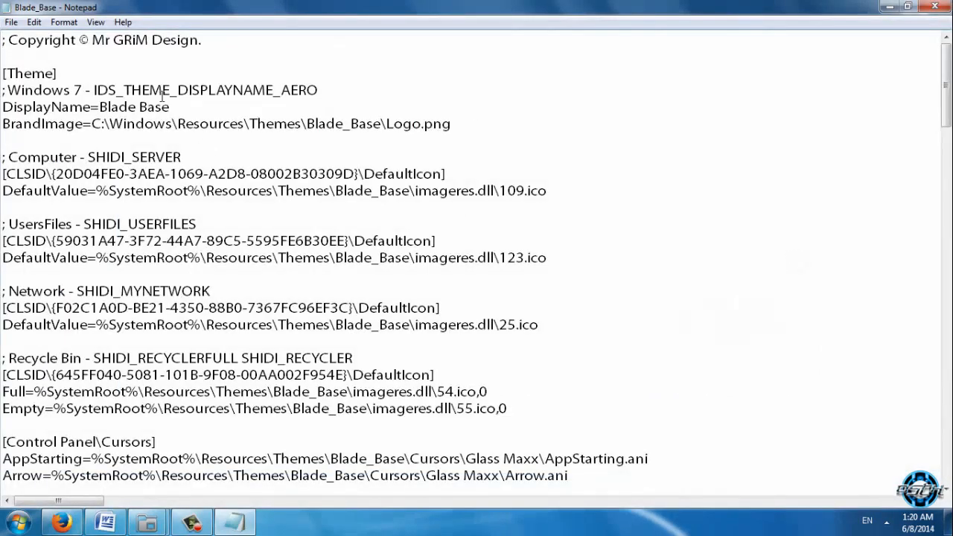
Step: Replace the copyright holder 'Mr GRiM Design' with 'microsoft'
double_click(21, 40)
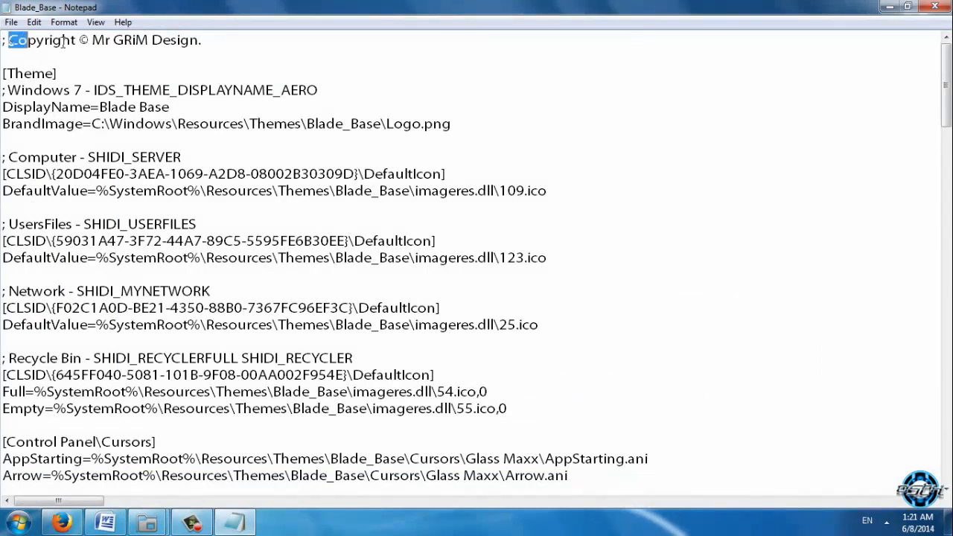
double_click(95, 40)
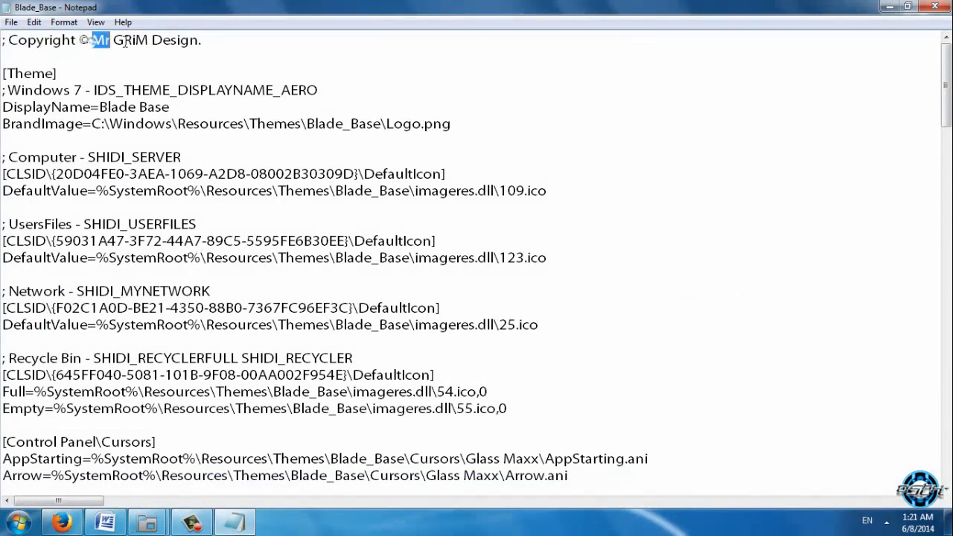
left_click_drag(91, 40, 201, 40)
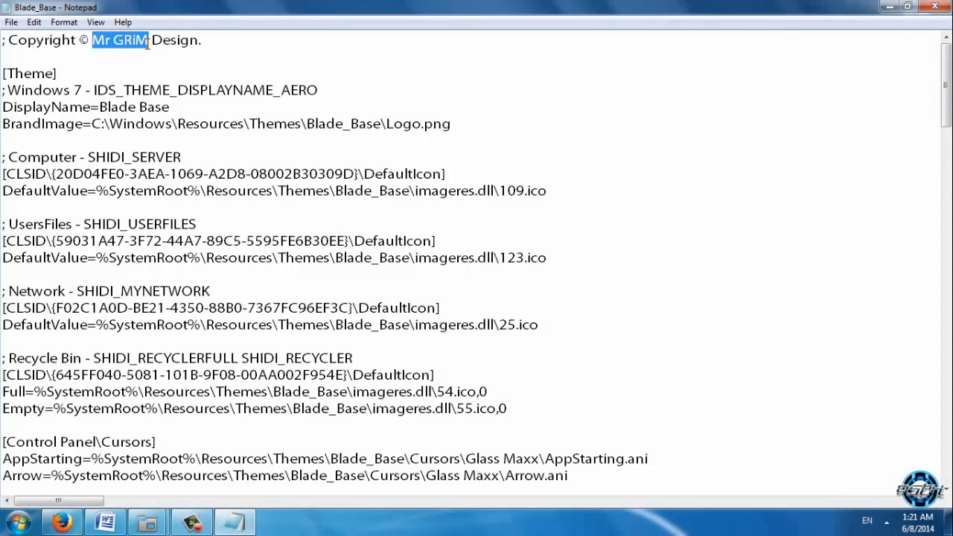
key("Delete")
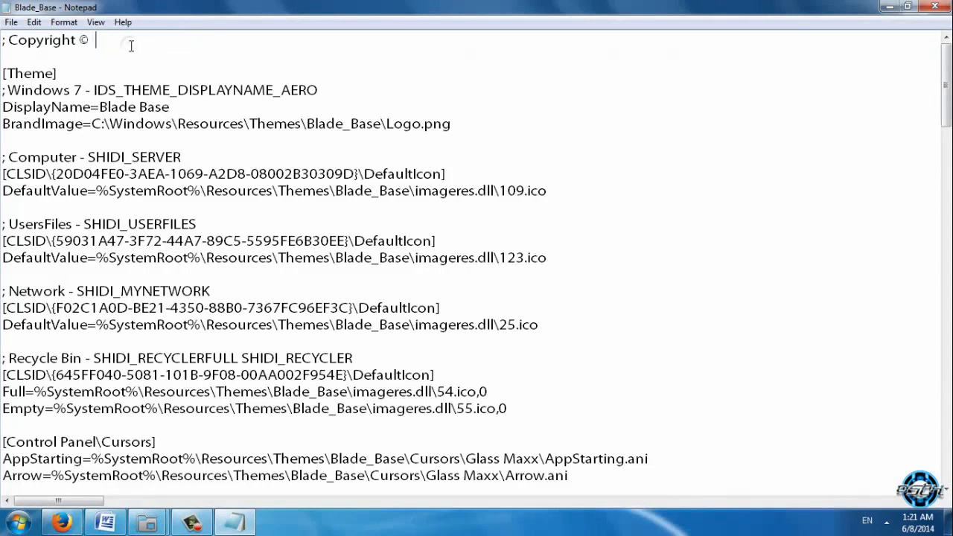
type("micro")
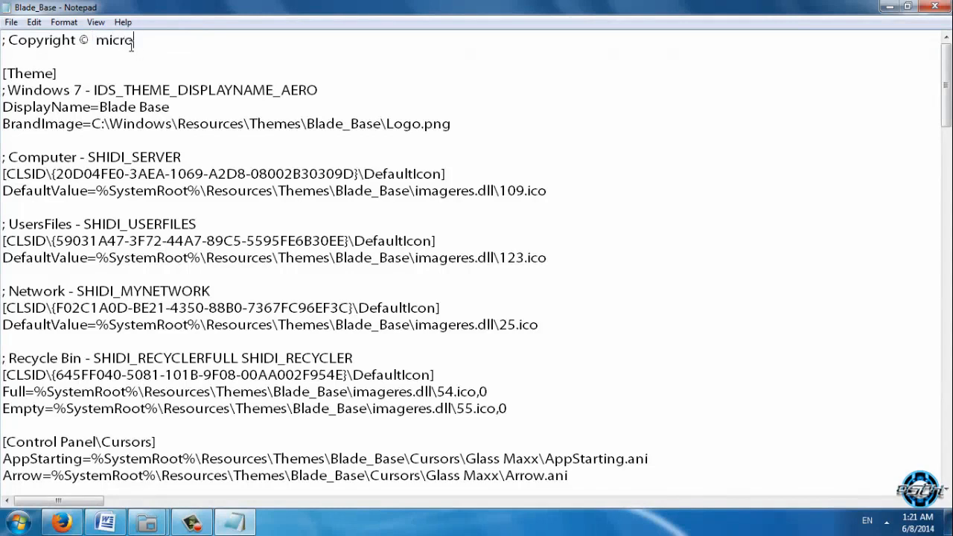
type("soft")
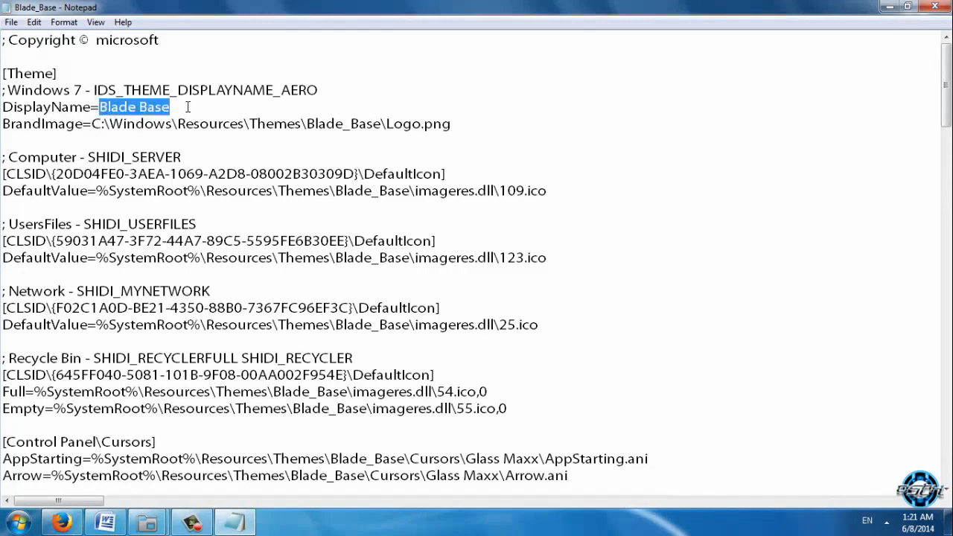
Step: Change the DisplayName value from 'Blade Base' to 'tutorial'
key("Delete")
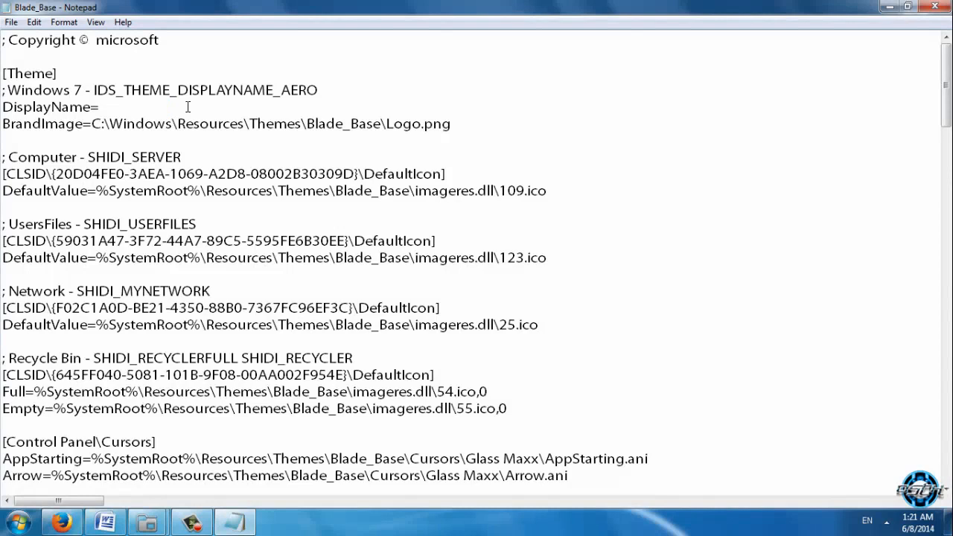
type("tuto")
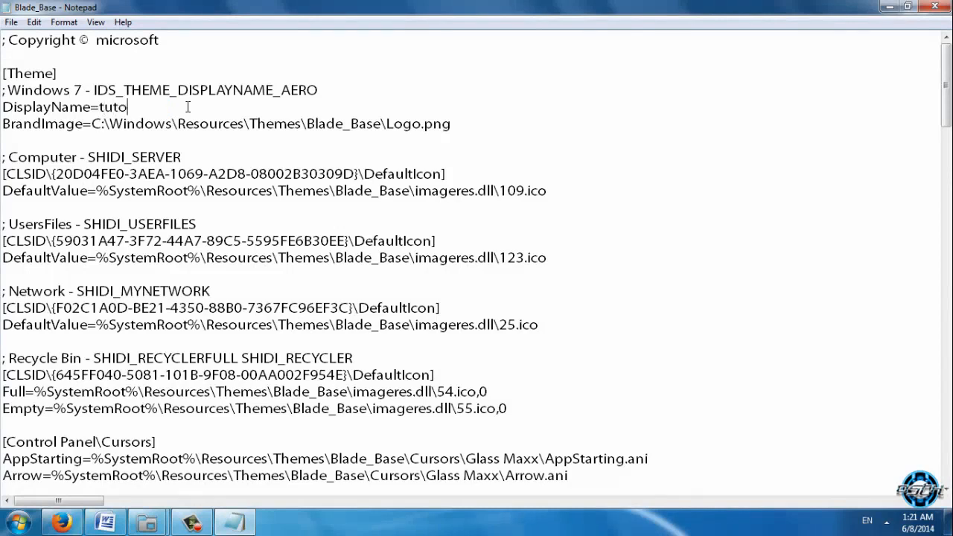
type("ri")
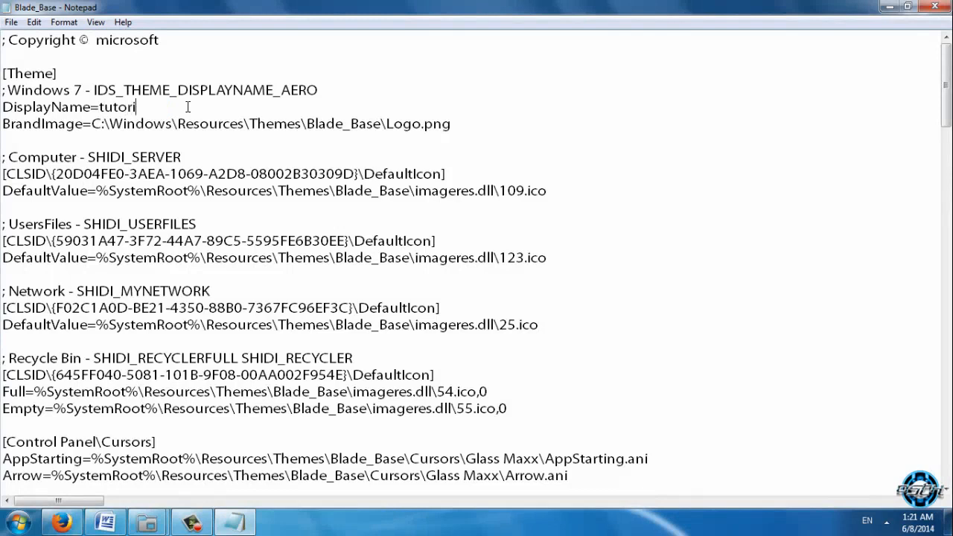
type("al")
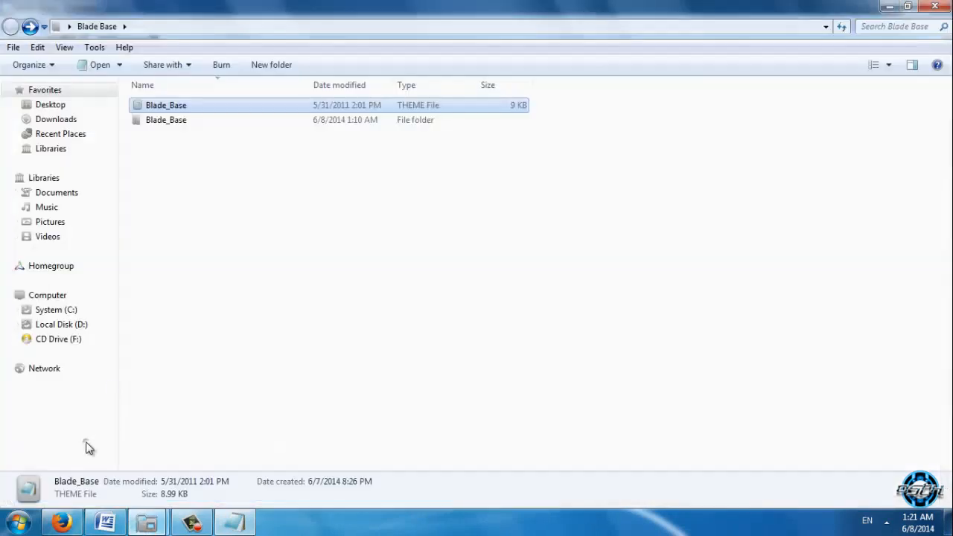
double_click(166, 120)
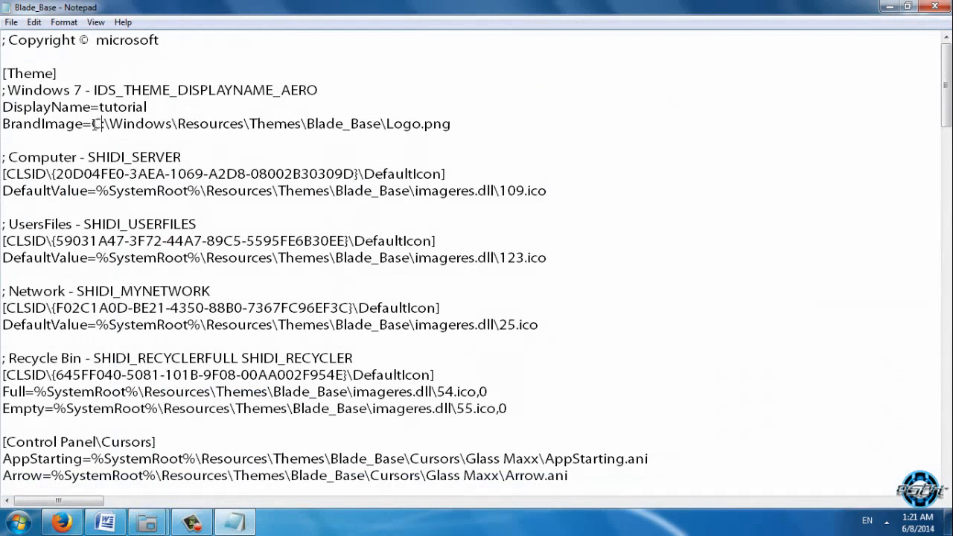
Step: Open the inner Blade_Base folder in Explorer to confirm Logo.png is there
double_click(96, 123)
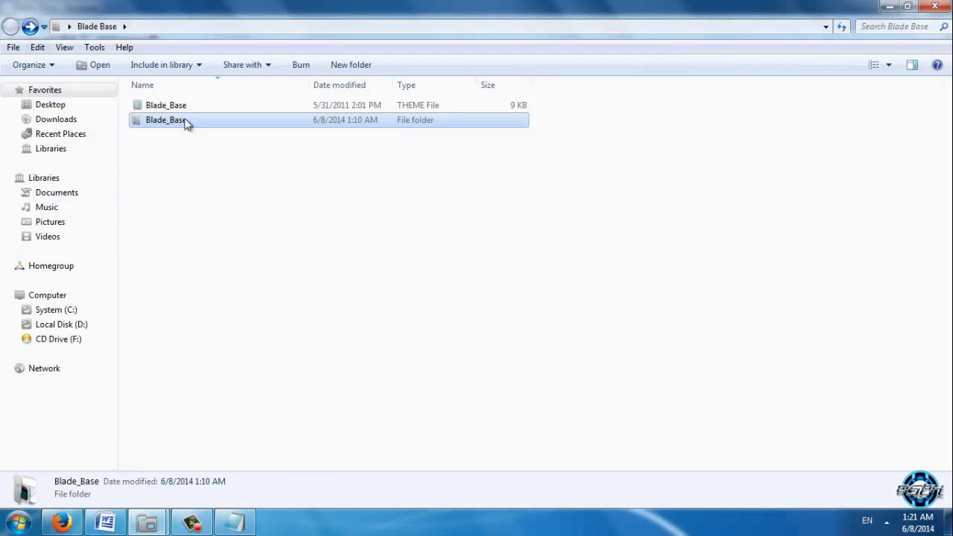
double_click(166, 104)
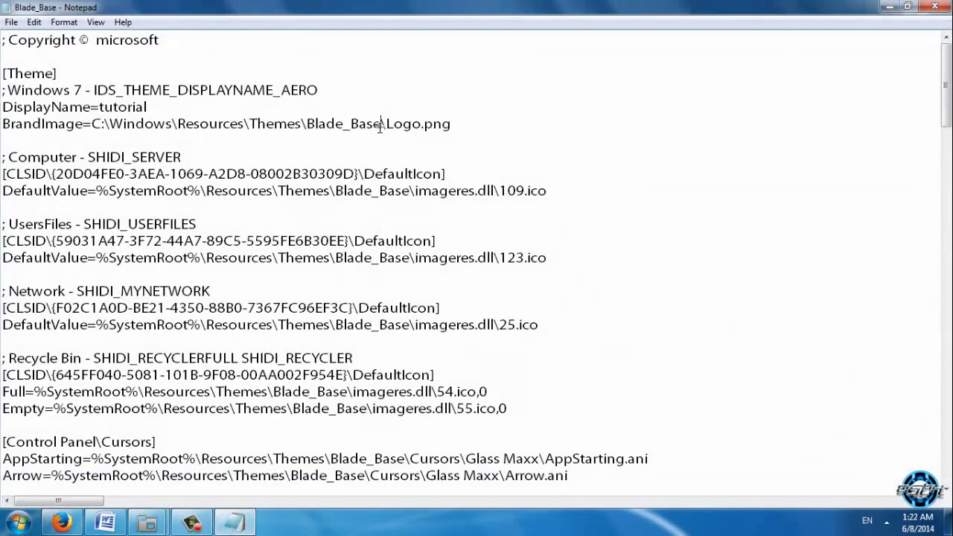
mouse_move(146, 520)
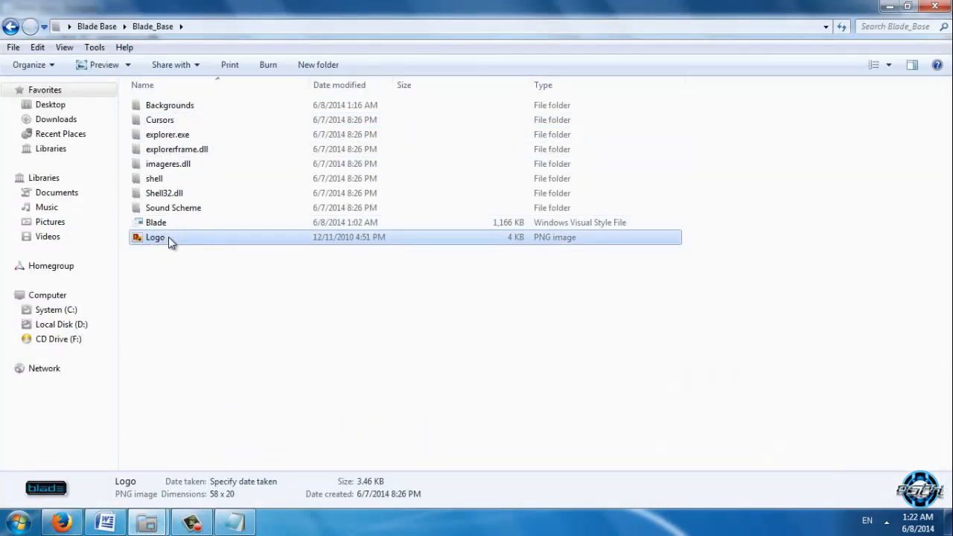
mouse_move(155, 236)
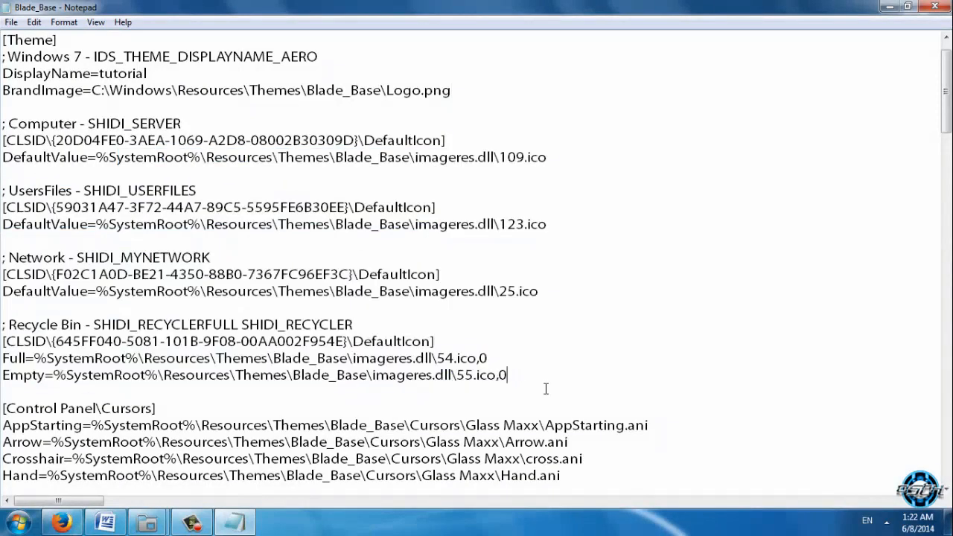
mouse_move(146, 520)
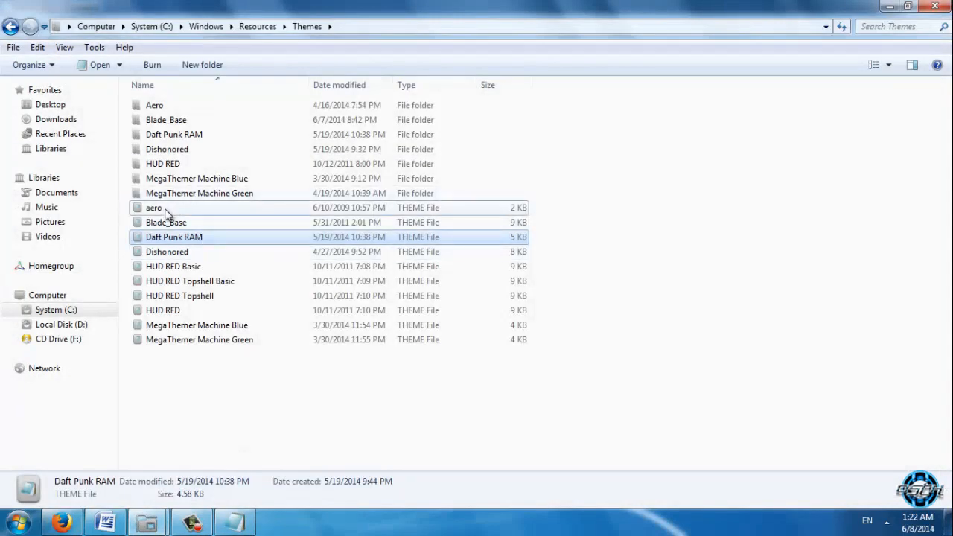
Step: Copy aero's Computer-to-Recycle Bin icon lines over the matching Blade_Base lines
double_click(153, 208)
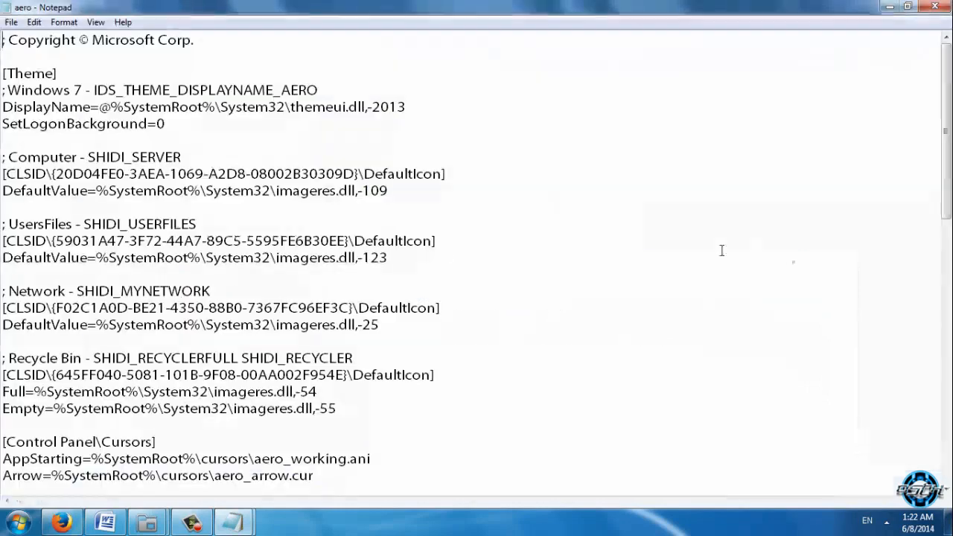
scroll("down", 3)
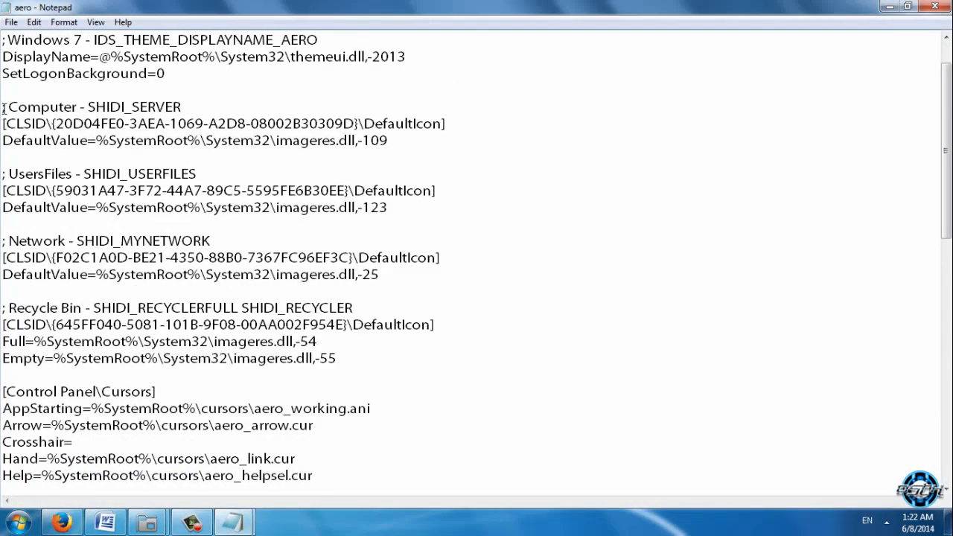
left_click_drag(3, 107, 336, 358)
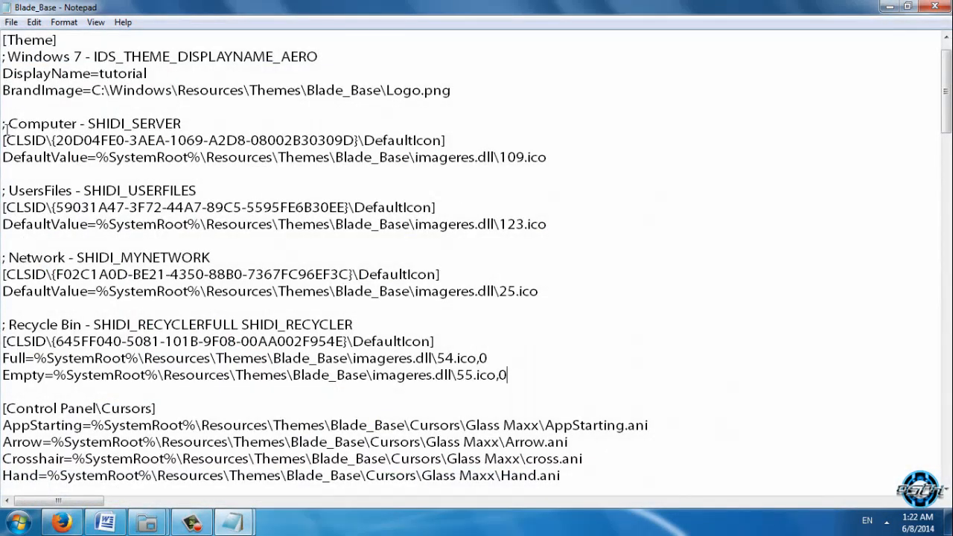
left_click_drag(3, 123, 342, 291)
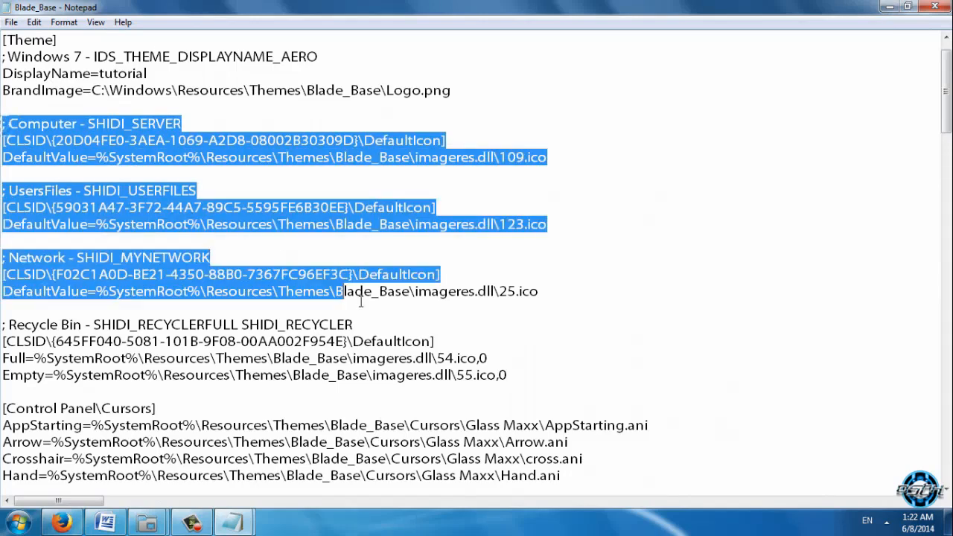
left_click_drag(342, 291, 506, 375)
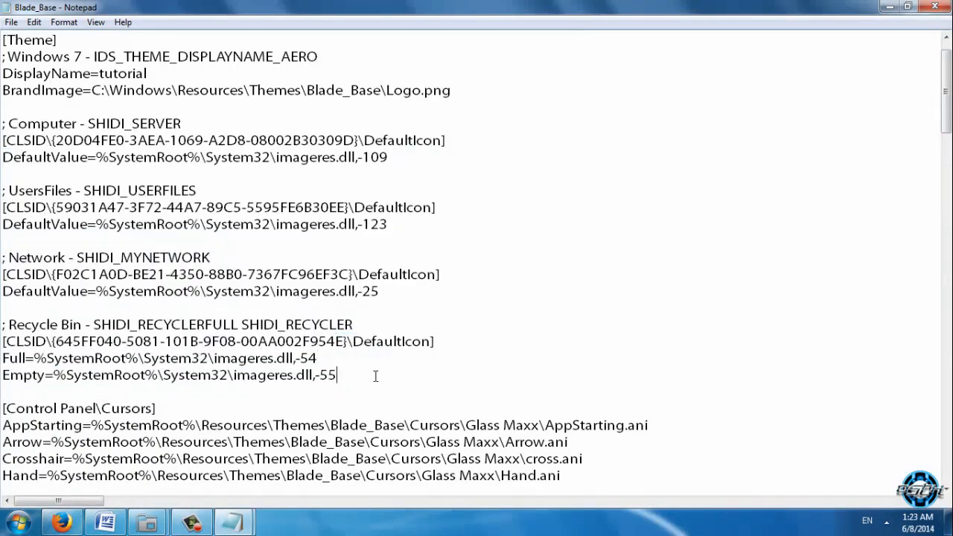
mouse_move(342, 369)
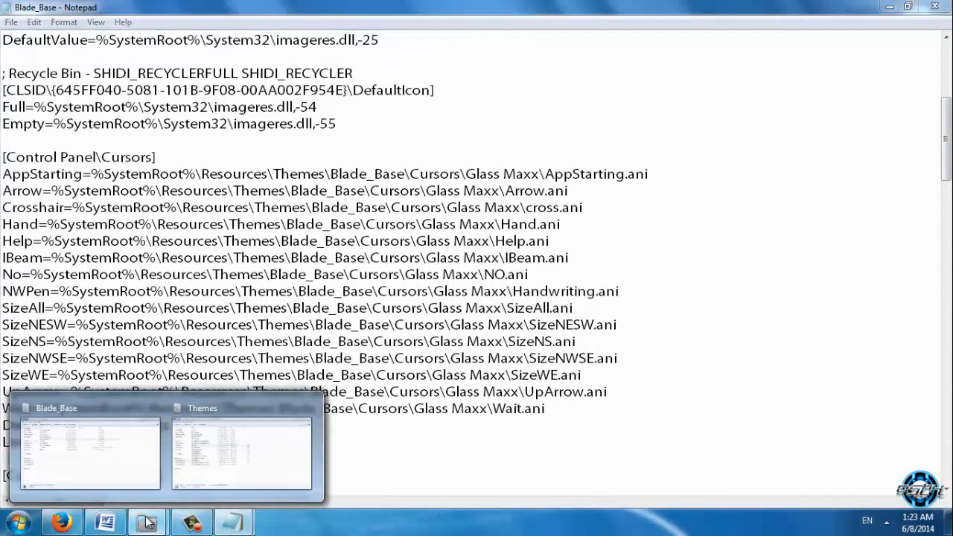
Step: View the Cursors folder, then paste aero's cursor entries over Blade_Base's Glass Maxx section
left_click(89, 447)
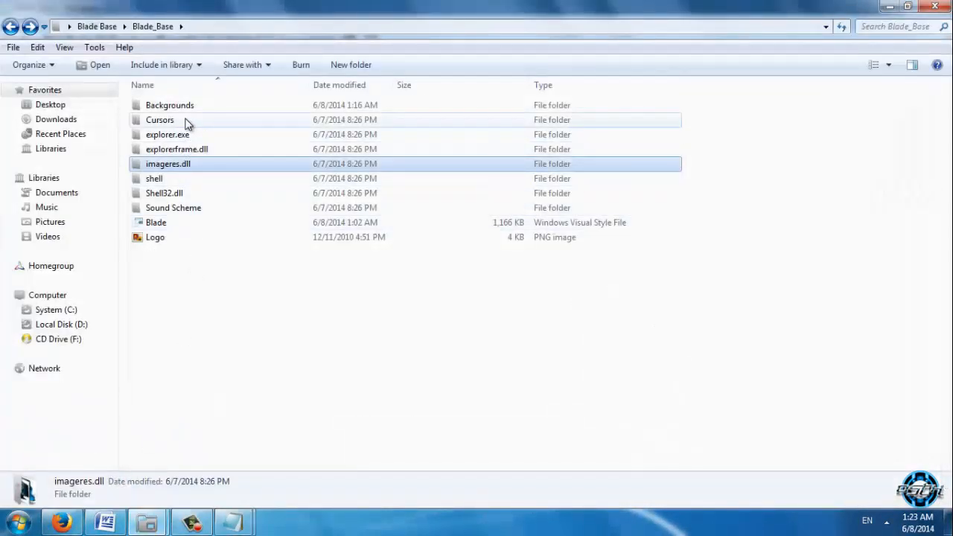
double_click(160, 120)
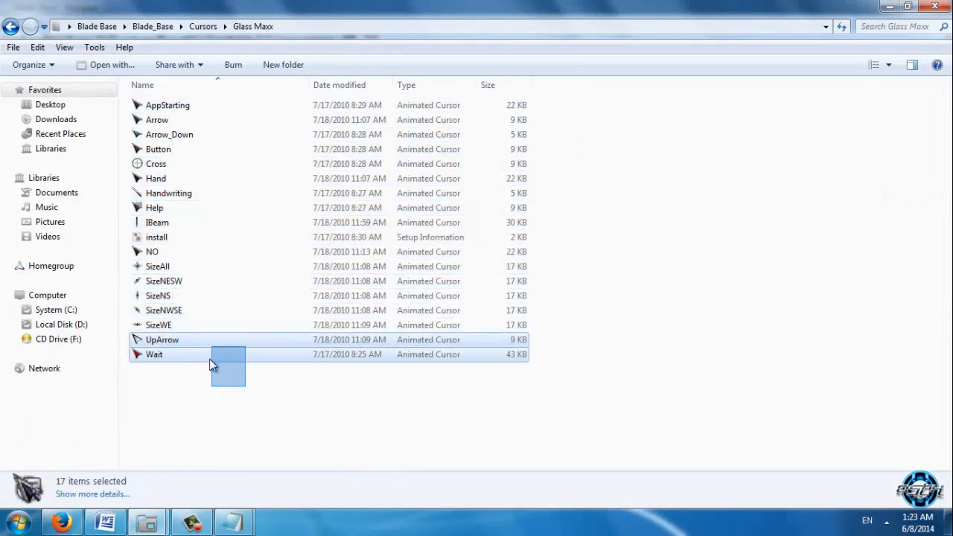
mouse_move(233, 521)
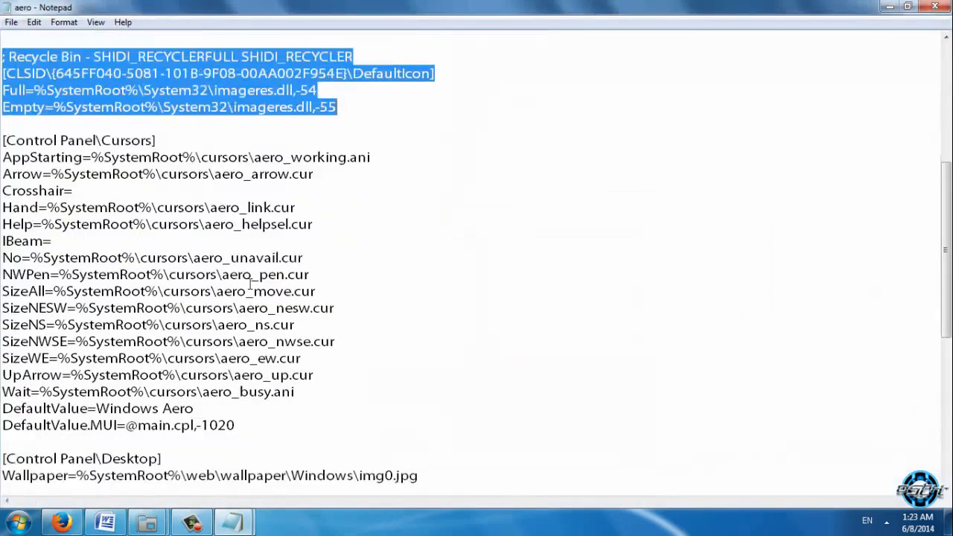
scroll("down", 3)
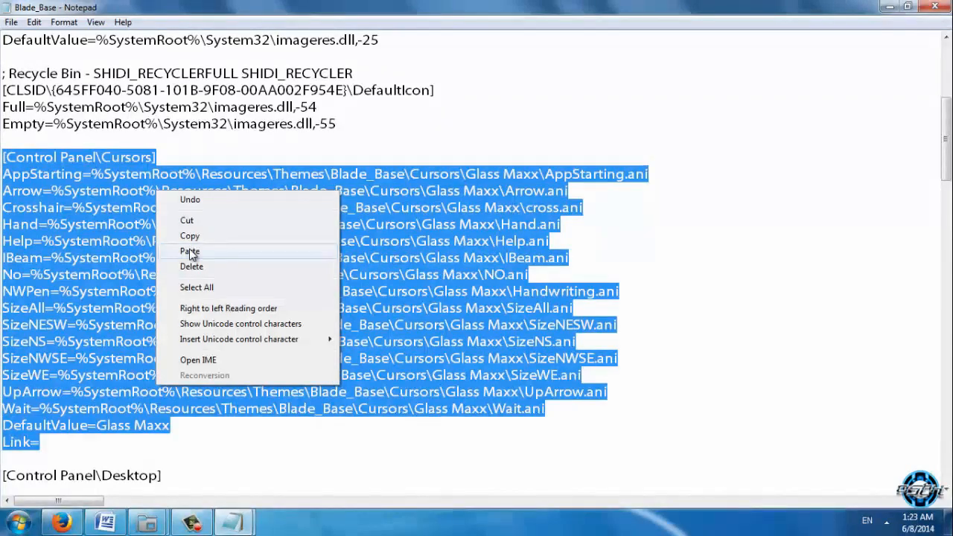
left_click(191, 251)
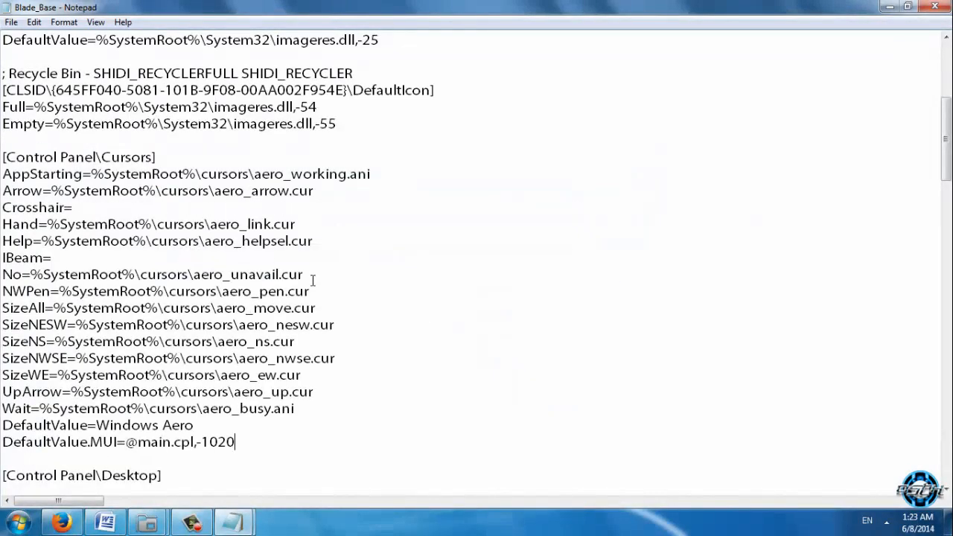
scroll("down", 3)
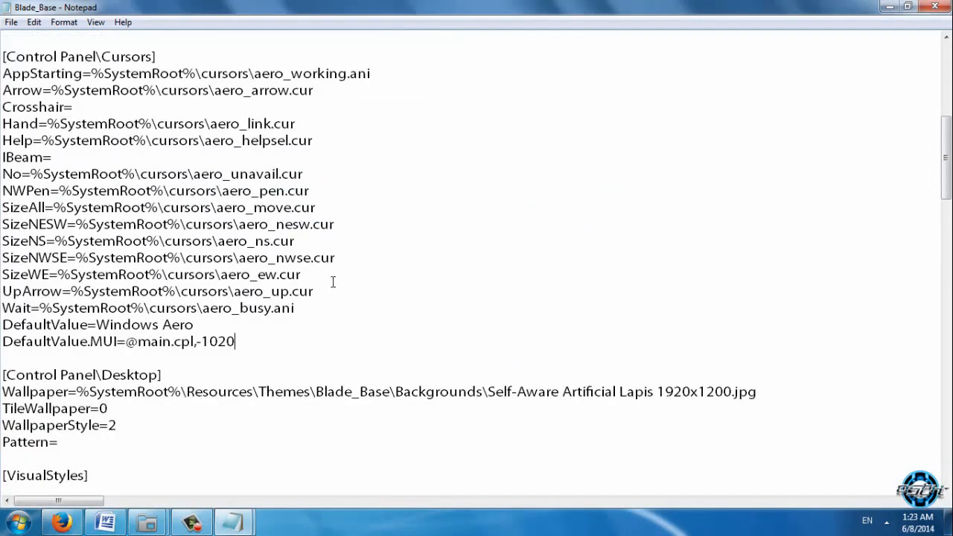
Step: Scroll Notepad to the wallpaper section and go back up to the Blade Base folder
scroll("down", 3)
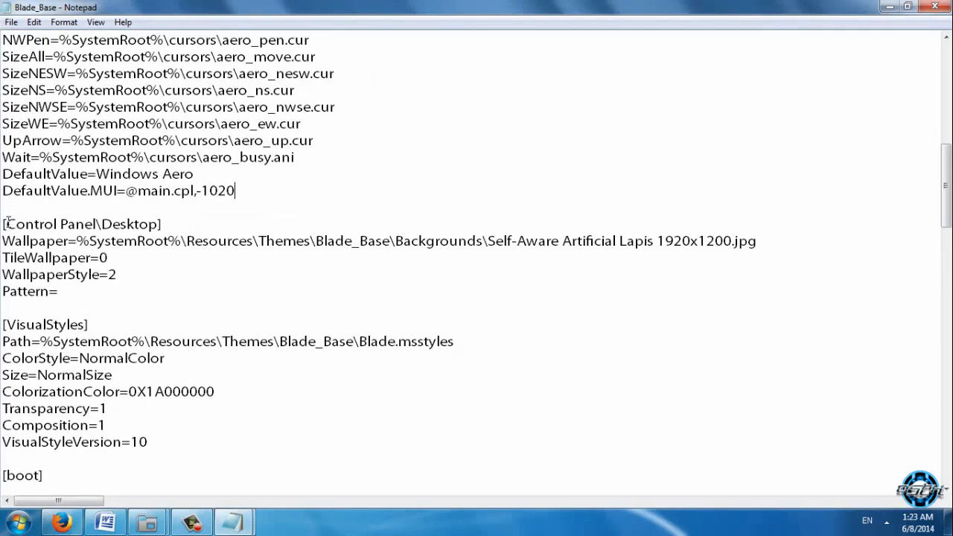
mouse_move(144, 227)
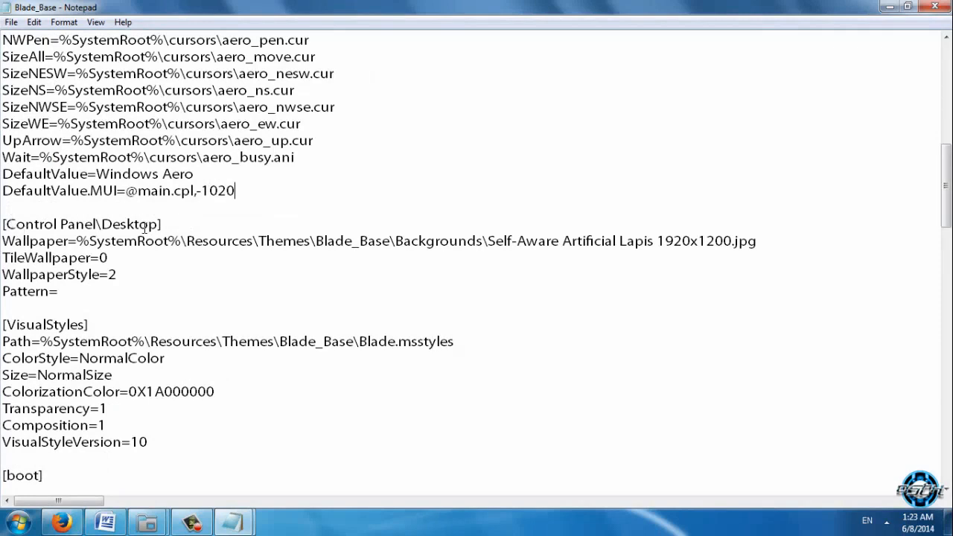
scroll("down", 3)
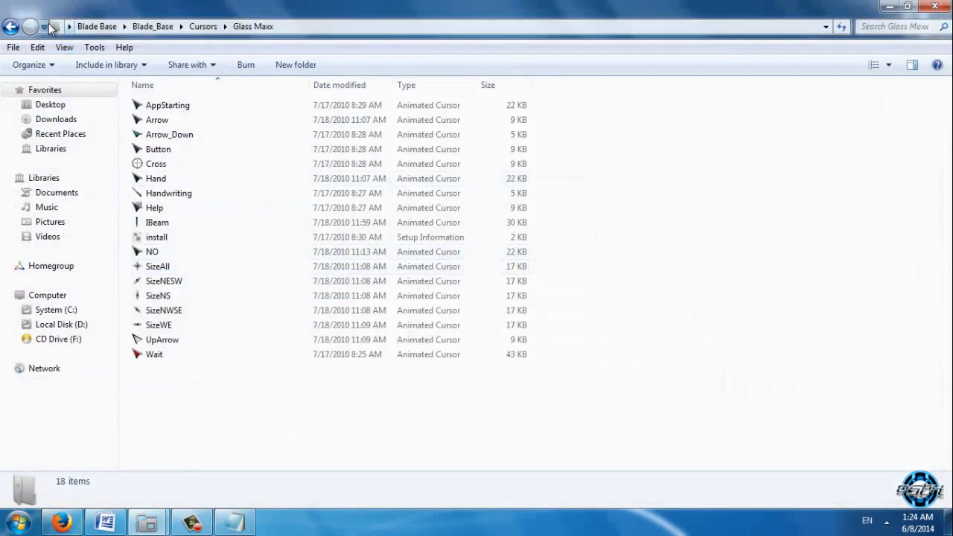
left_click(11, 26)
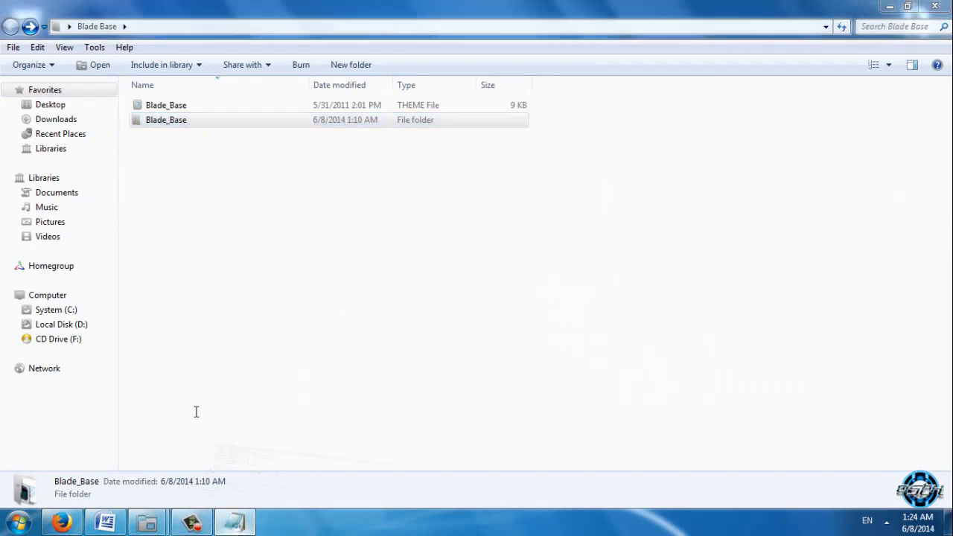
Step: Edit the wallpaper path: 'Background' becomes 'Backgrounds' and the image name becomes '1'
double_click(166, 104)
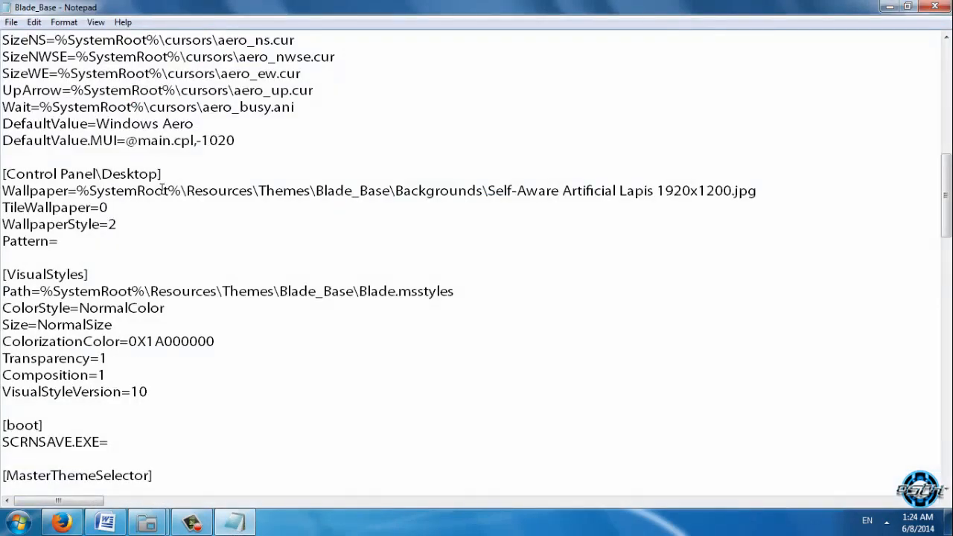
double_click(135, 190)
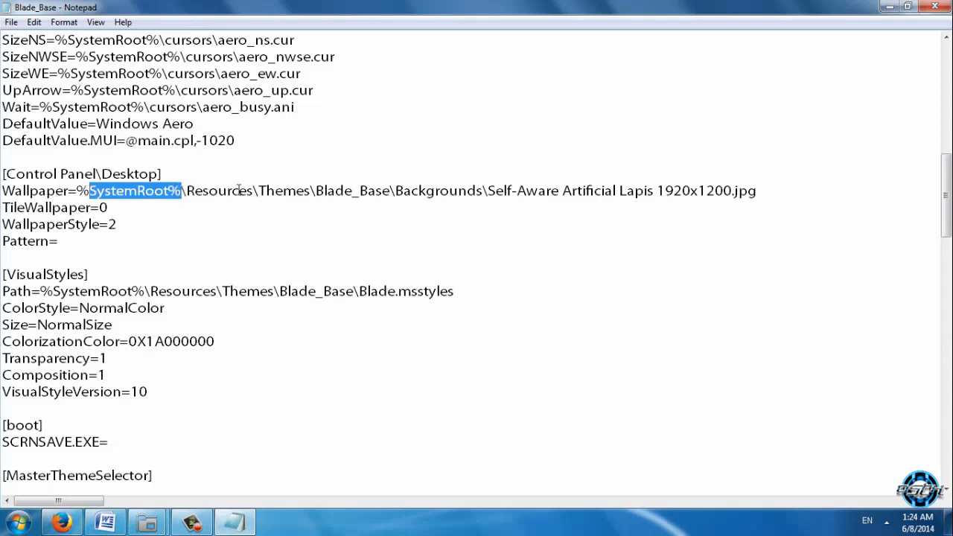
double_click(352, 191)
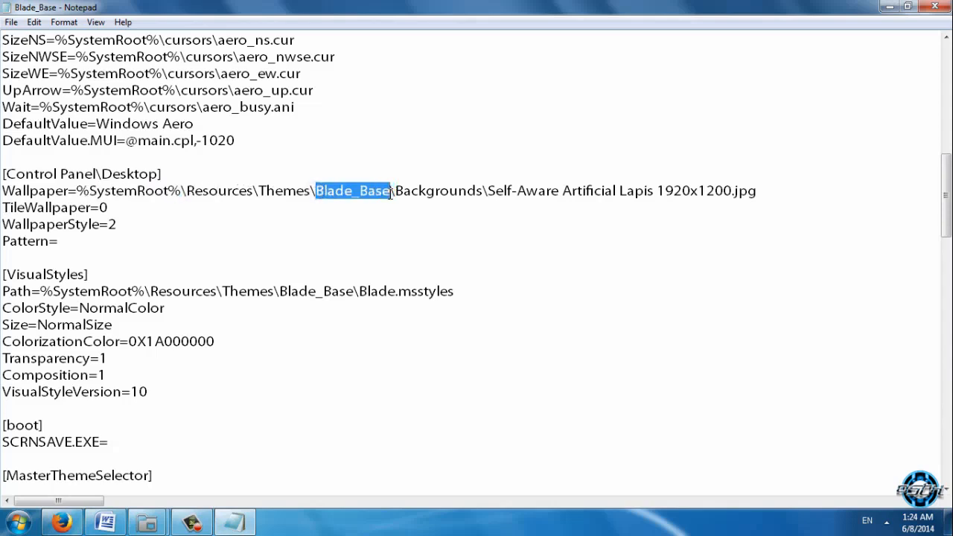
double_click(435, 191)
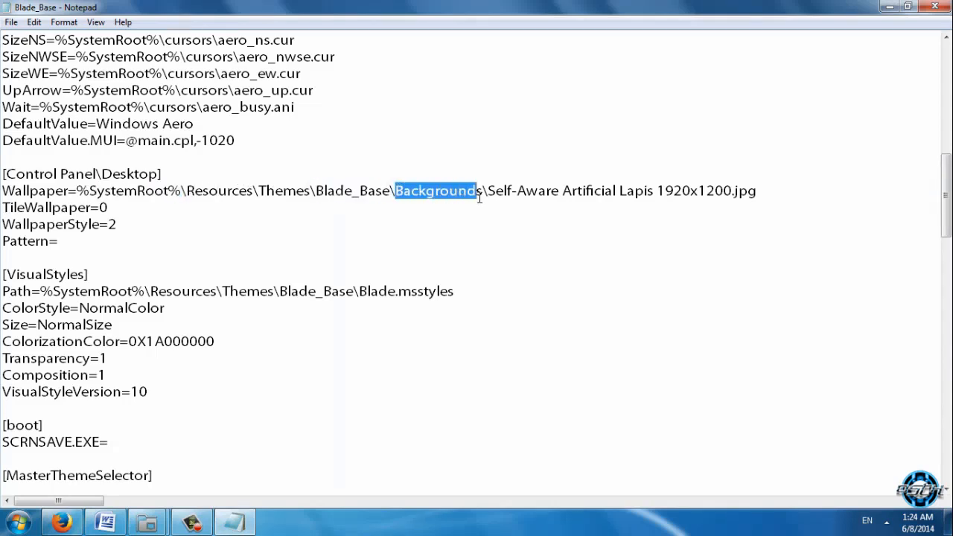
type("s")
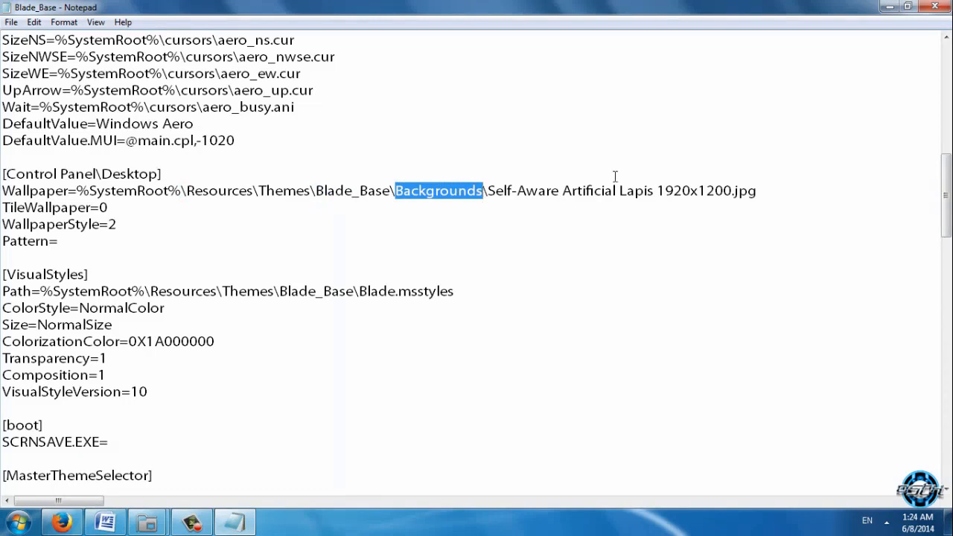
left_click_drag(487, 190, 732, 190)
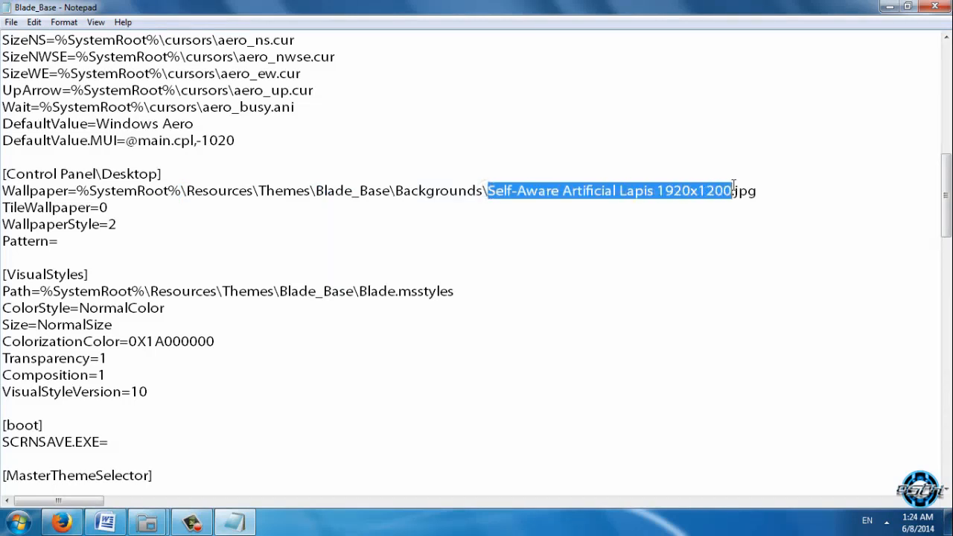
type("1")
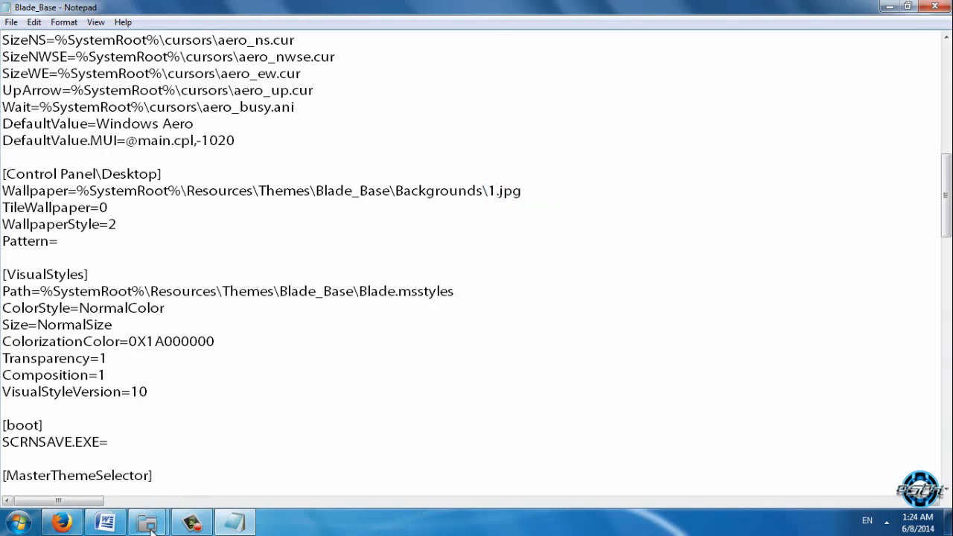
Step: Check the Blade_Base folder contents and retype the image name as 1 for Backgrounds\1.jpg
left_click(147, 521)
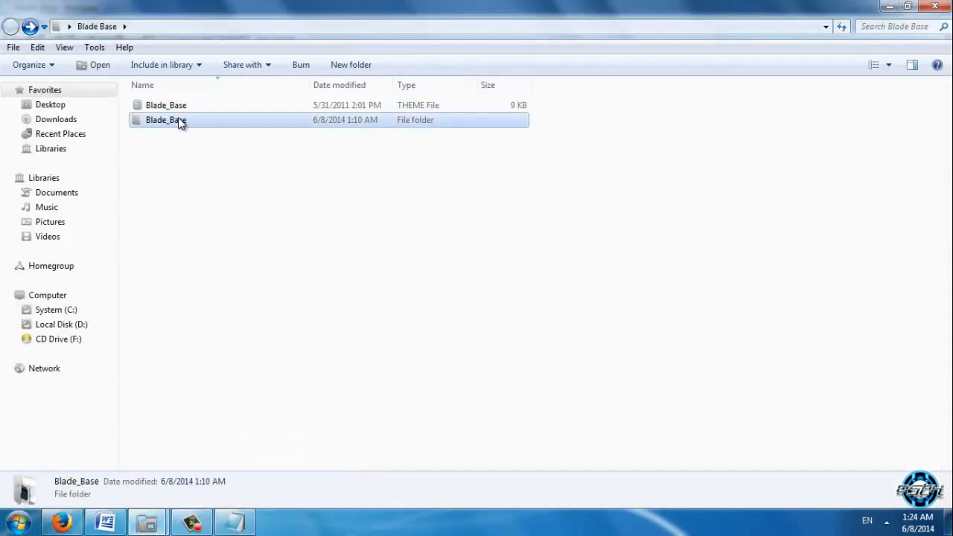
double_click(165, 120)
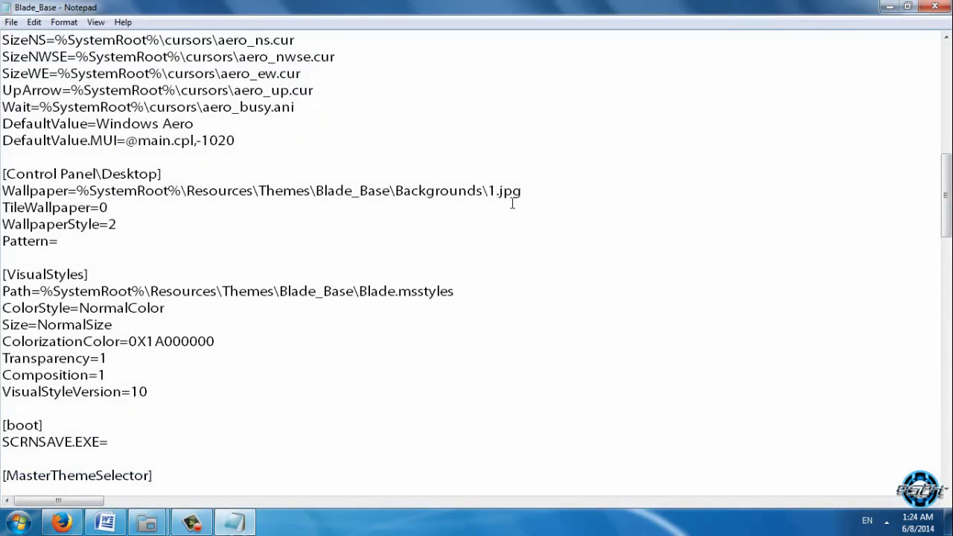
double_click(491, 191)
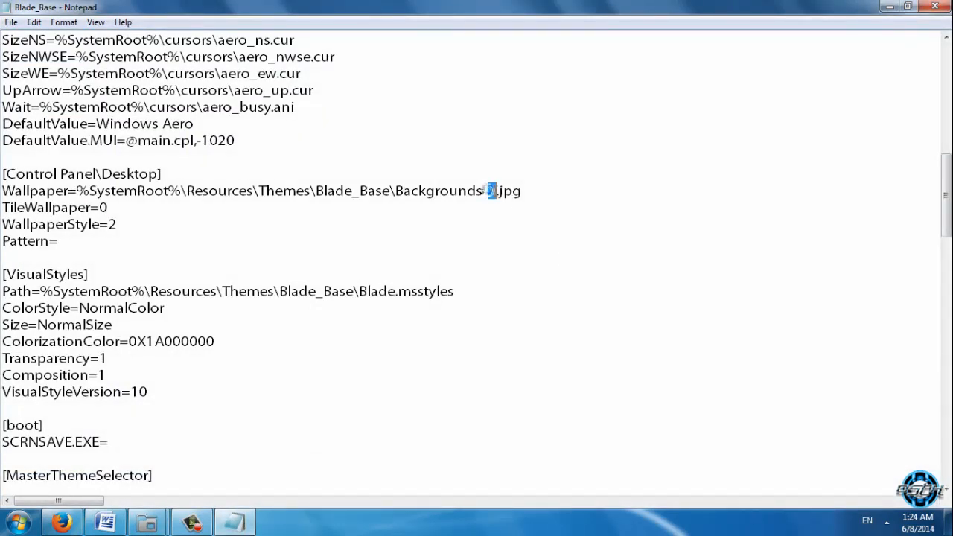
type("1")
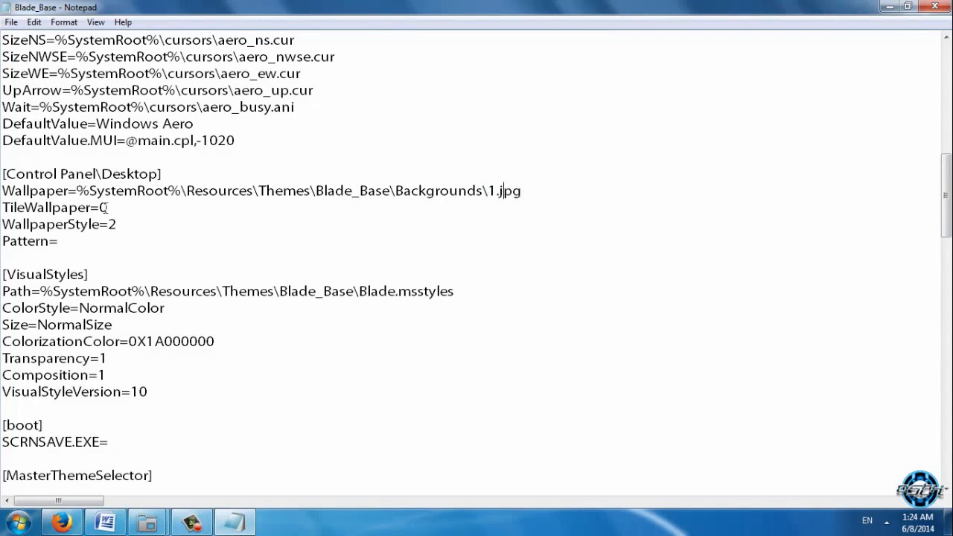
left_click_drag(4, 225, 58, 241)
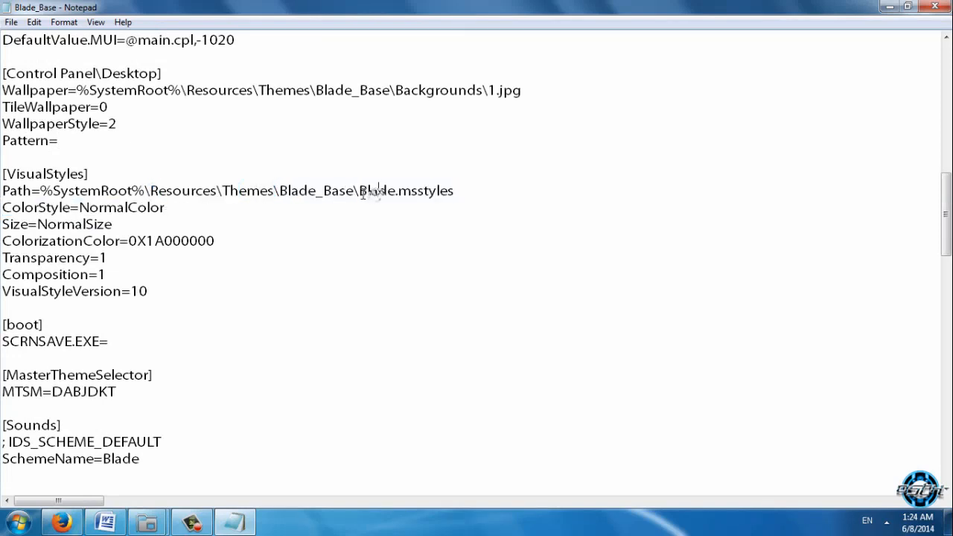
double_click(376, 190)
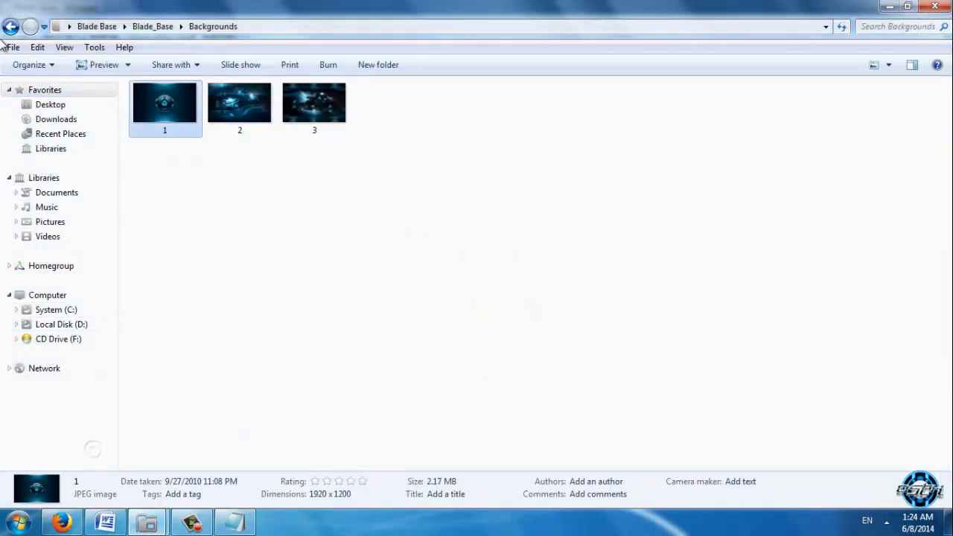
left_click(11, 26)
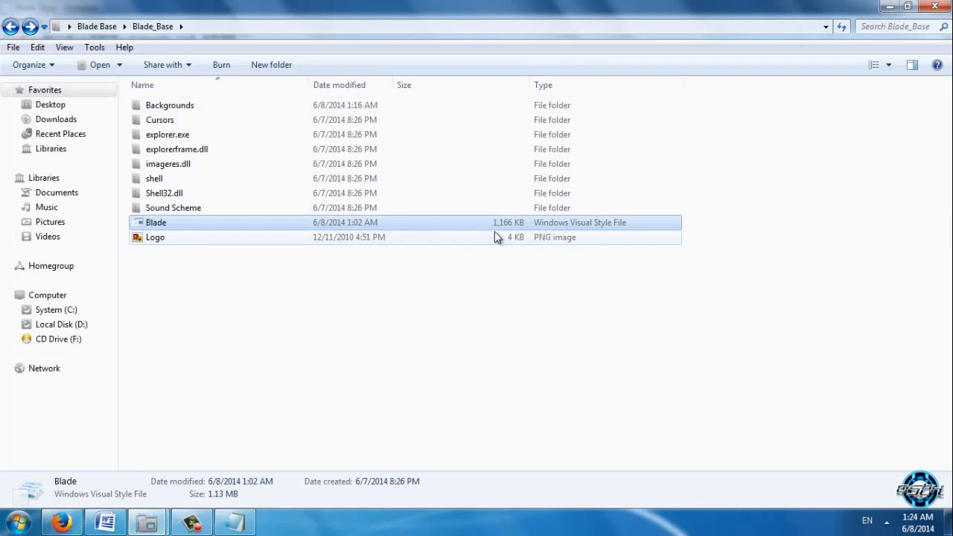
double_click(156, 222)
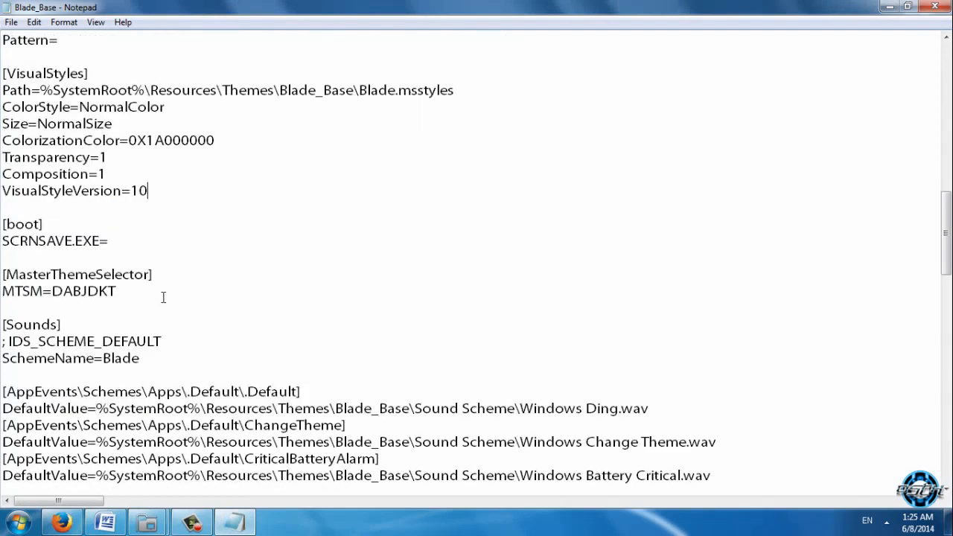
scroll("down", 3)
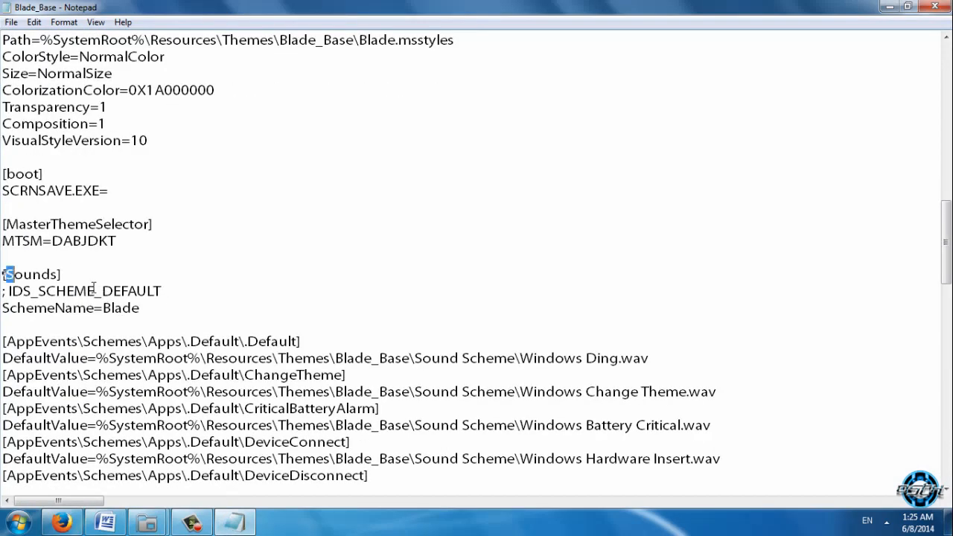
left_click(143, 308)
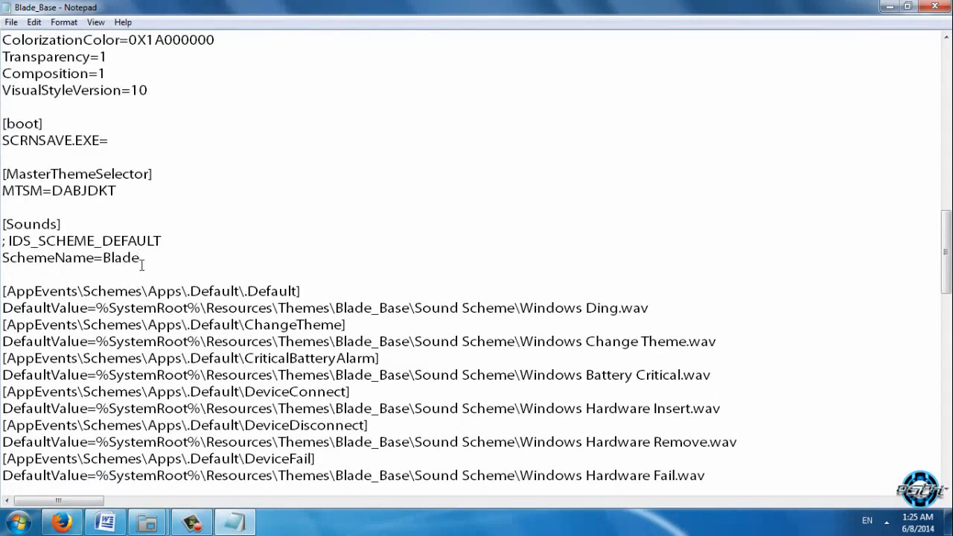
double_click(15, 224)
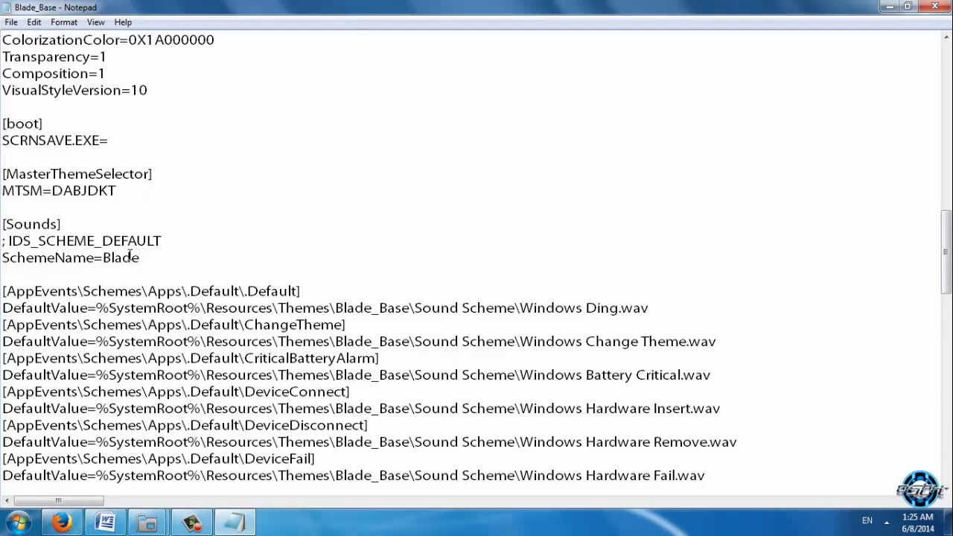
double_click(130, 258)
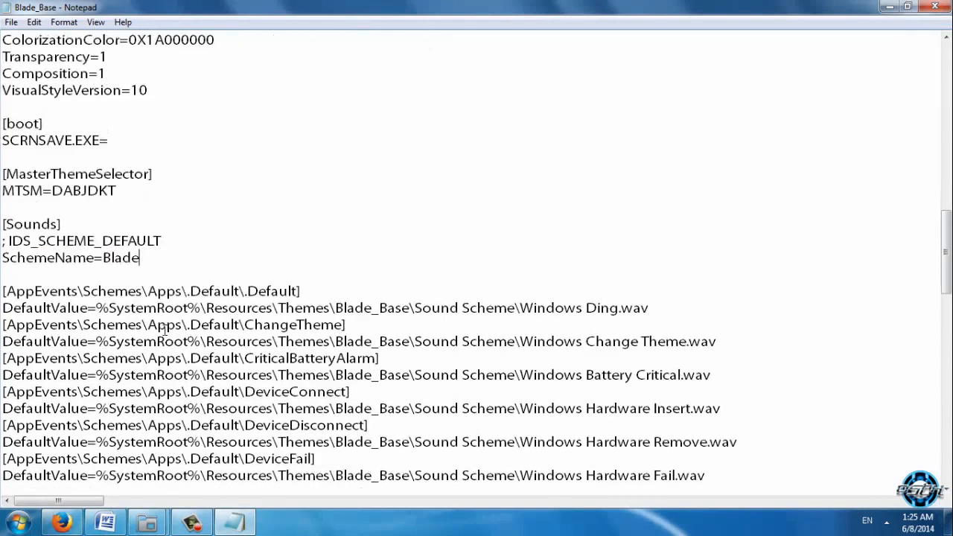
mouse_move(145, 521)
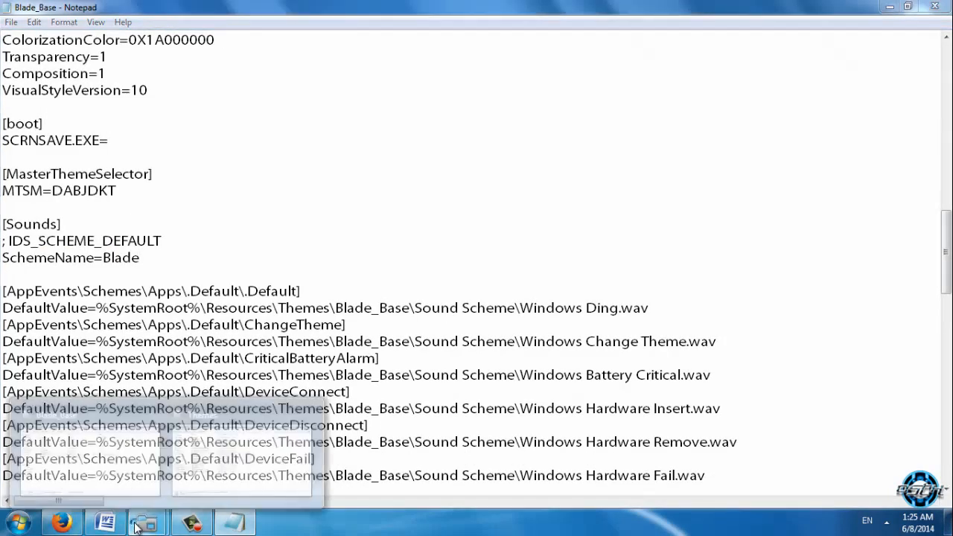
Step: Open aero.theme from the Windows Themes folder in Notepad and maximize it
left_click(145, 521)
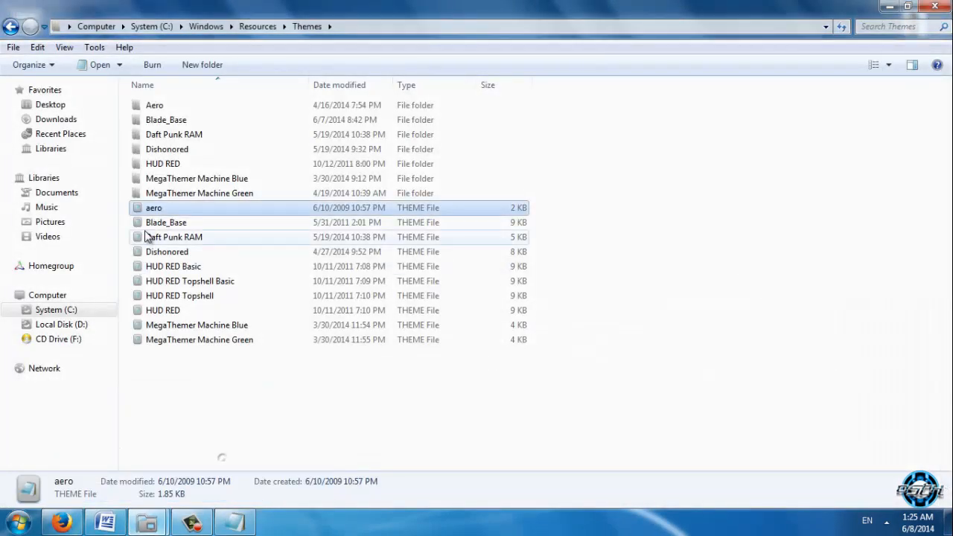
double_click(153, 207)
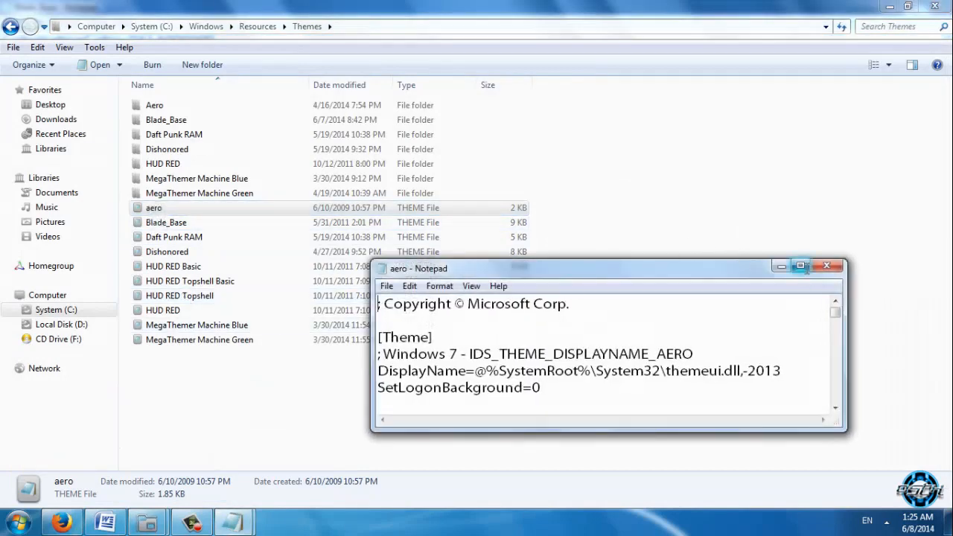
left_click(800, 266)
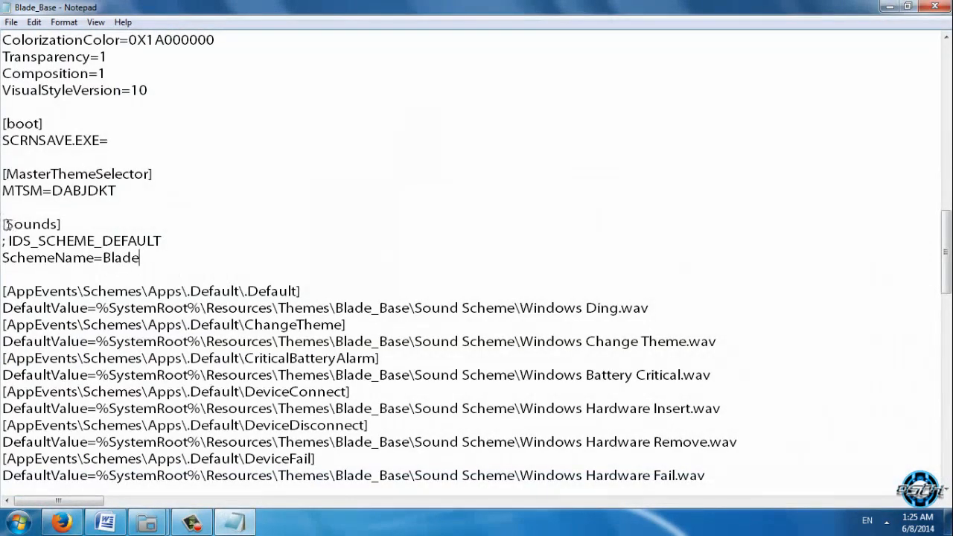
Step: Set SchemeName to @%SystemRoot%\System32\mmres.dll,-800 and select the AppEvents sound entries
type("@%SystemRoot%\\System32\\mmres.dll,-800")
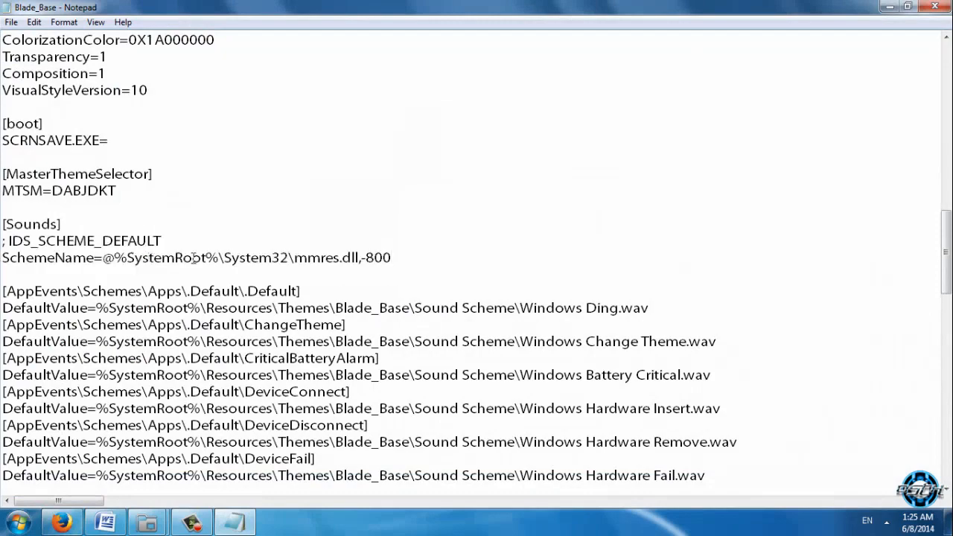
scroll("down", 3)
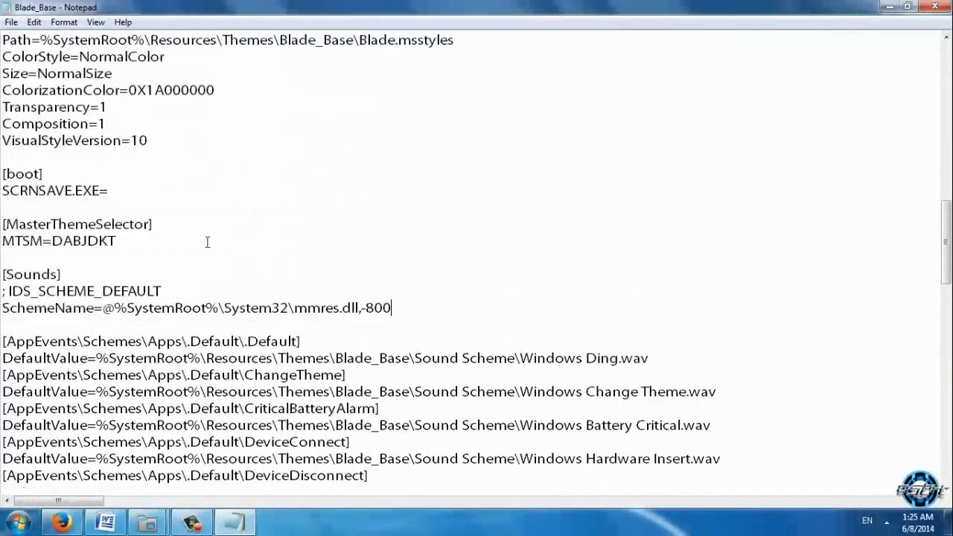
scroll("down", 3)
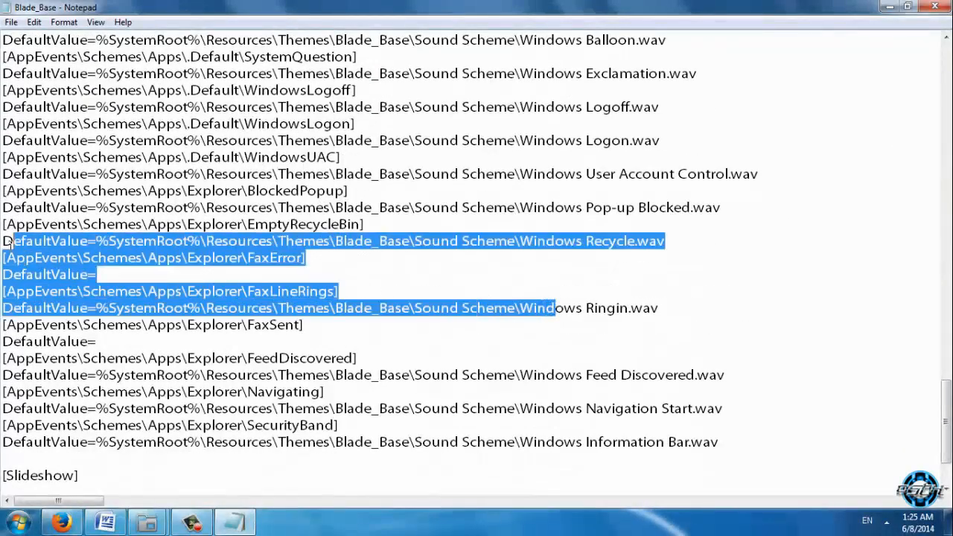
left_click(696, 447)
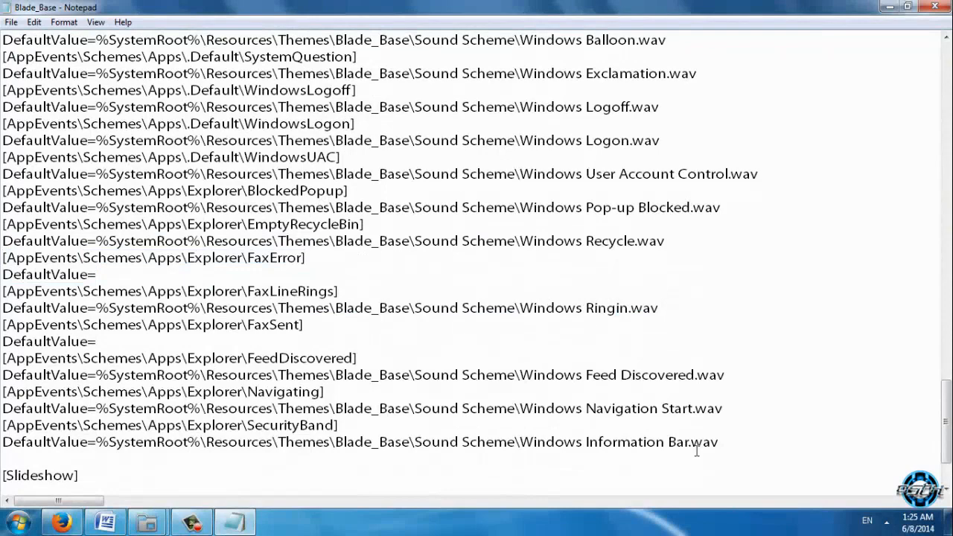
left_click_drag(67, 223, 726, 442)
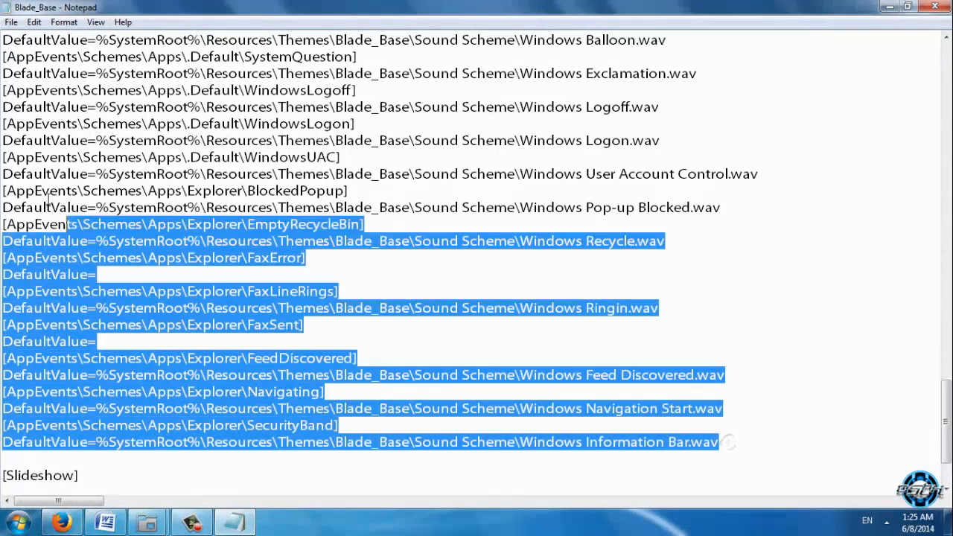
scroll("down", 3)
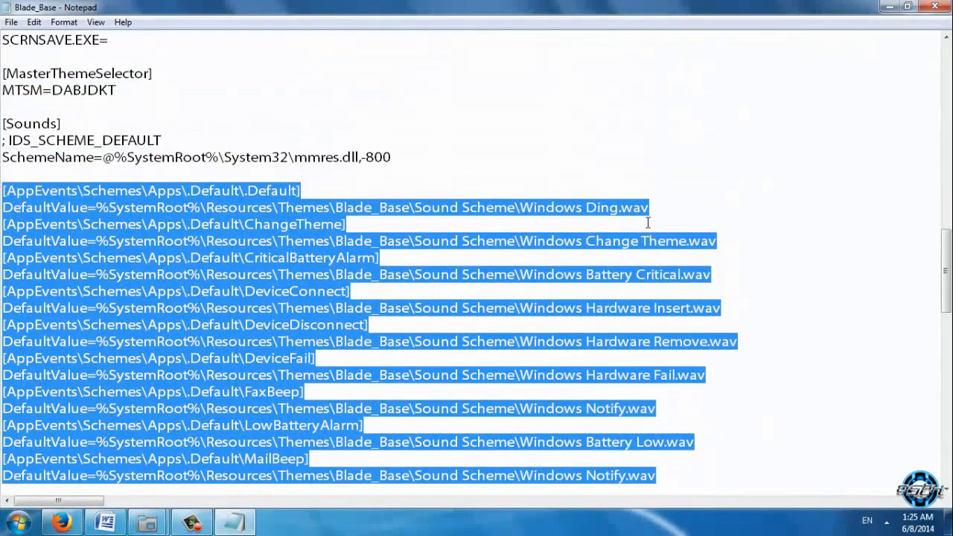
scroll("down", 3)
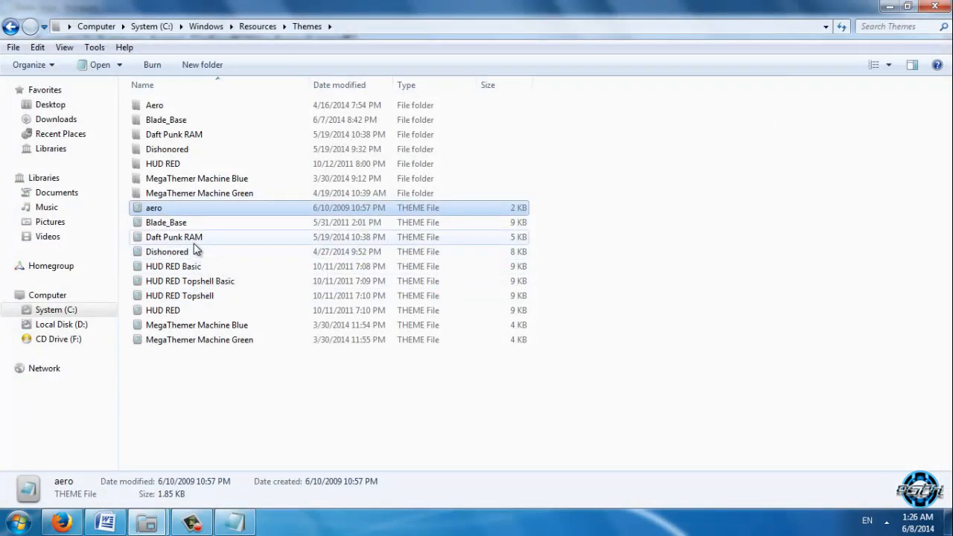
Step: Open the Daft Punk RAM theme and copy its Slideshow lines through Item2Path
double_click(174, 236)
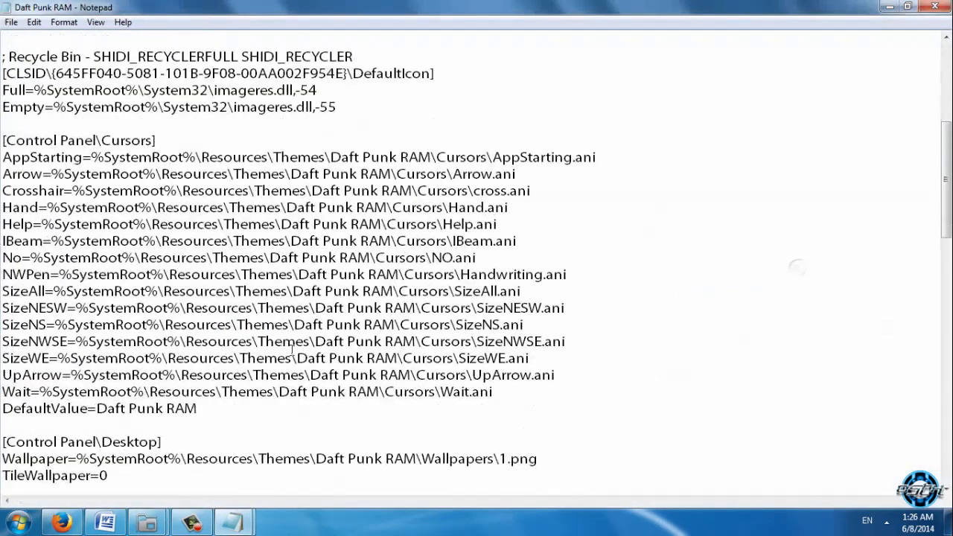
scroll("down", 3)
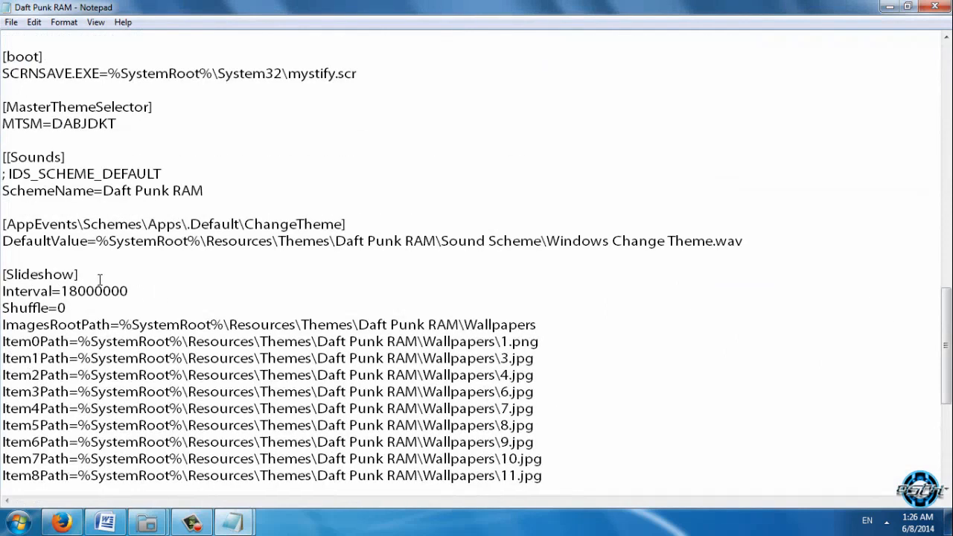
left_click_drag(3, 274, 424, 324)
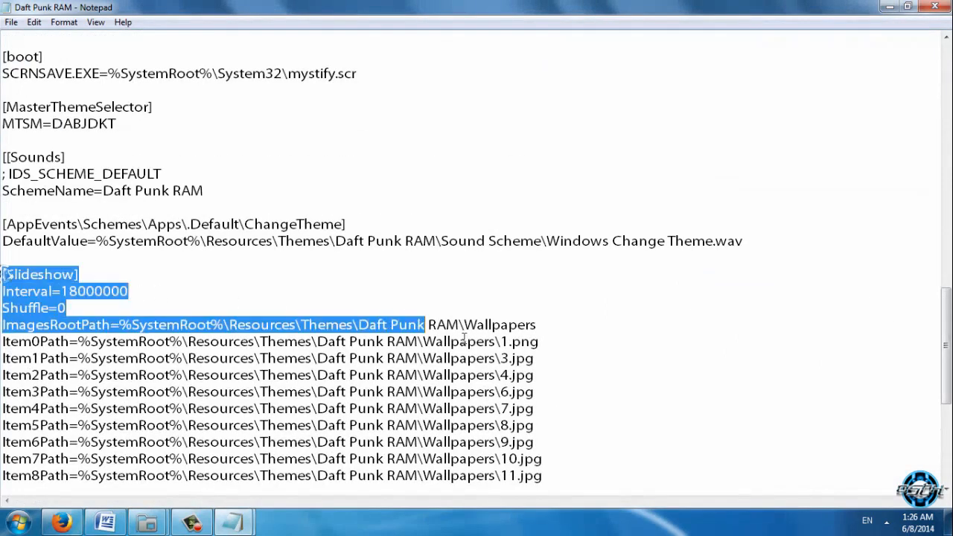
left_click(532, 358)
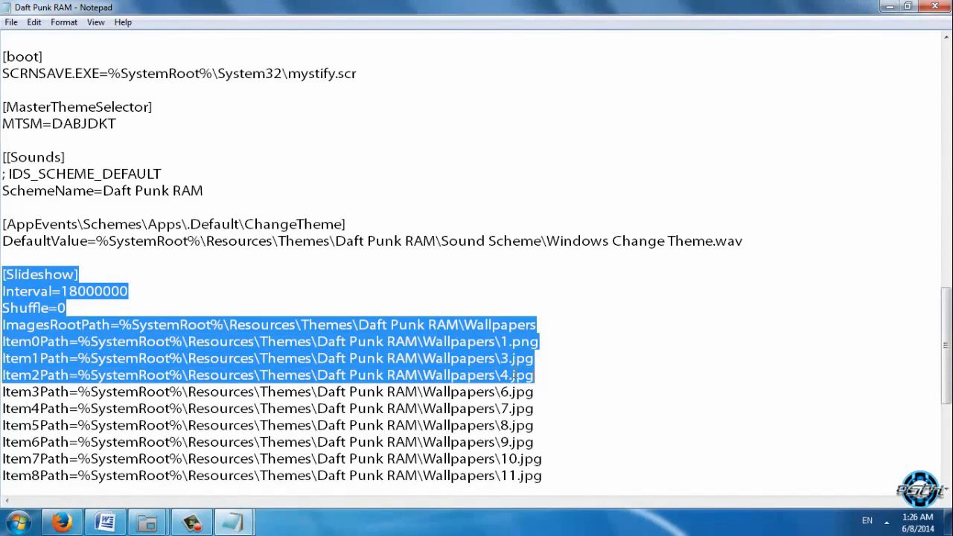
right_click(513, 373)
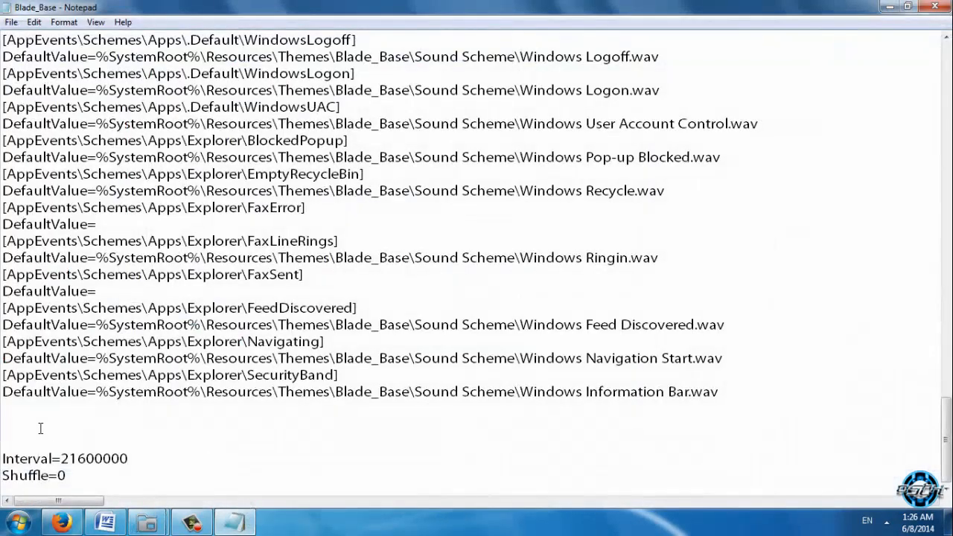
Step: Change the pasted ImagesRootPath from Daft Punk RAM Wallpapers to Blade_Base\Backgrounds
scroll("down", 3)
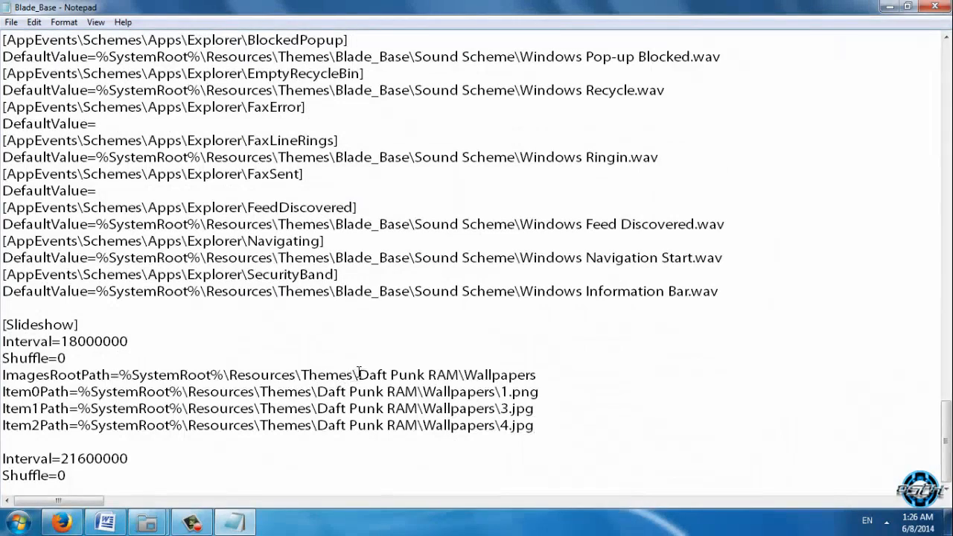
double_click(408, 374)
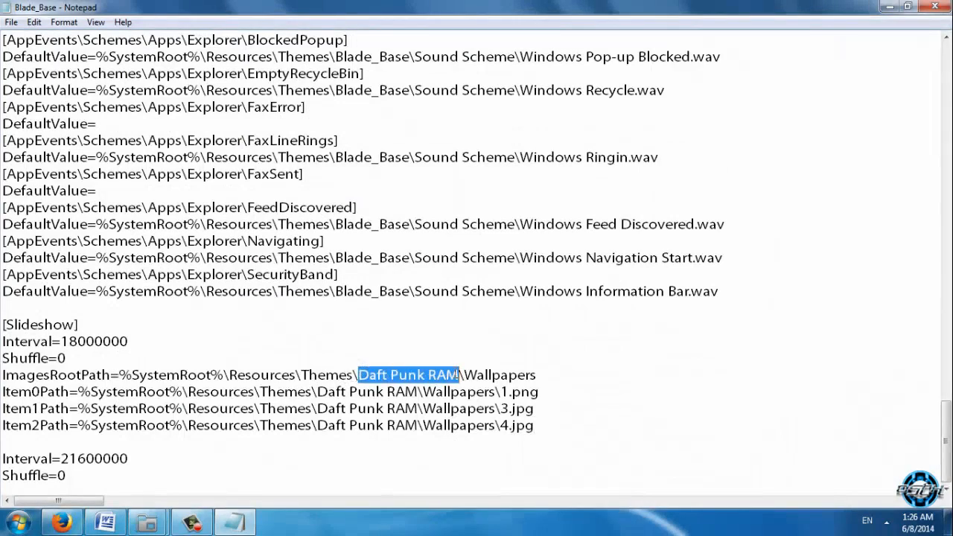
type("Blade_")
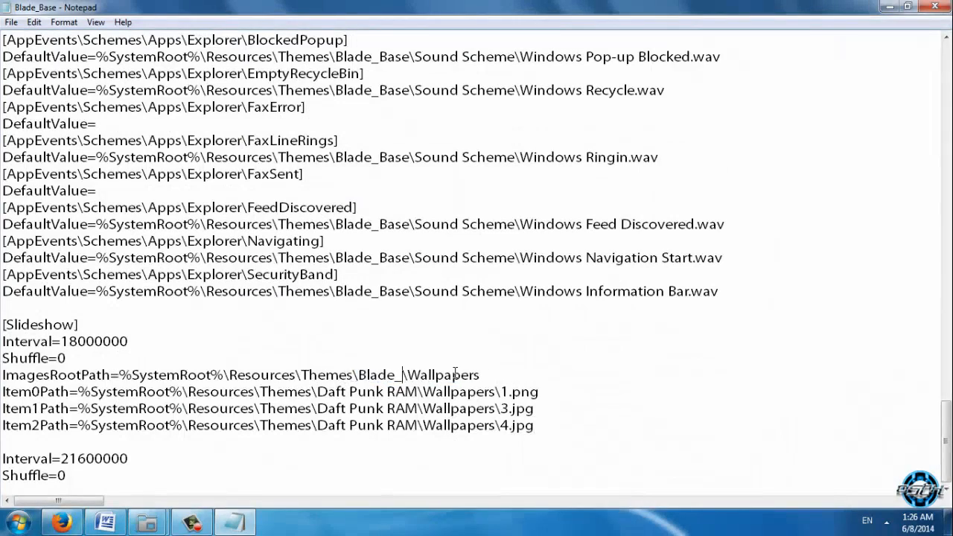
type("Base")
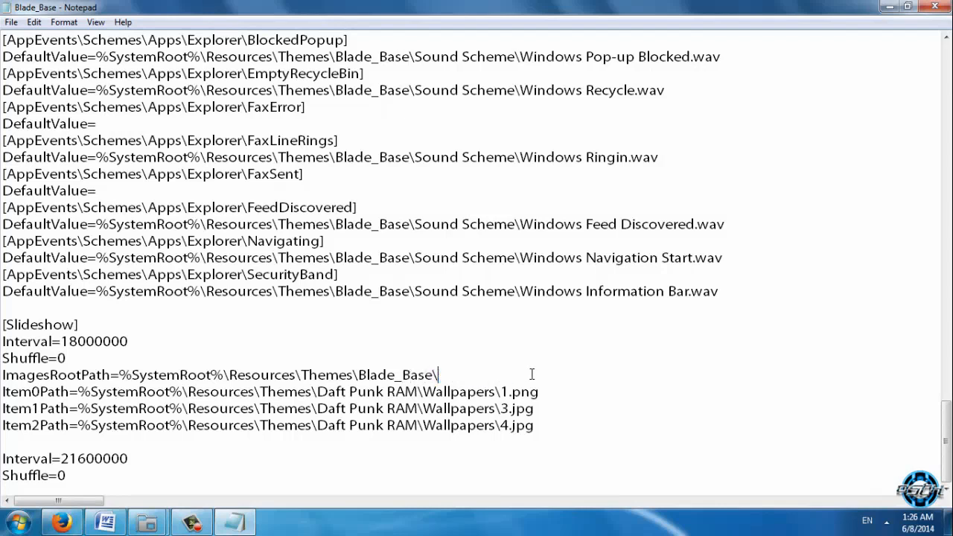
type("Backgr")
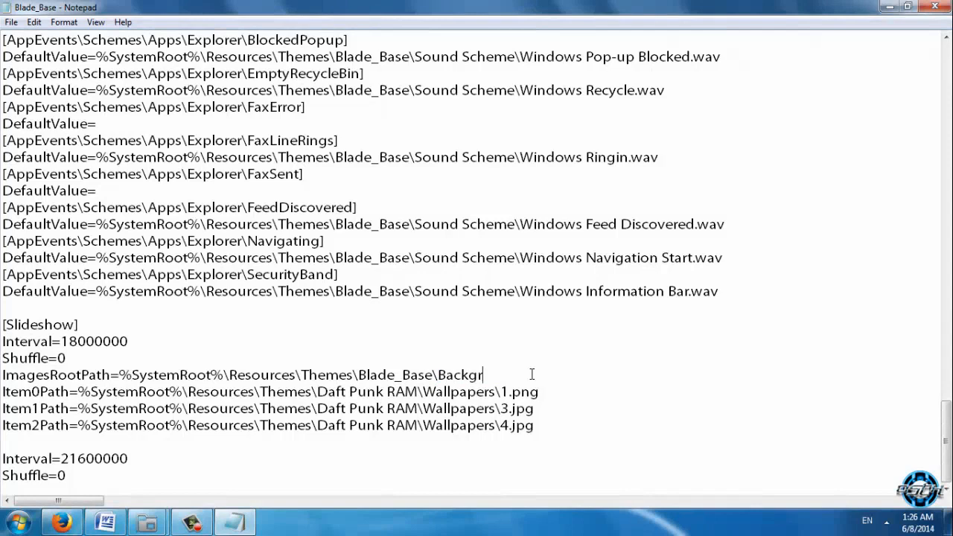
type("ounds")
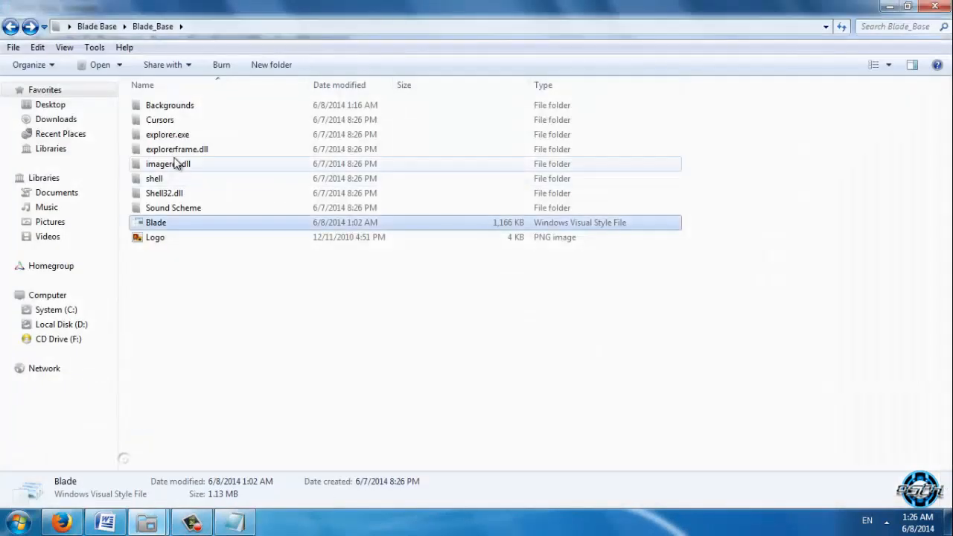
Step: Check the Blade_Base Backgrounds folder holds images 1, 2 and 3, then return to Notepad
left_click(10, 26)
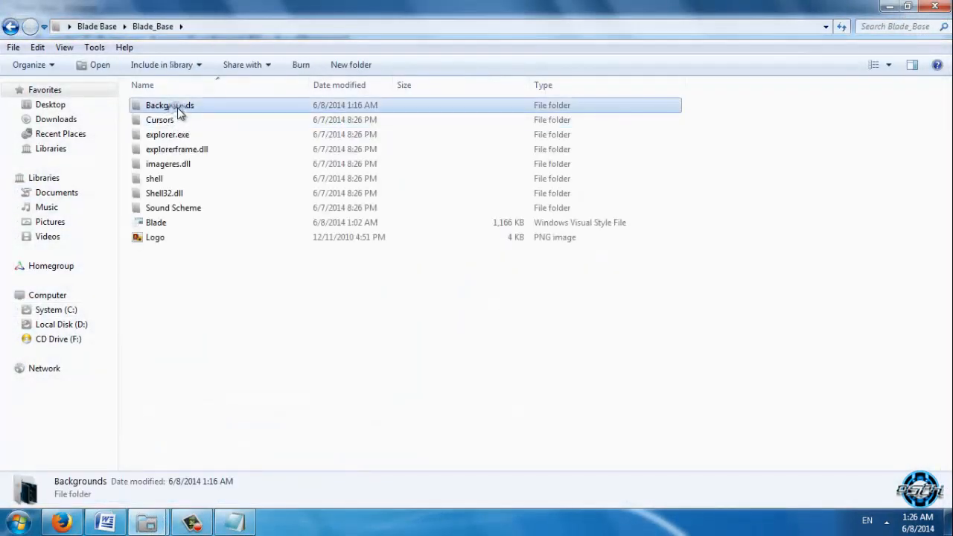
double_click(170, 105)
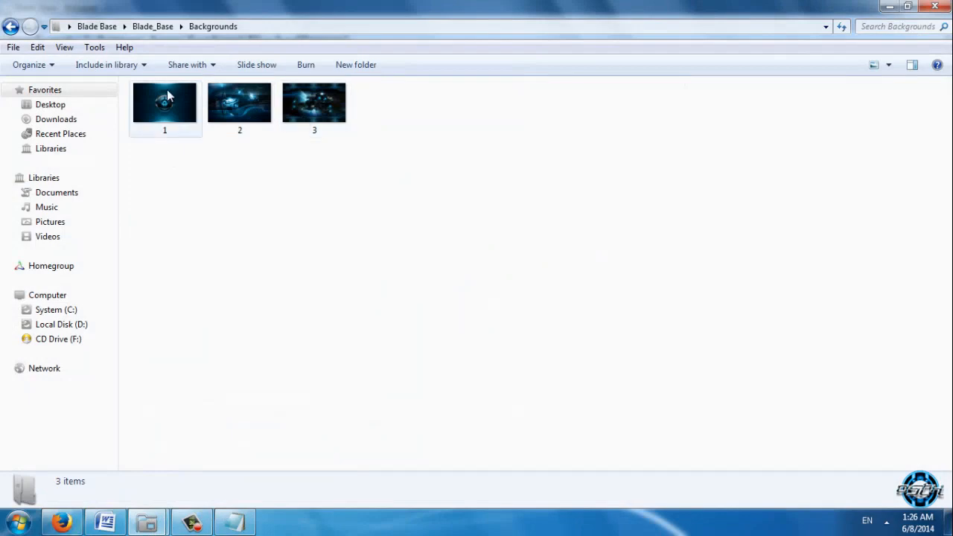
left_click(10, 26)
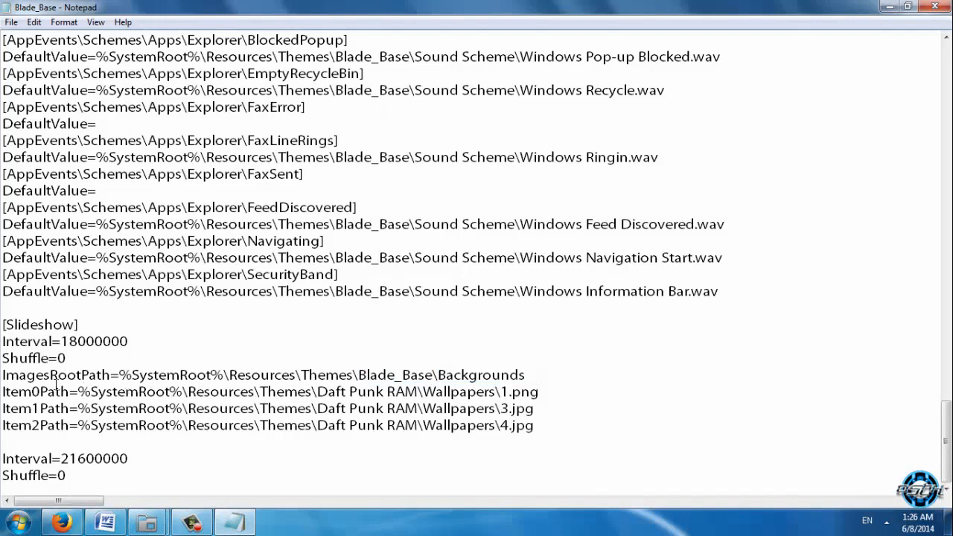
Step: Replace the Daft Punk RAM folder in Item0Path with Blade_Base\Backgrounds\1.jpg
double_click(354, 391)
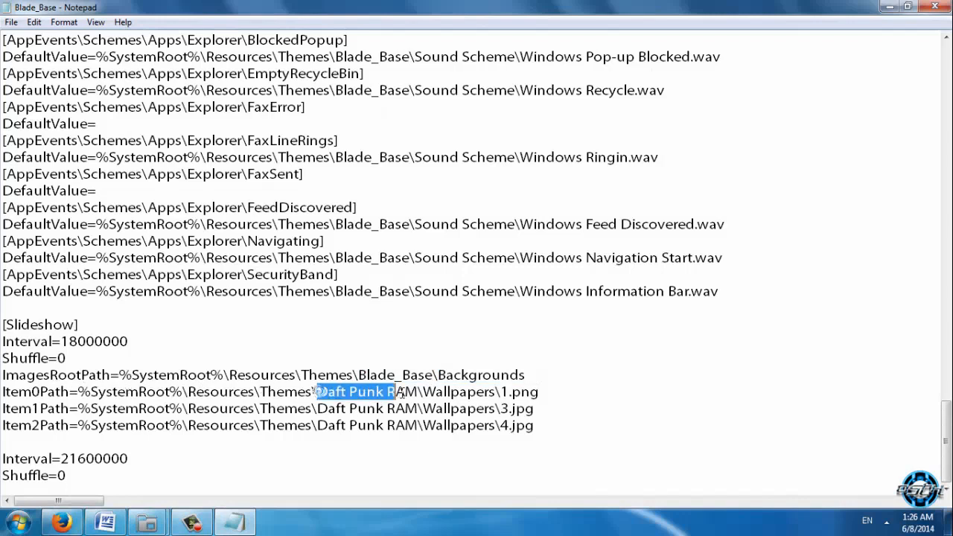
type("Blade_Base\\Background")
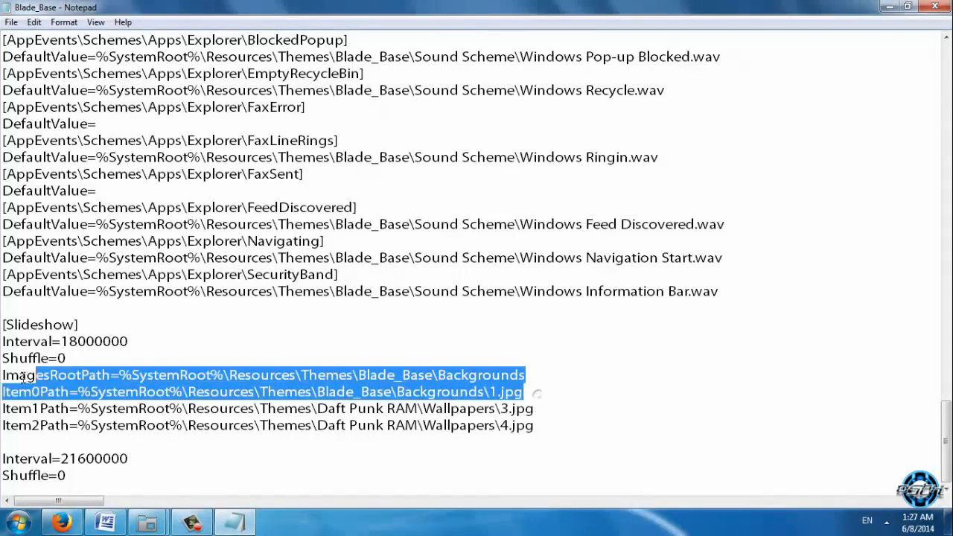
Step: Point Item1Path to Blade_Base\Backgrounds\2.jpg and select the Item2Path line
left_click(11, 392)
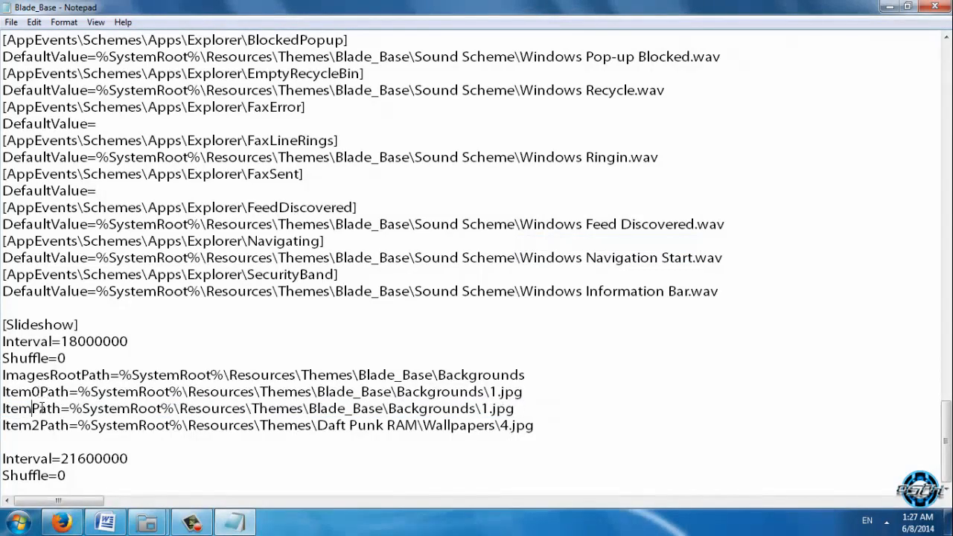
type("1")
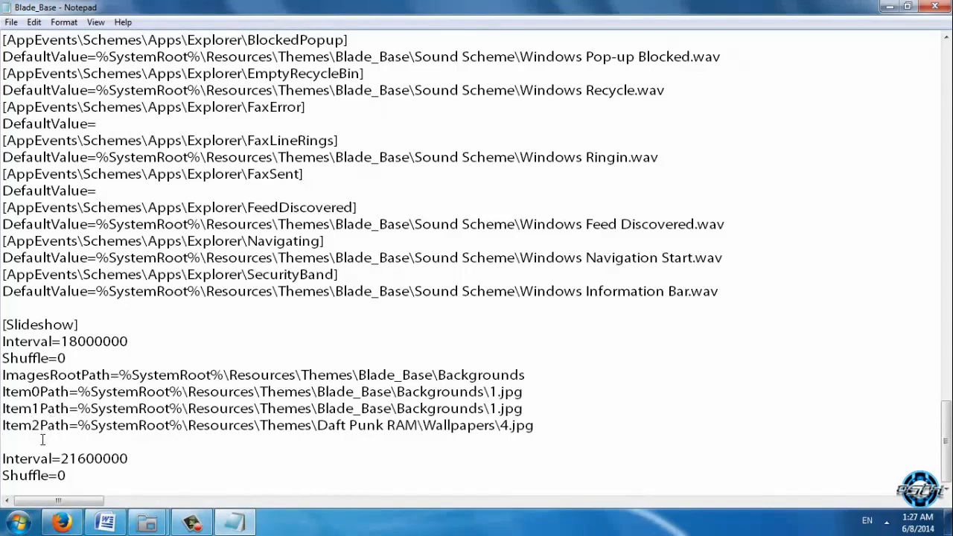
type("Item")
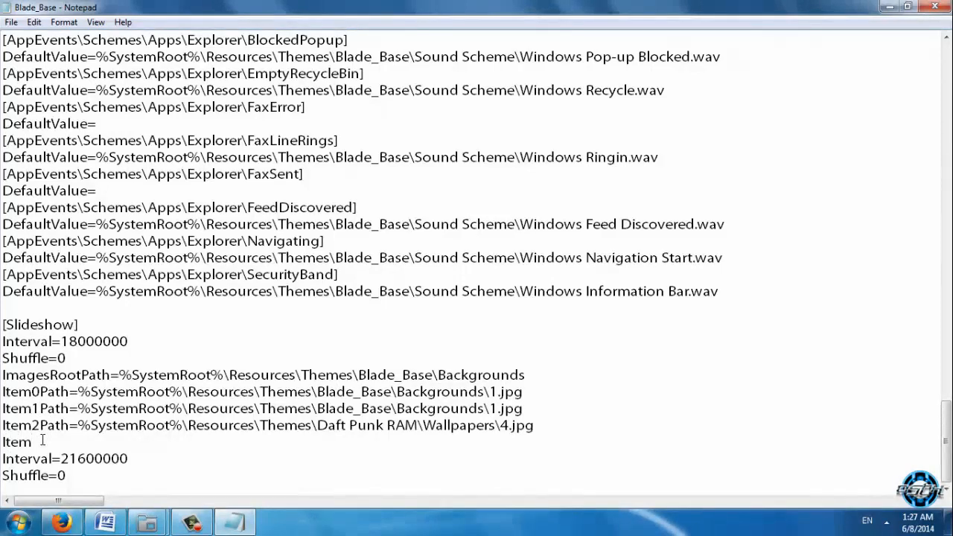
type("3PAt")
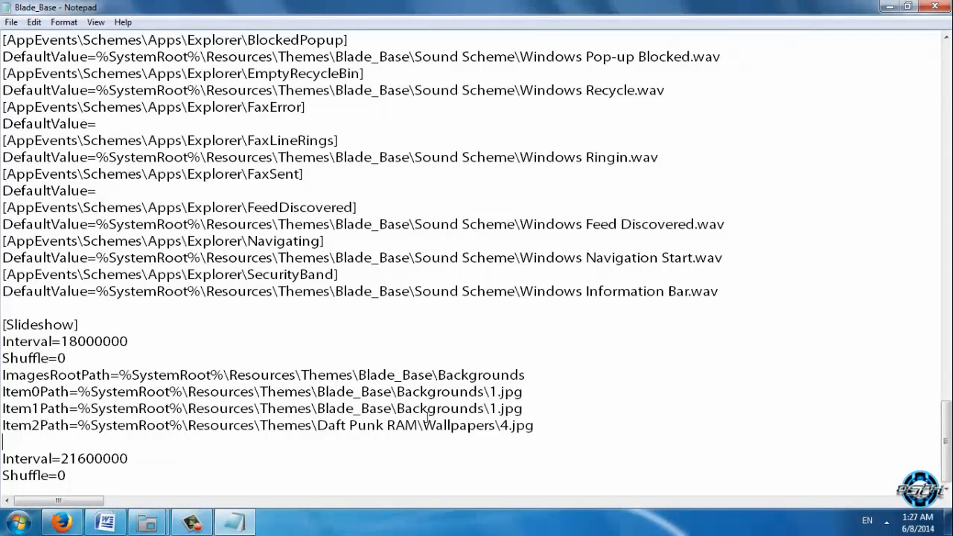
type("2")
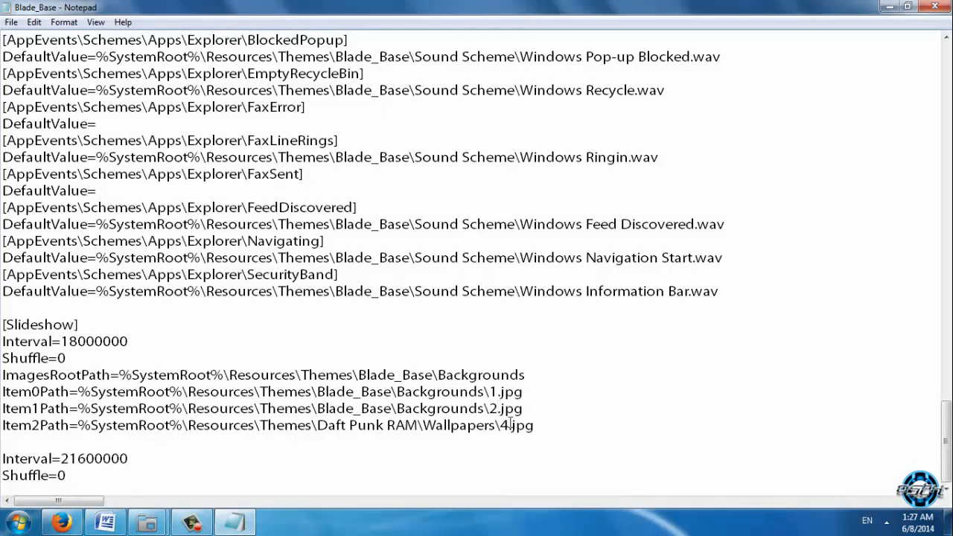
triple_click(268, 425)
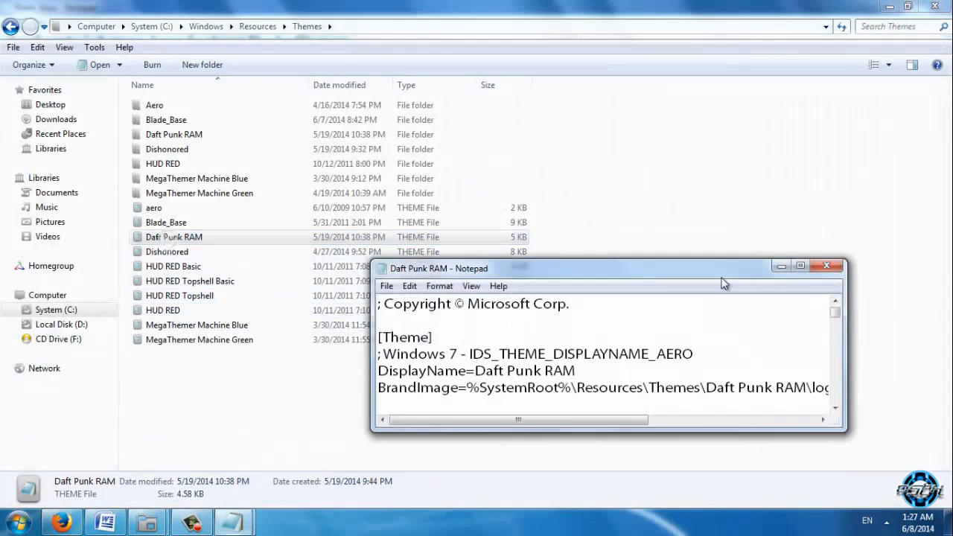
Step: Maximize the Daft Punk RAM theme and scroll its Item0–Item13 slideshow paths
left_click(799, 265)
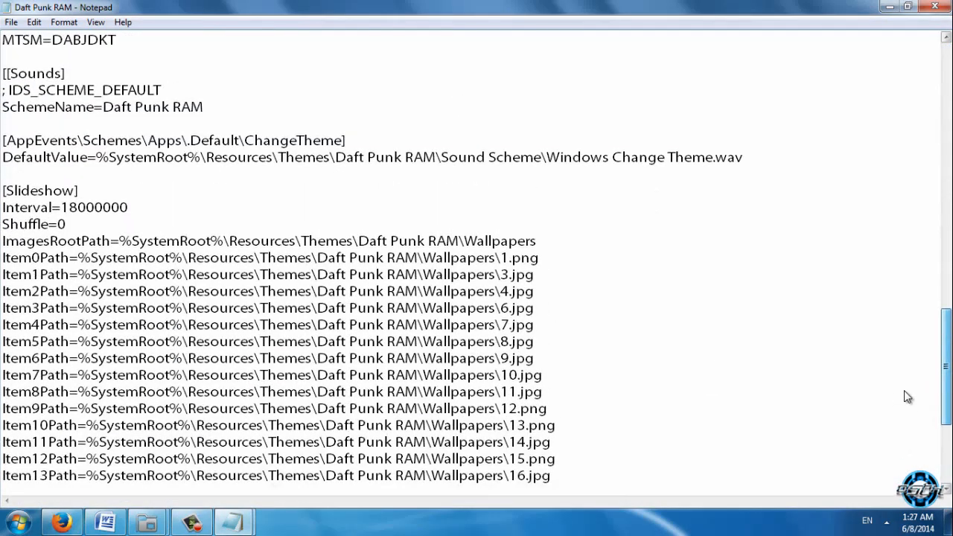
scroll("down", 3)
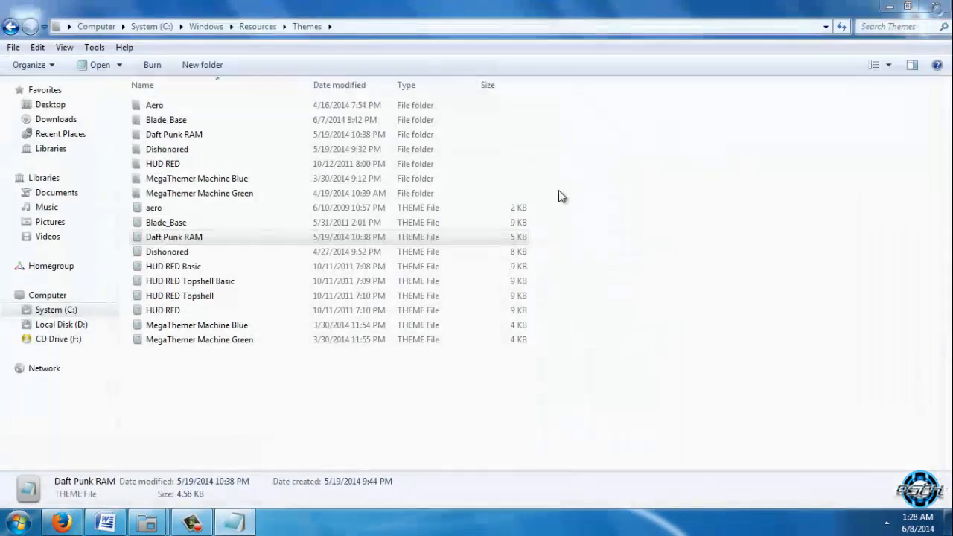
Step: Bring back the Blade_Base theme file and save it as 'tutorial'
double_click(166, 222)
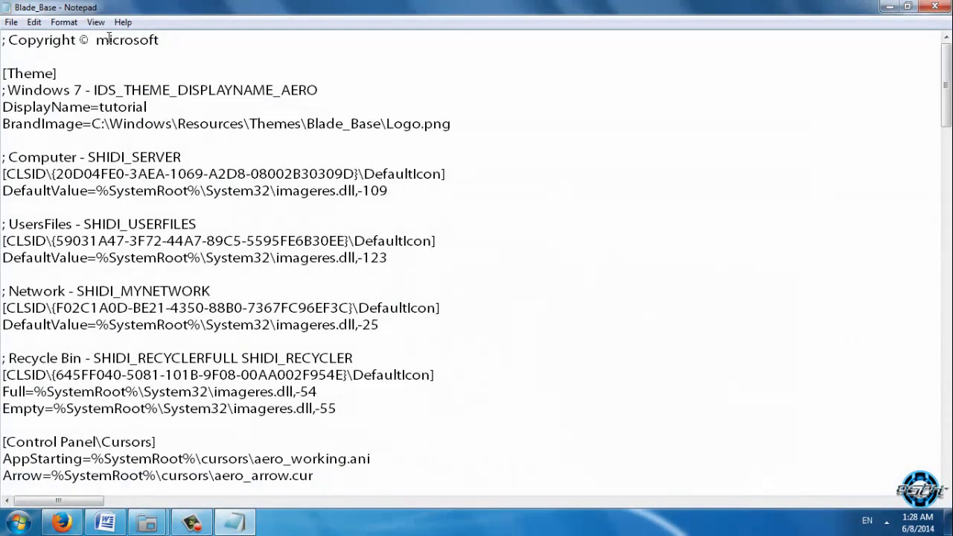
left_click(11, 22)
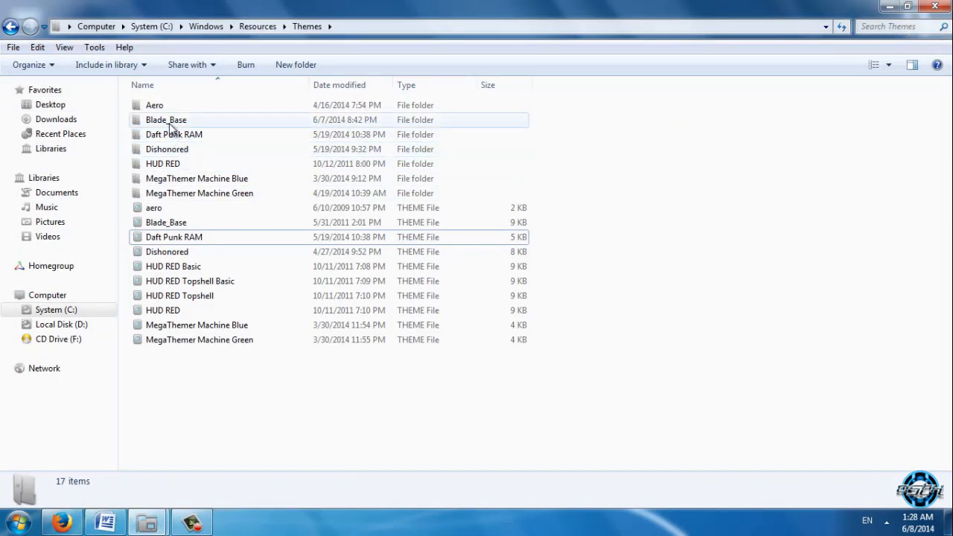
Step: Delete the Blade_Base folder and theme file, clearing the in-use prompt, then paste
right_click(165, 222)
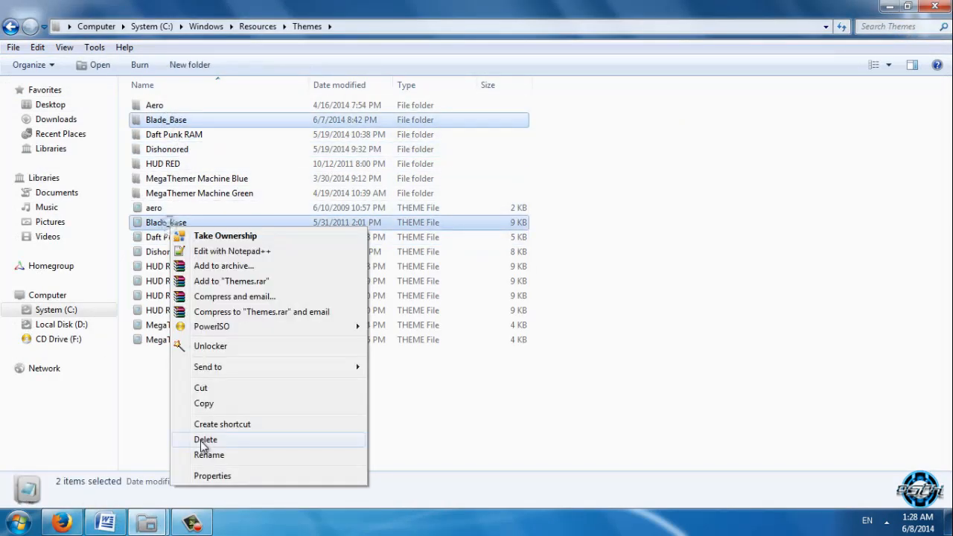
left_click(205, 439)
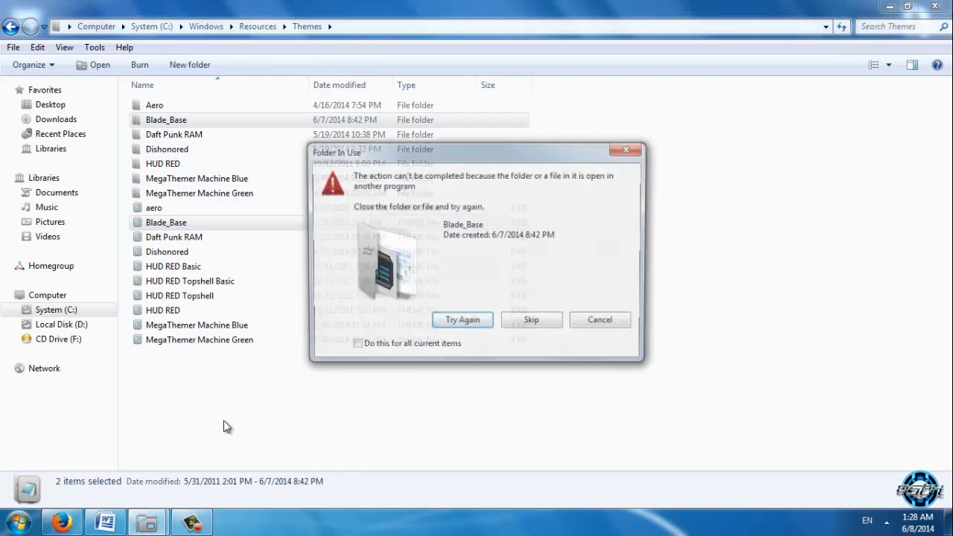
left_click(531, 320)
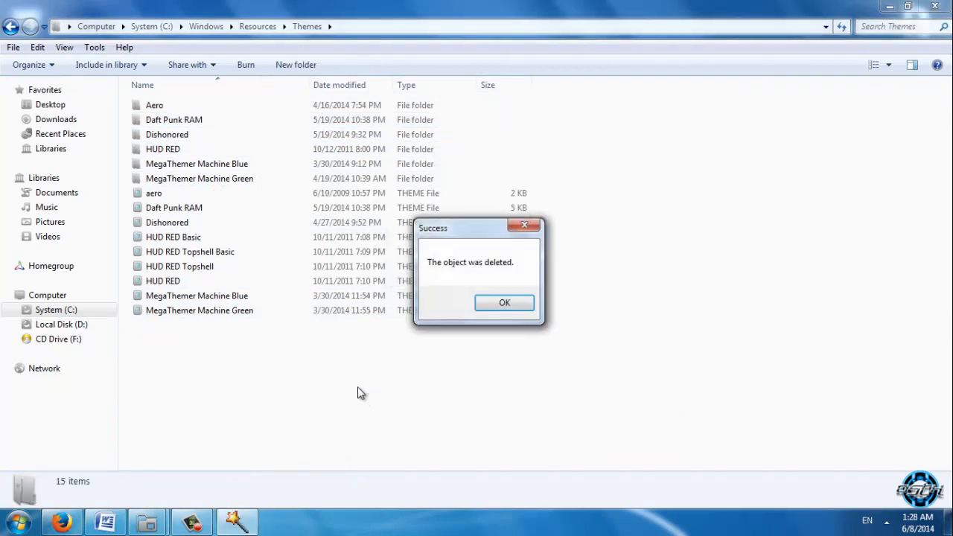
left_click(504, 302)
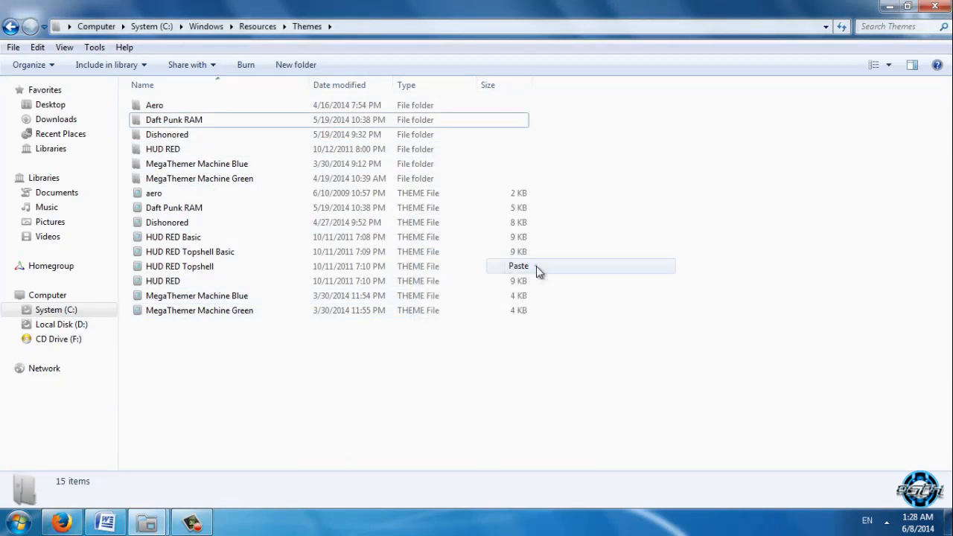
left_click(518, 266)
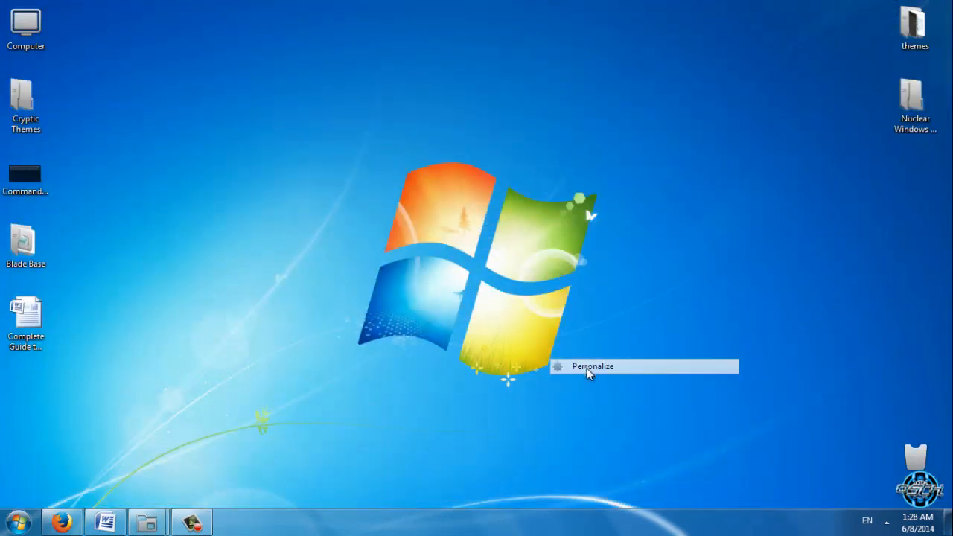
Step: Scroll to Installed Themes in Personalization and apply 'tutorial'
left_click(591, 366)
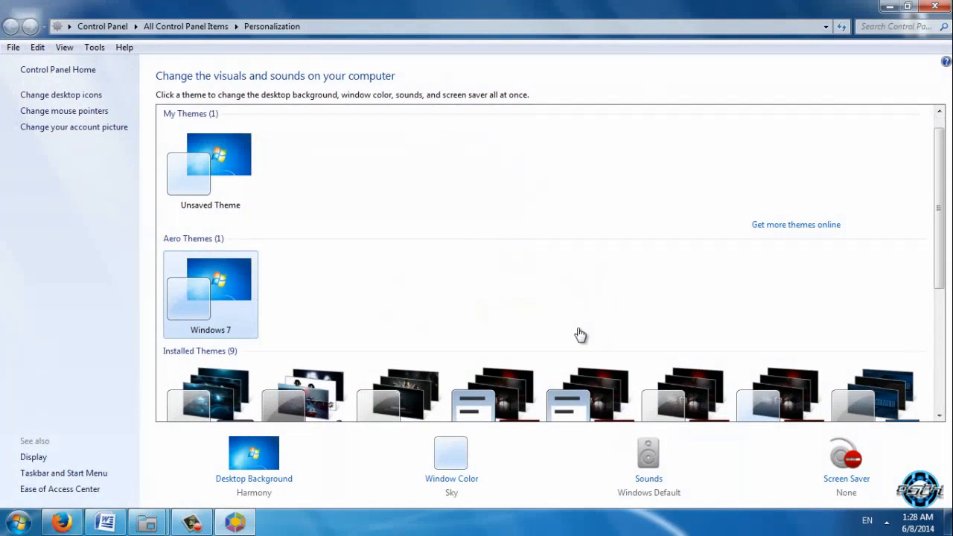
scroll("down", 3)
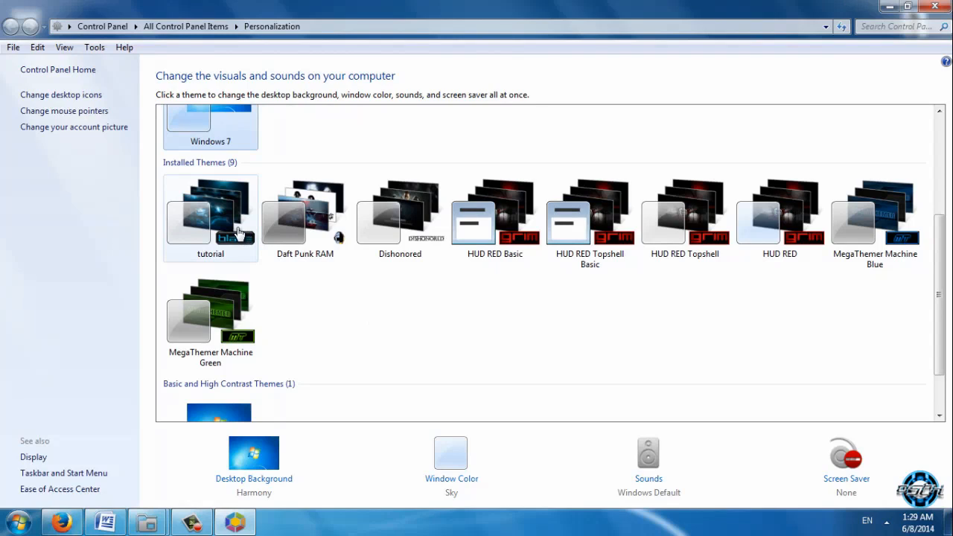
mouse_move(223, 227)
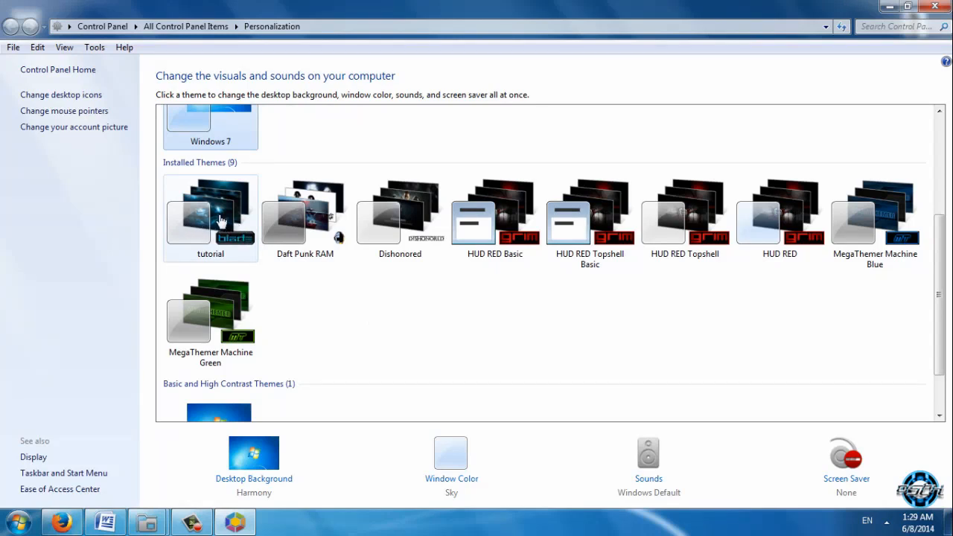
mouse_move(213, 230)
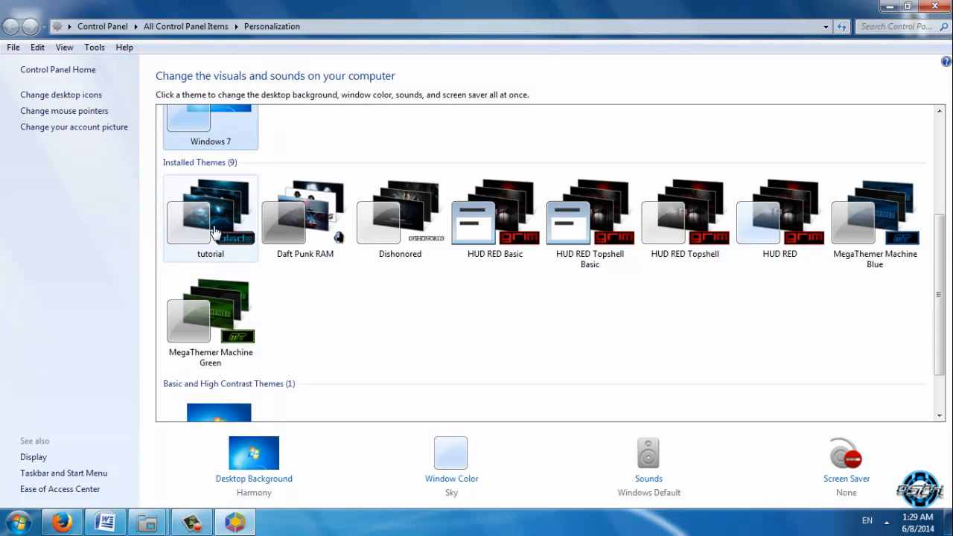
left_click(211, 215)
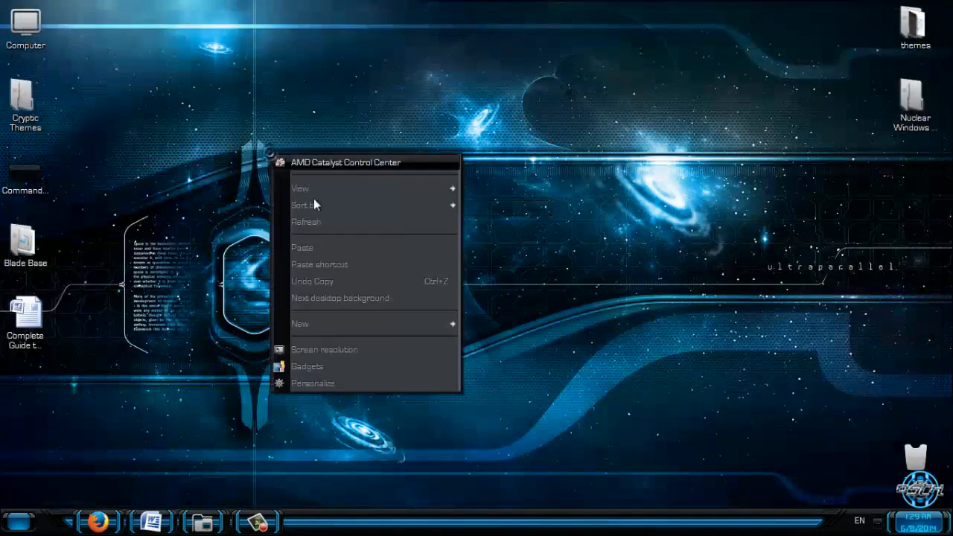
Step: Open the Blade Base folder from the desktop and run the Blade_Base .theme file
left_click(80, 53)
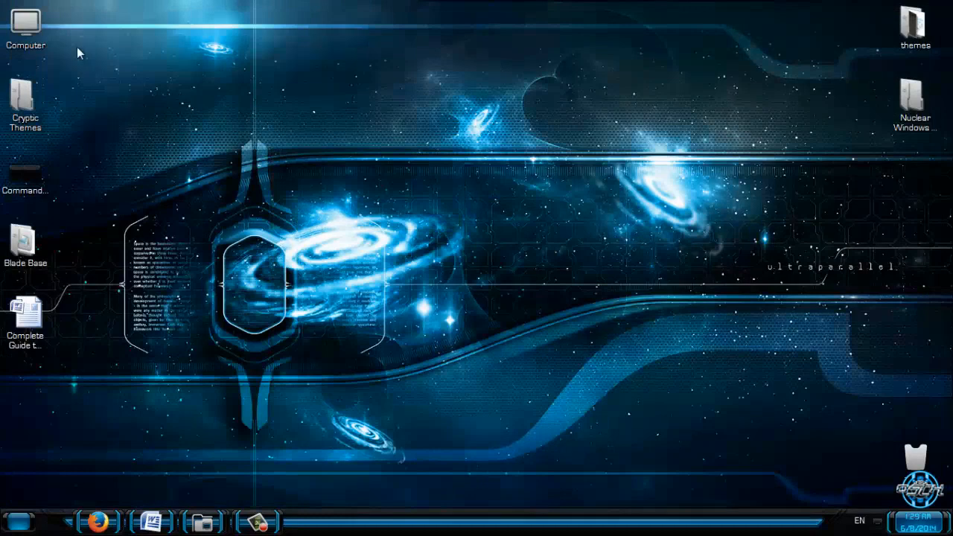
double_click(26, 22)
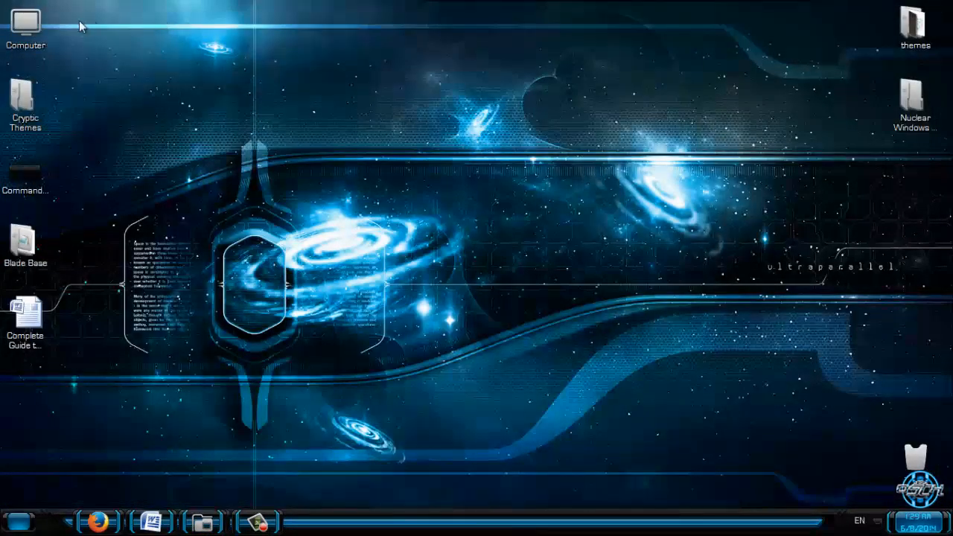
double_click(24, 23)
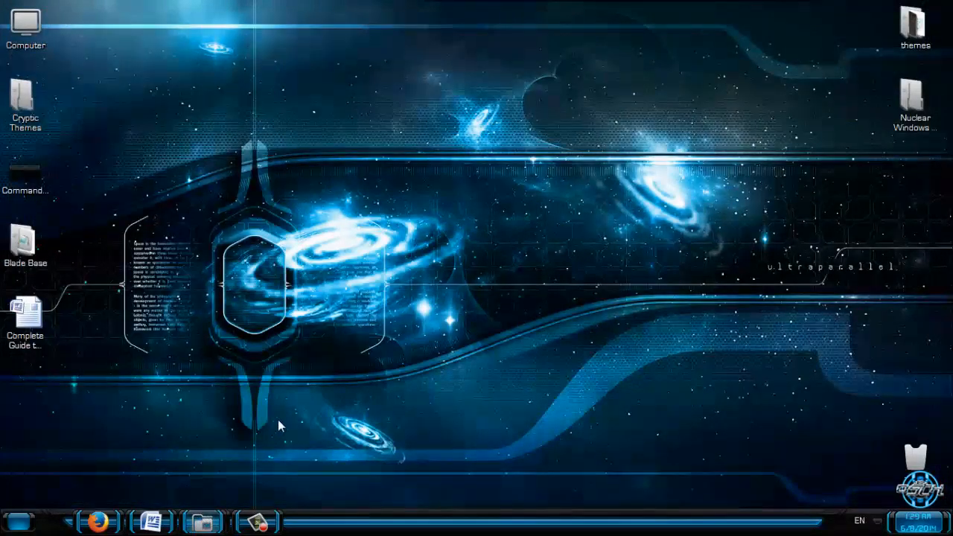
right_click(281, 426)
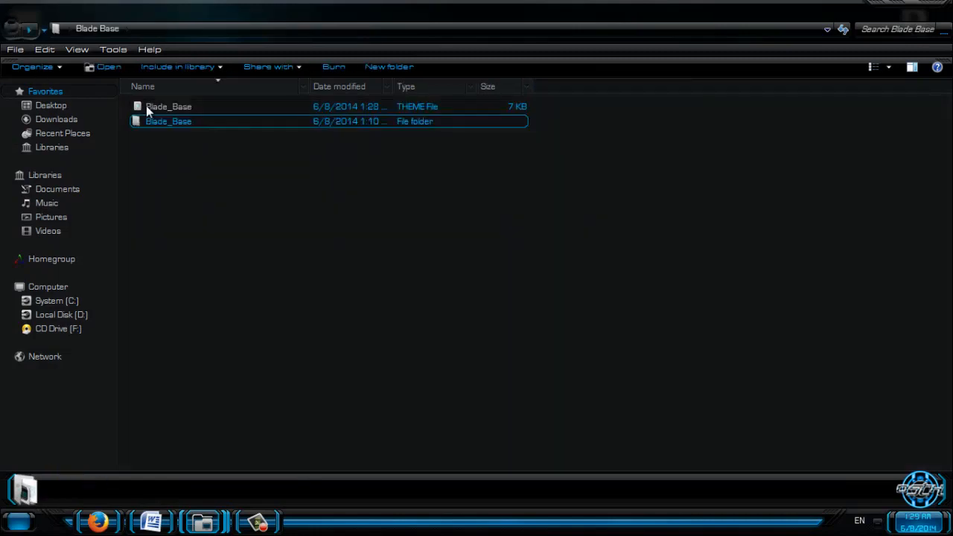
double_click(168, 105)
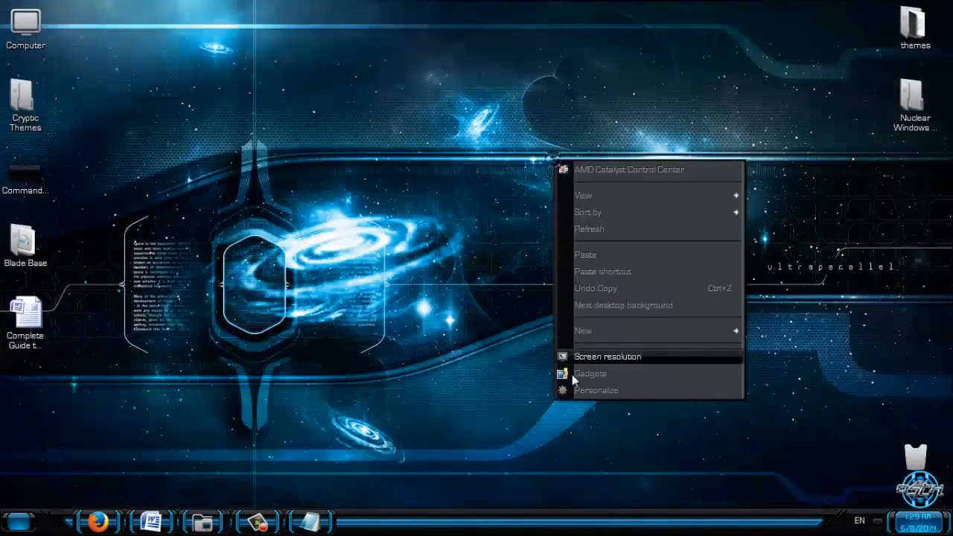
Step: Open Personalization and scroll to confirm 'tutorial' is selected with a Slide Show background
left_click(596, 390)
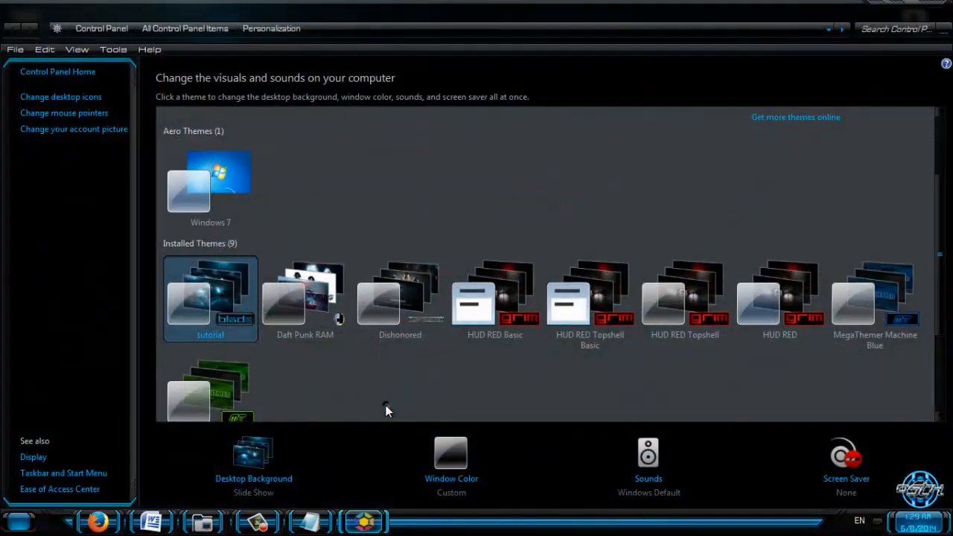
scroll("down", 3)
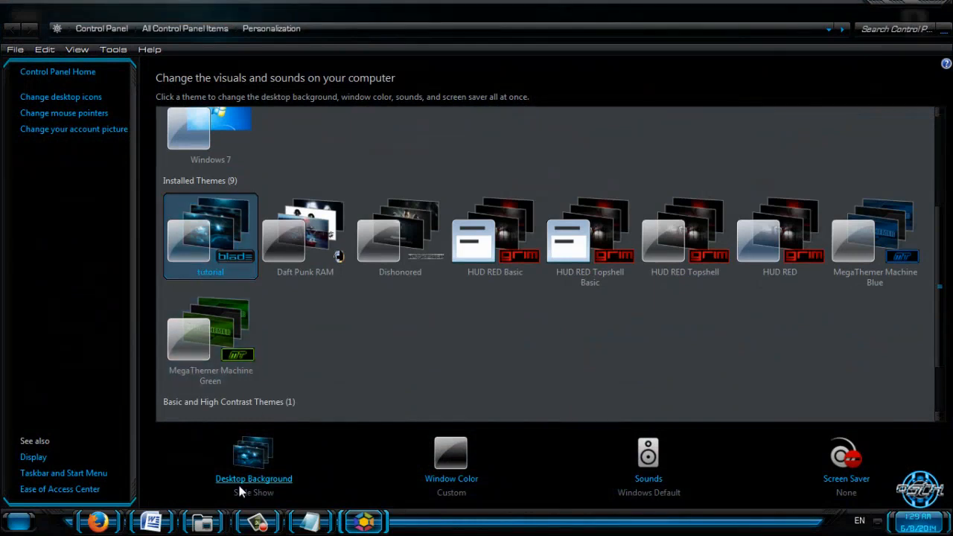
mouse_move(309, 520)
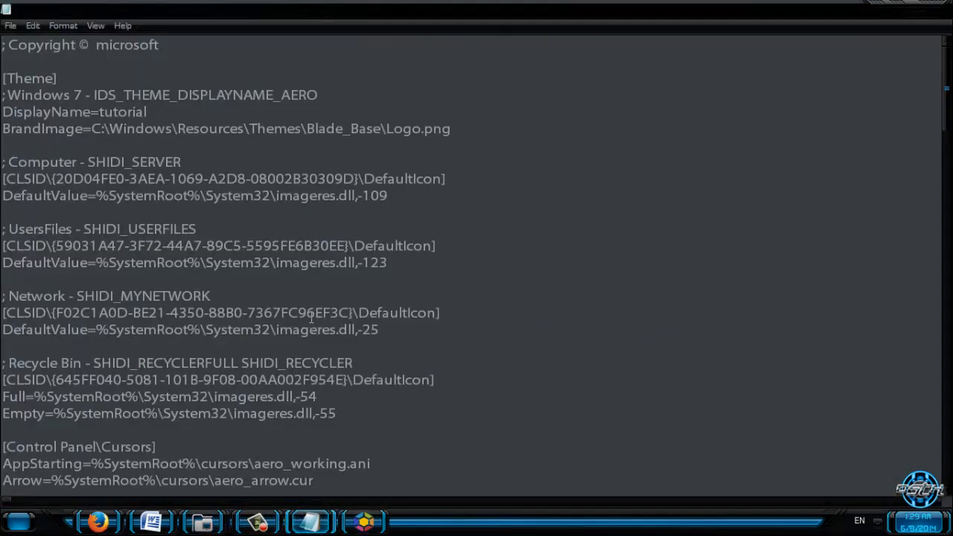
scroll("down", 3)
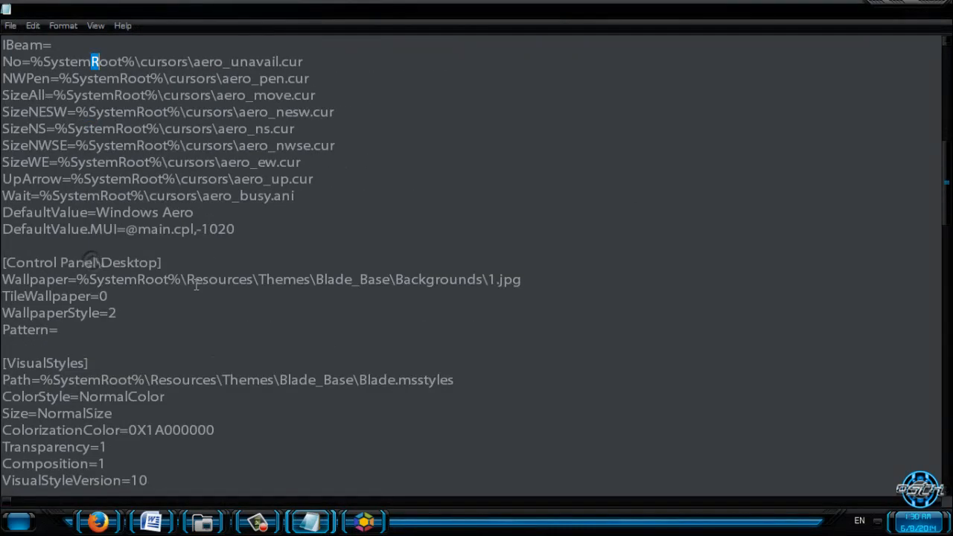
scroll("down", 3)
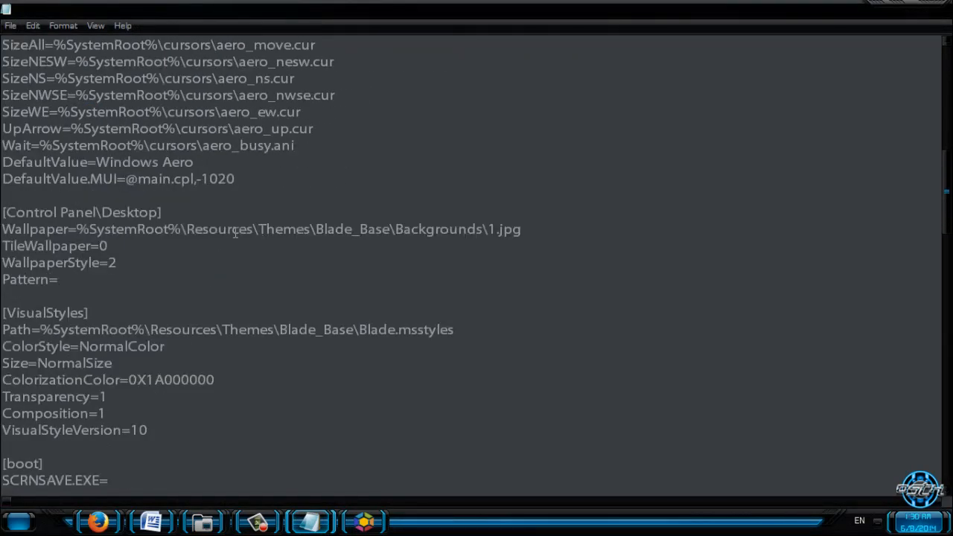
scroll("down", 3)
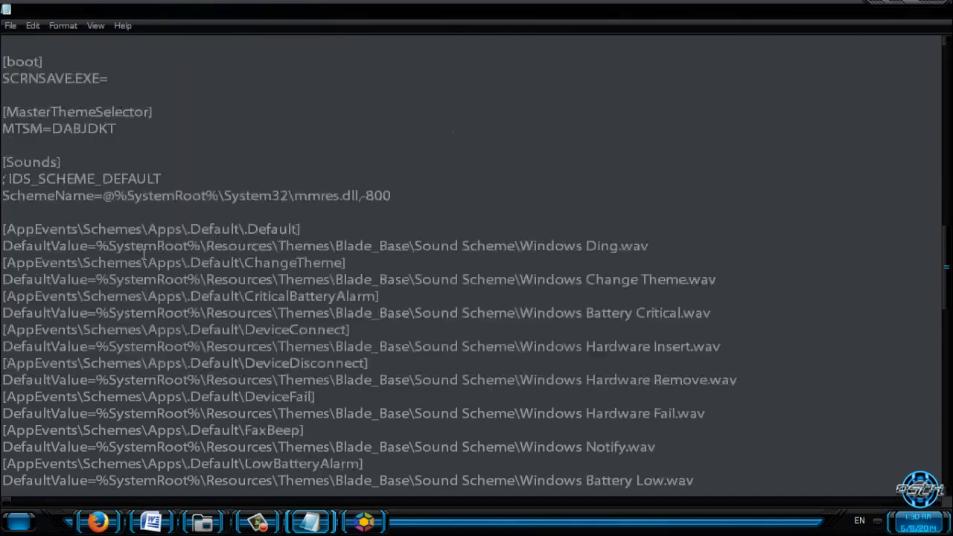
scroll("down", 3)
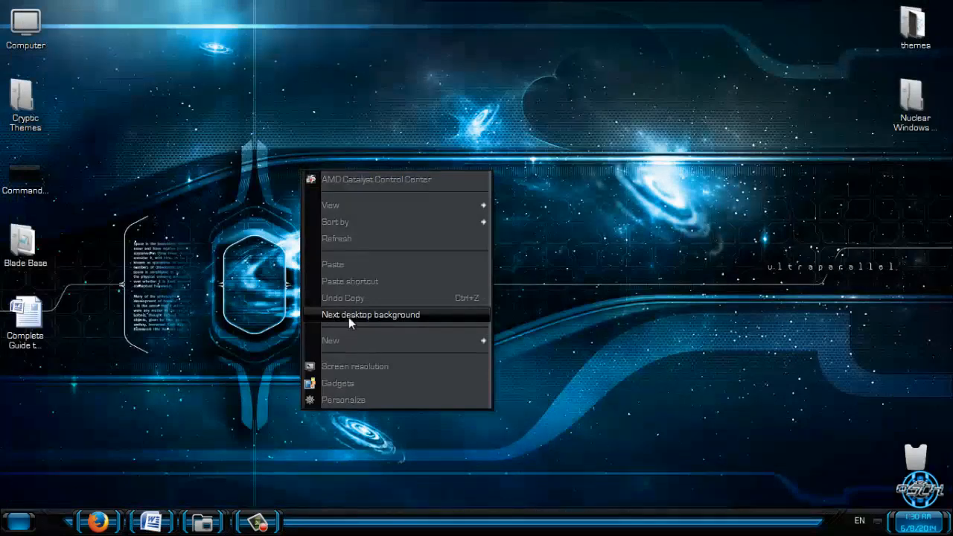
Step: Advance the desktop slideshow to the next Blade background image
left_click(370, 314)
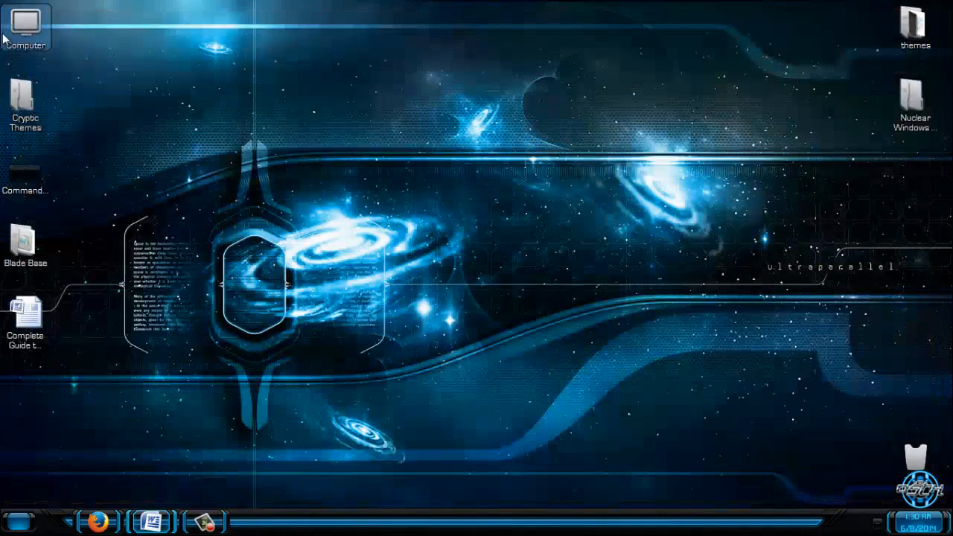
Step: Browse C:\Windows\Resources\Themes, view the Blade_Base folder, then go back to Themes
double_click(24, 26)
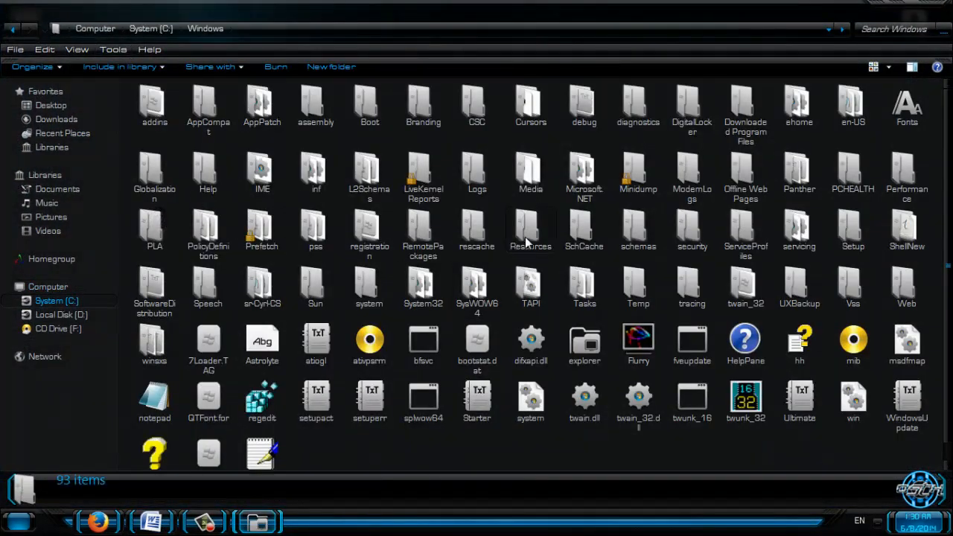
double_click(531, 231)
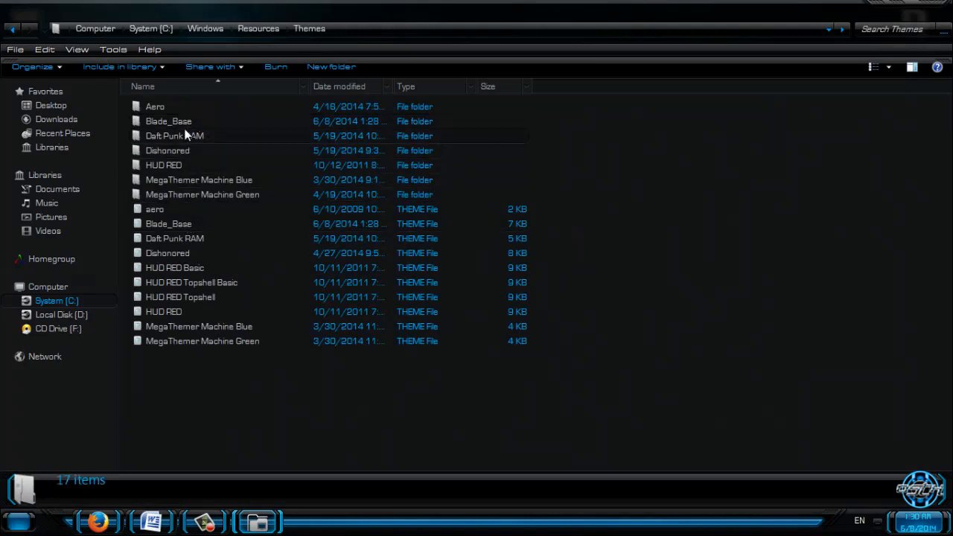
left_click(169, 121)
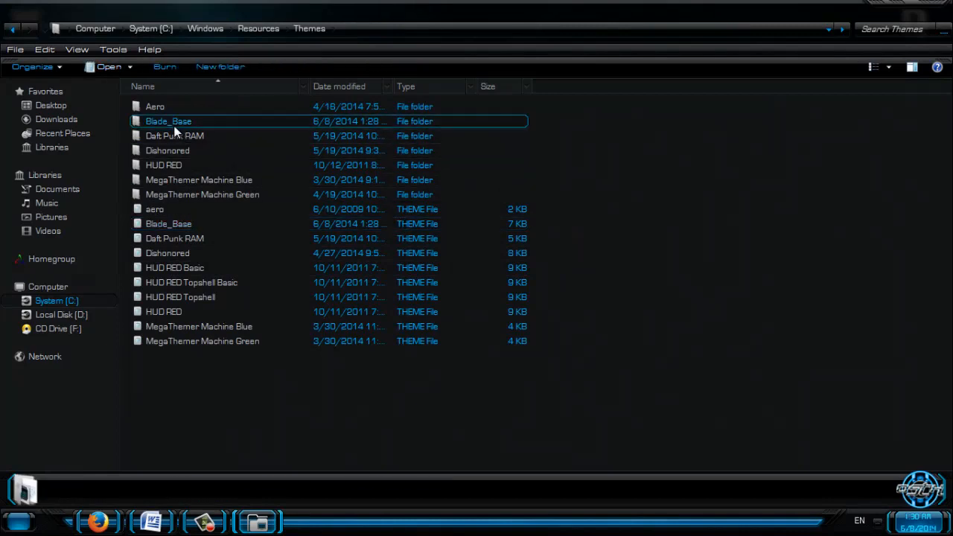
double_click(169, 120)
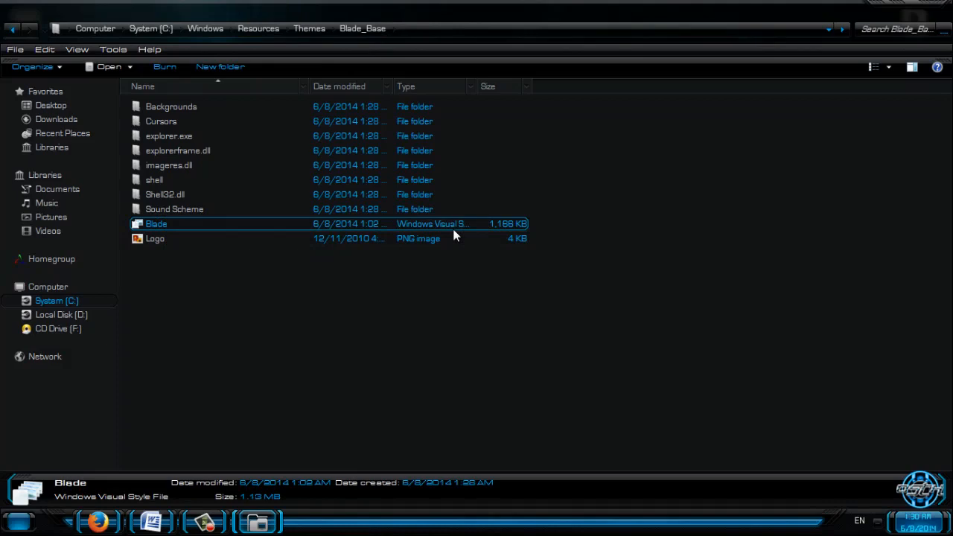
left_click(12, 29)
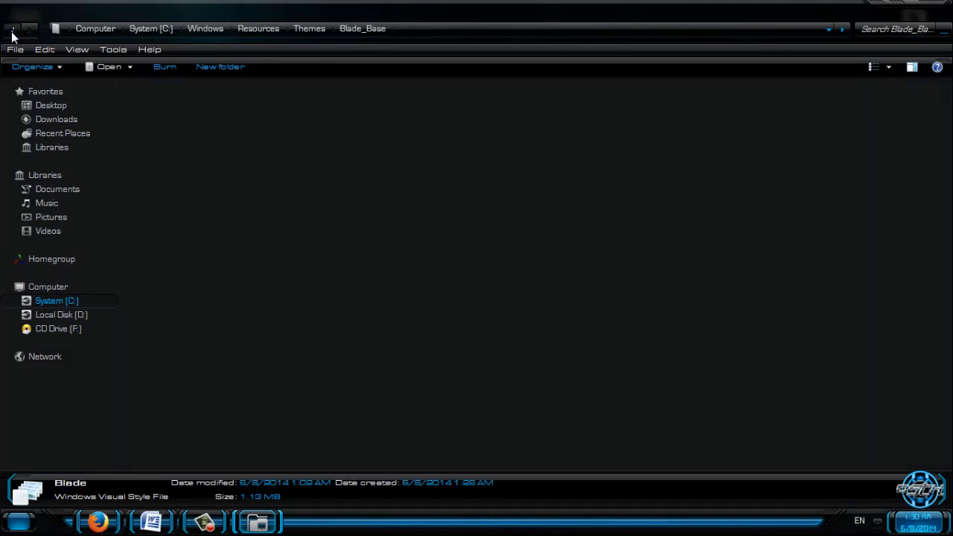
left_click(12, 29)
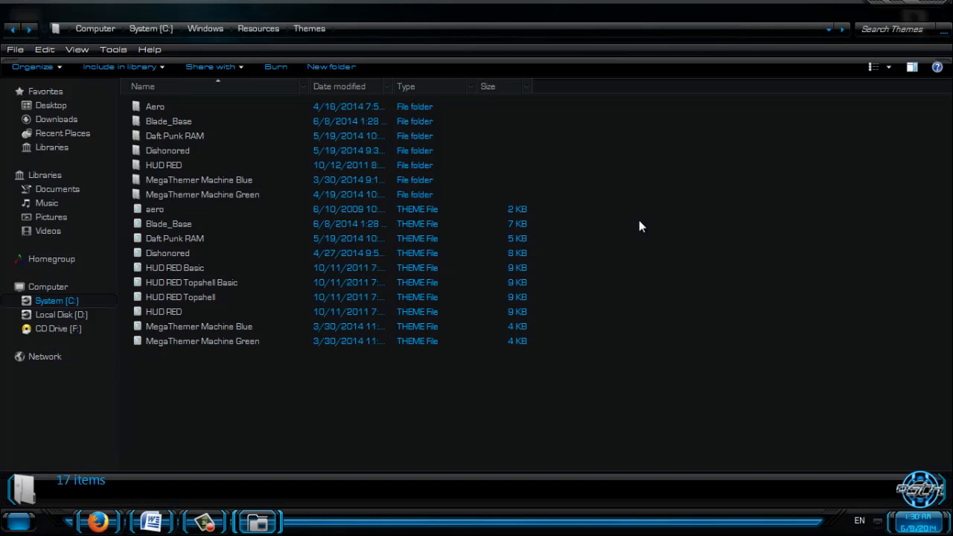
mouse_move(322, 62)
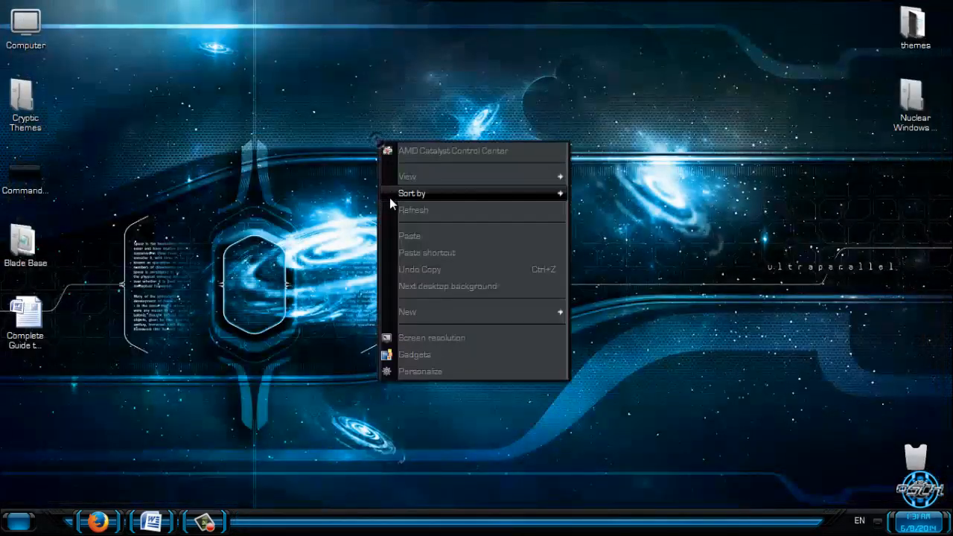
left_click(249, 309)
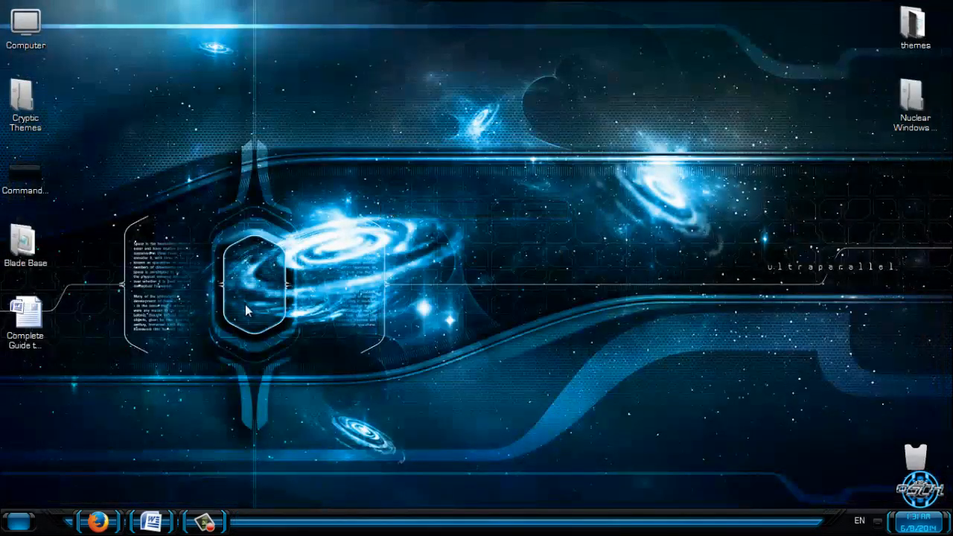
right_click(248, 310)
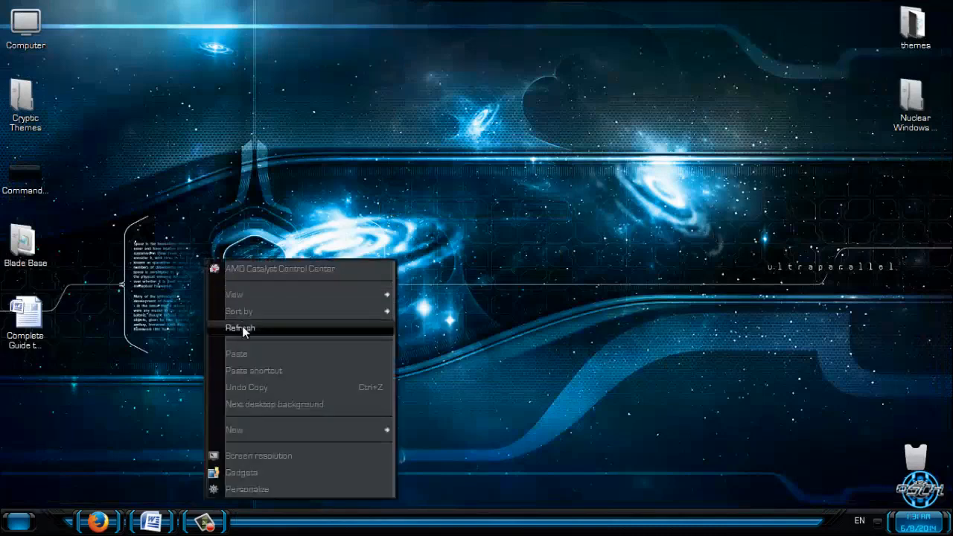
left_click(240, 327)
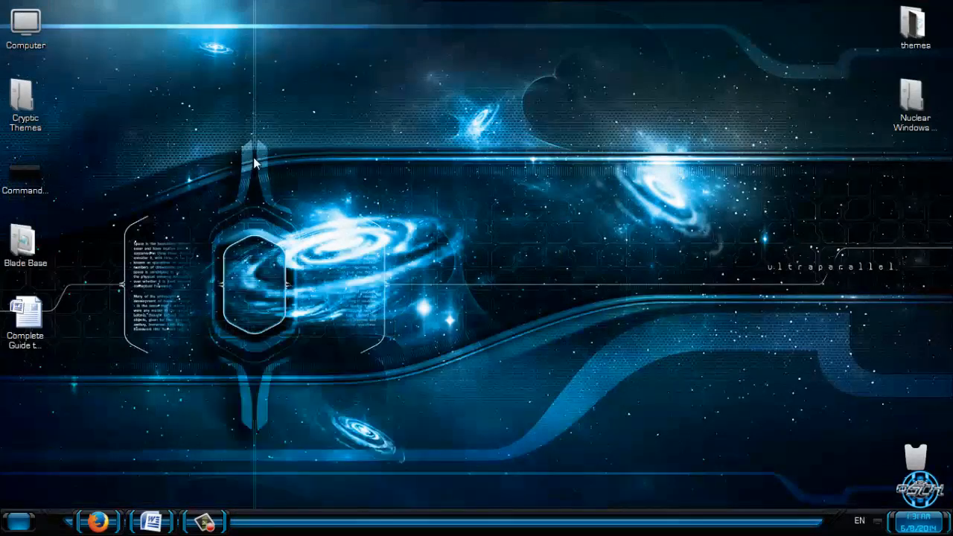
mouse_move(290, 235)
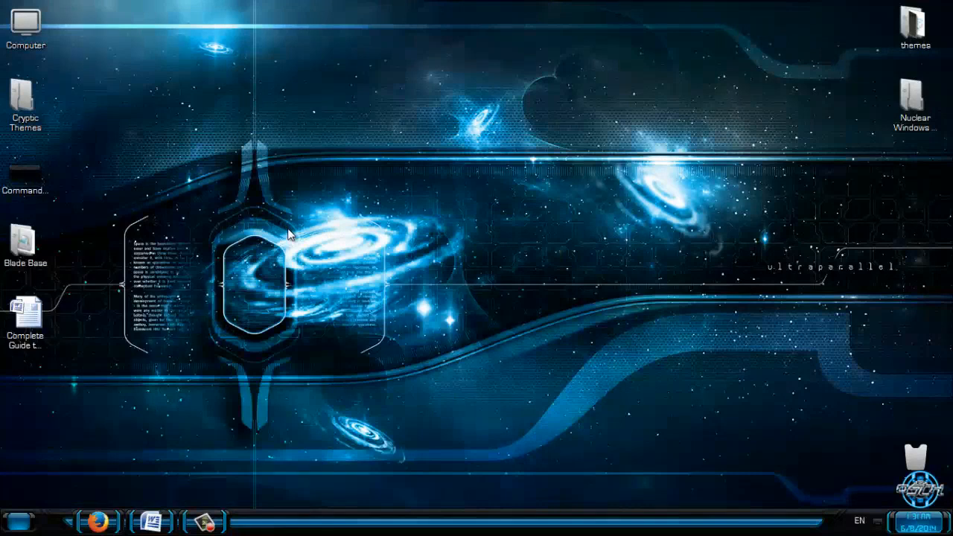